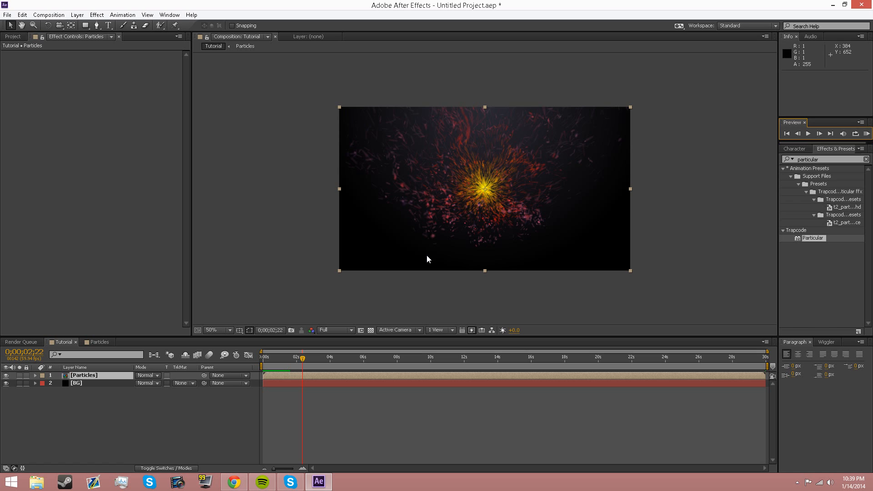
{"action": "mouse_move", "coordinate": [421, 255]}
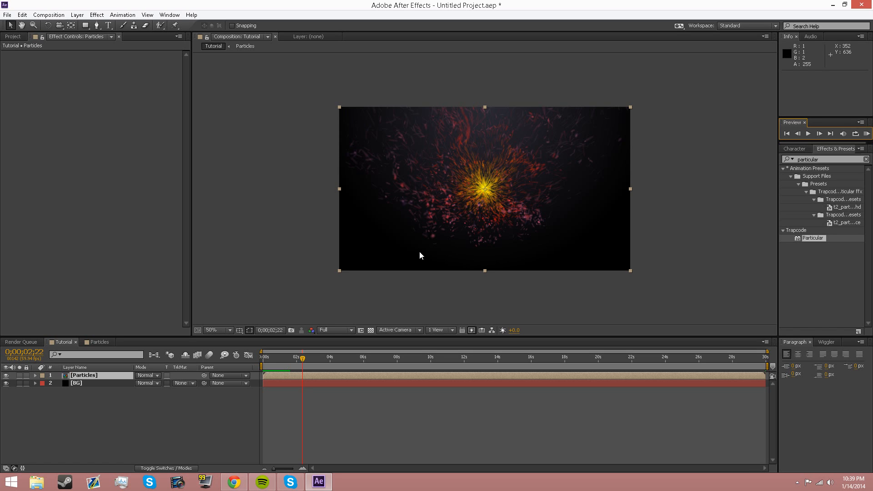
{"action": "mouse_move", "coordinate": [391, 137]}
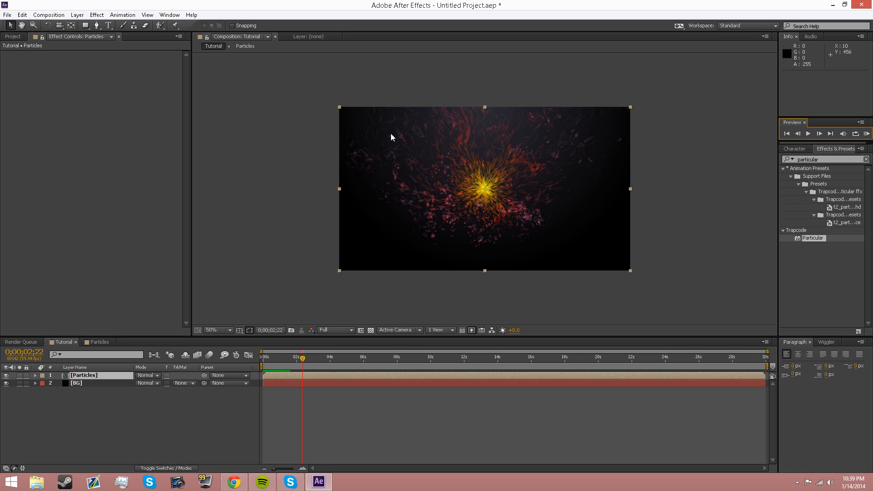
{"action": "mouse_move", "coordinate": [398, 151]}
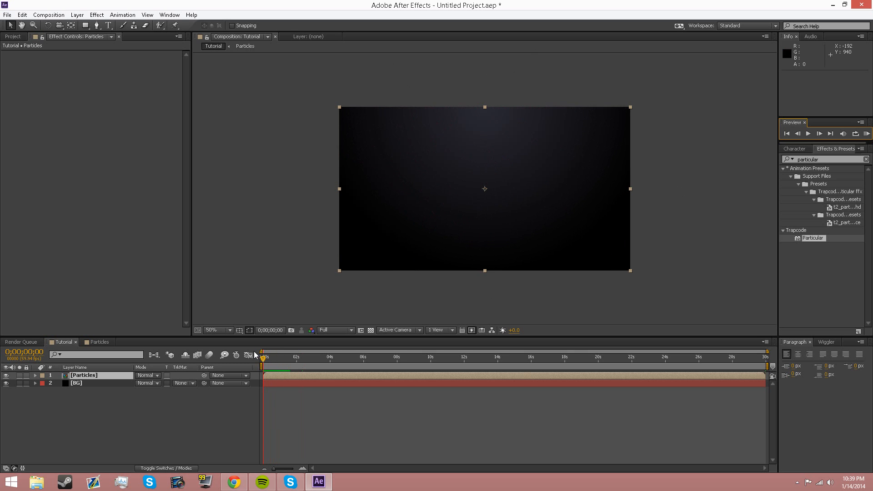
Switch to Chrome and play the Rise! A Dare Editing Entry video up to about 11 seconds.
{"action": "left_click", "coordinate": [232, 482]}
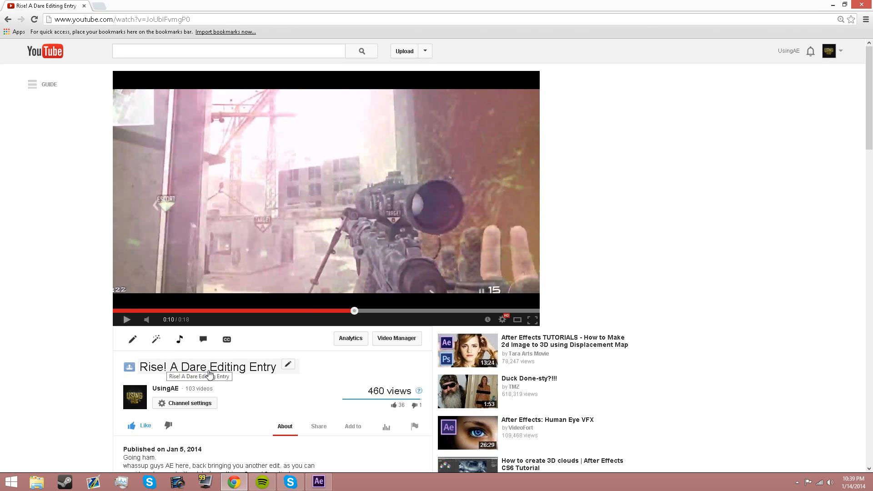
{"action": "mouse_move", "coordinate": [397, 176]}
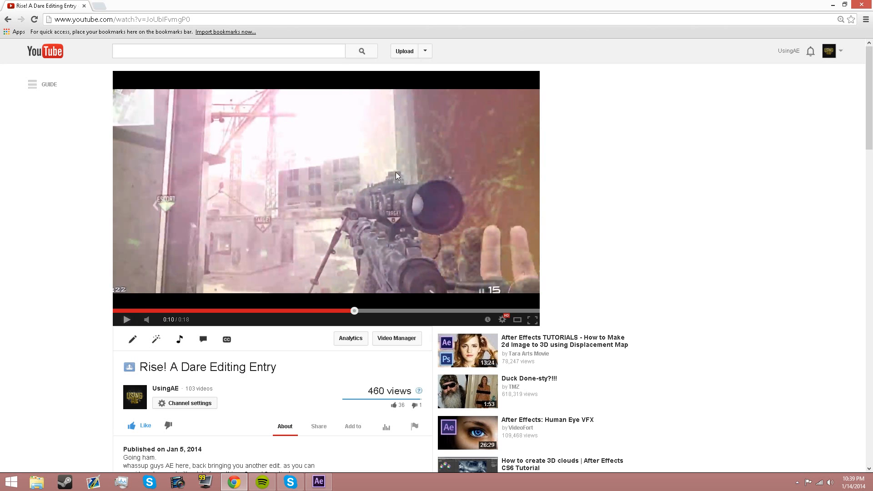
{"action": "mouse_move", "coordinate": [416, 204]}
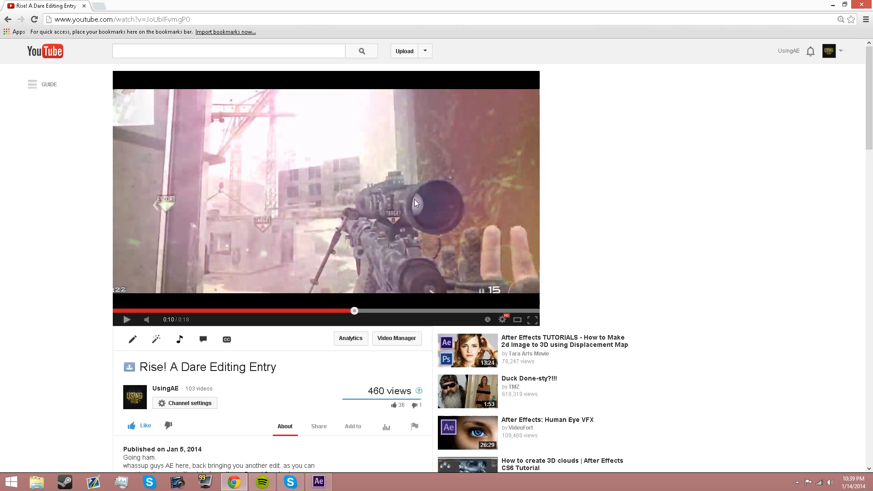
{"action": "mouse_move", "coordinate": [361, 286]}
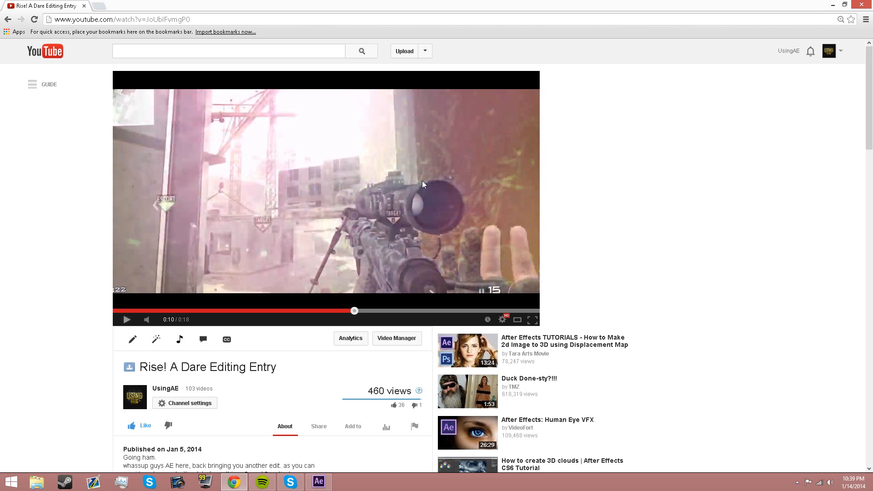
{"action": "mouse_move", "coordinate": [363, 291]}
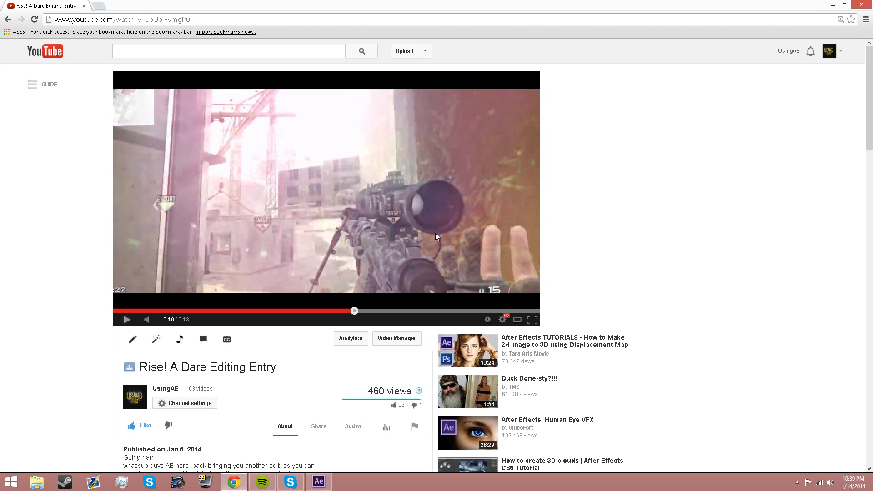
{"action": "mouse_move", "coordinate": [432, 164]}
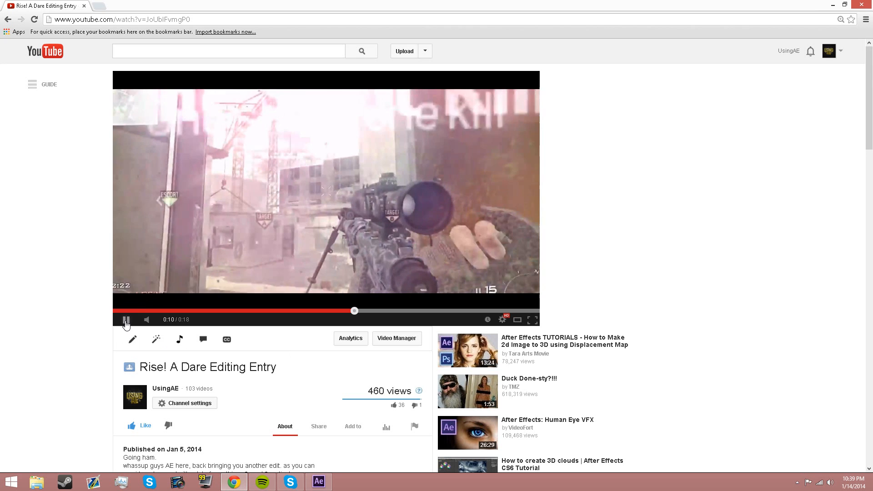
{"action": "left_click", "coordinate": [127, 320]}
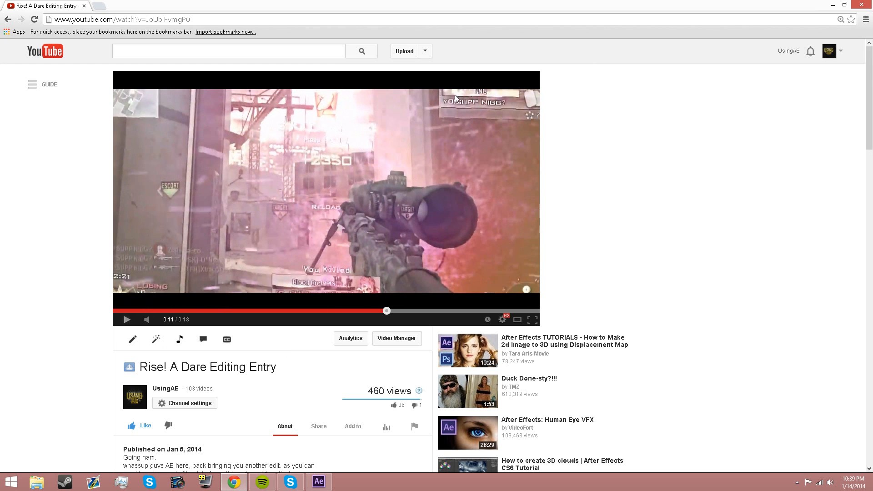
{"action": "mouse_move", "coordinate": [423, 200]}
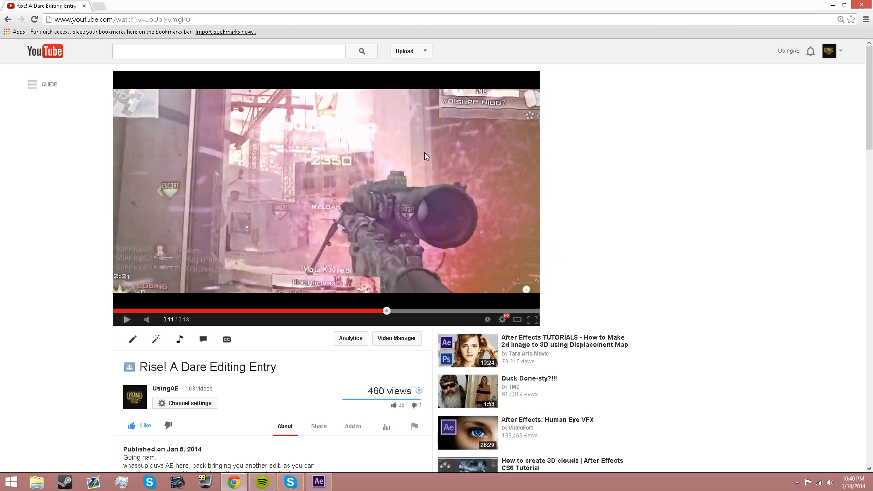
Preview the burst in After Effects, inspect Particular's settings in the Particles comp, then return to Tutorial.
{"action": "left_click", "coordinate": [320, 482]}
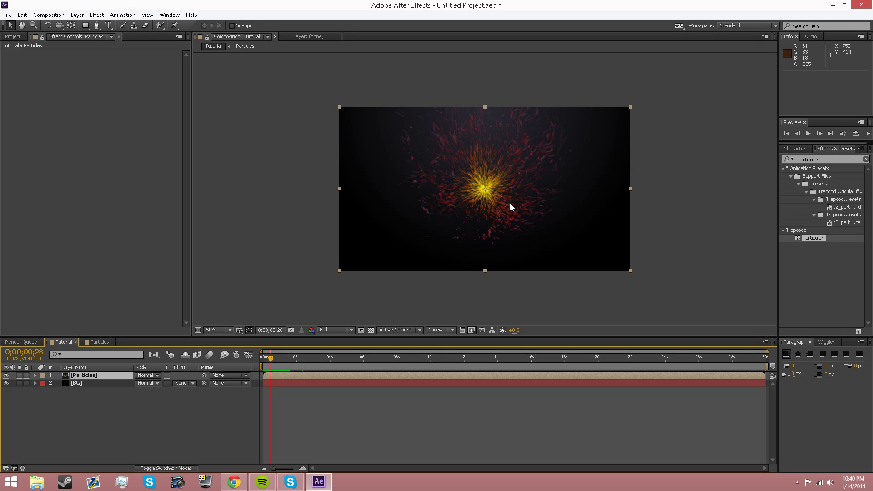
{"action": "mouse_move", "coordinate": [870, 134]}
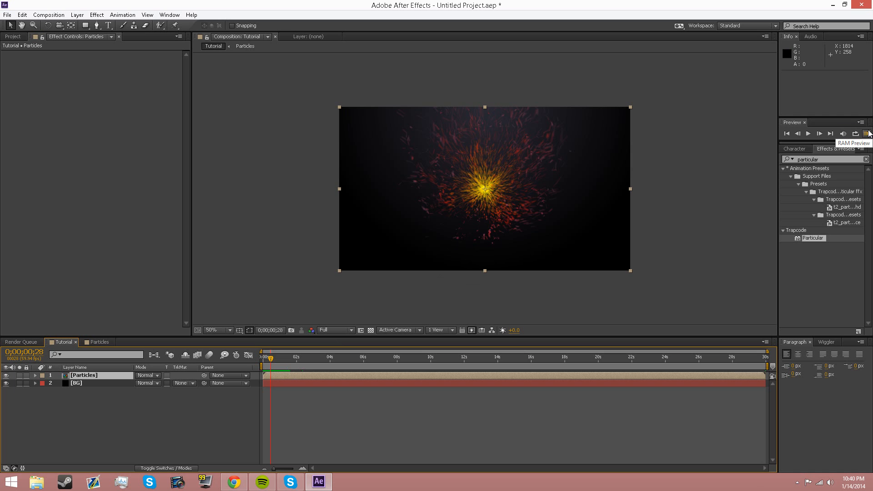
{"action": "left_click", "coordinate": [868, 133]}
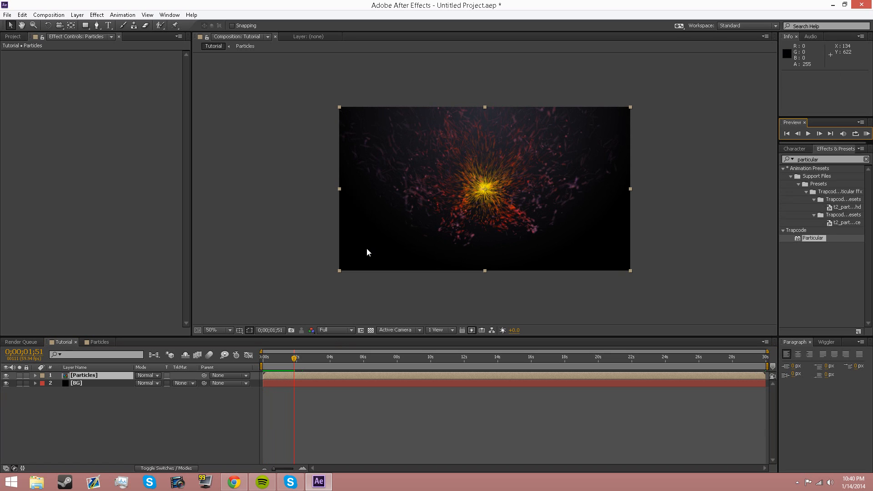
{"action": "mouse_move", "coordinate": [374, 244]}
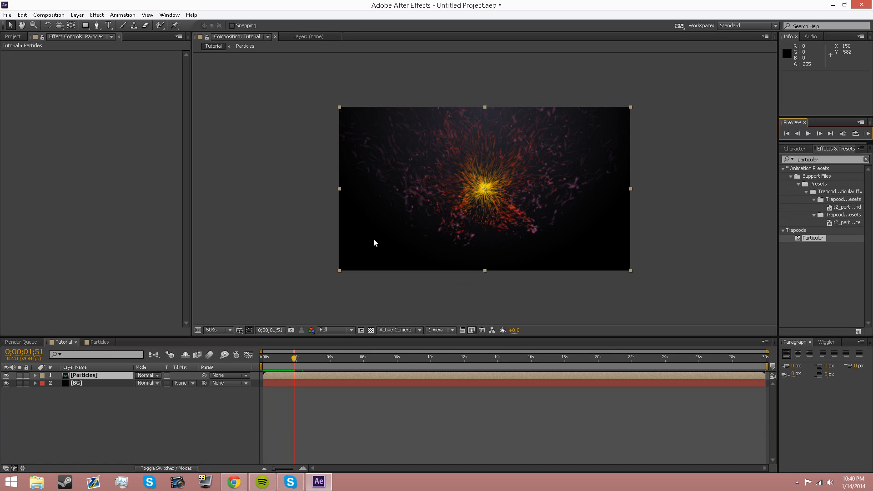
{"action": "mouse_move", "coordinate": [304, 249]}
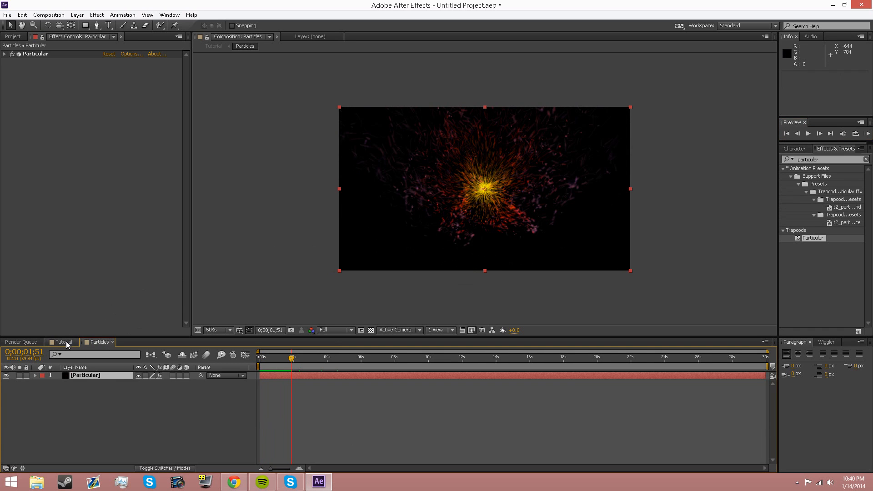
{"action": "left_click", "coordinate": [85, 375]}
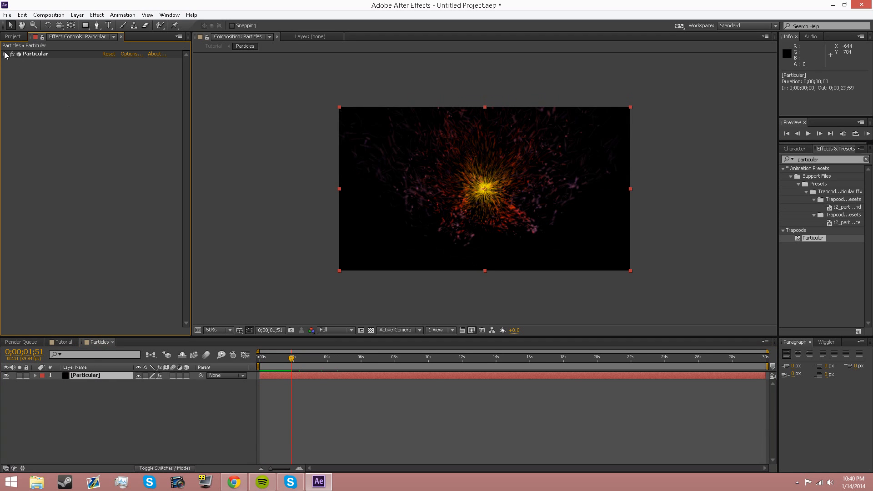
{"action": "left_click", "coordinate": [5, 53]}
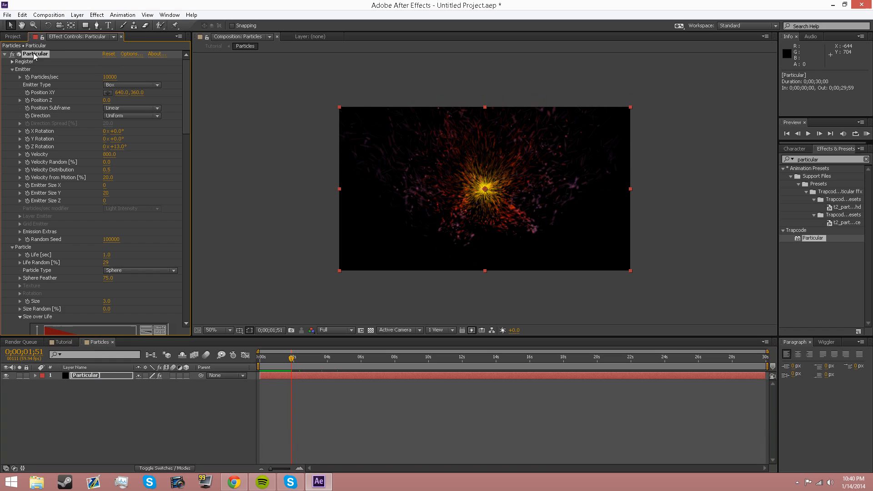
{"action": "left_click", "coordinate": [140, 14]}
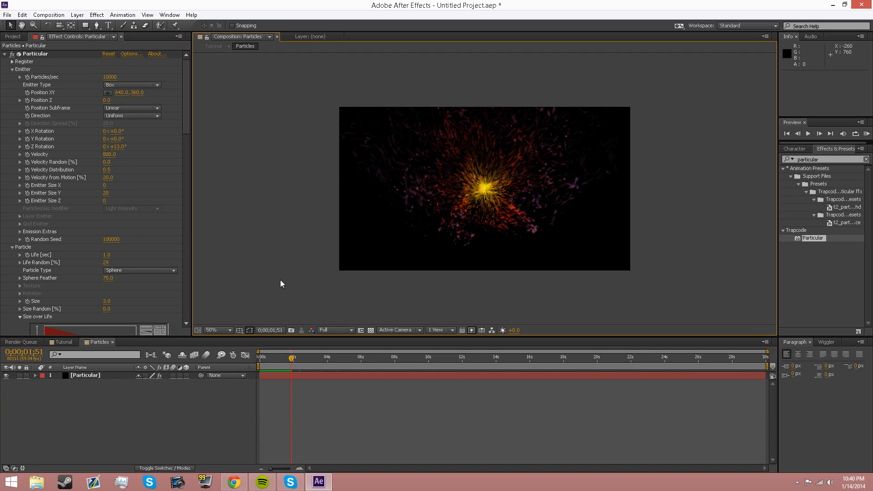
{"action": "mouse_move", "coordinate": [101, 433]}
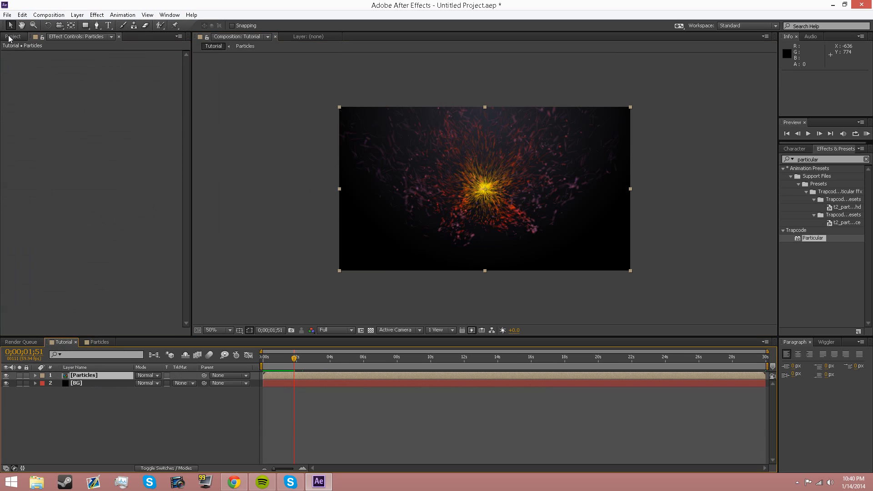
Delete the Particles composition from the Project panel, leaving Solids and an empty Tutorial comp.
{"action": "left_click", "coordinate": [11, 36]}
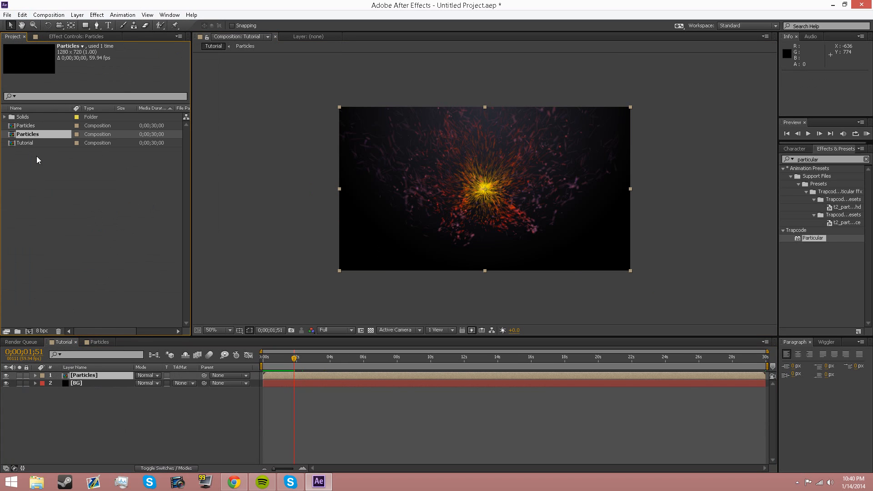
{"action": "left_click", "coordinate": [24, 142]}
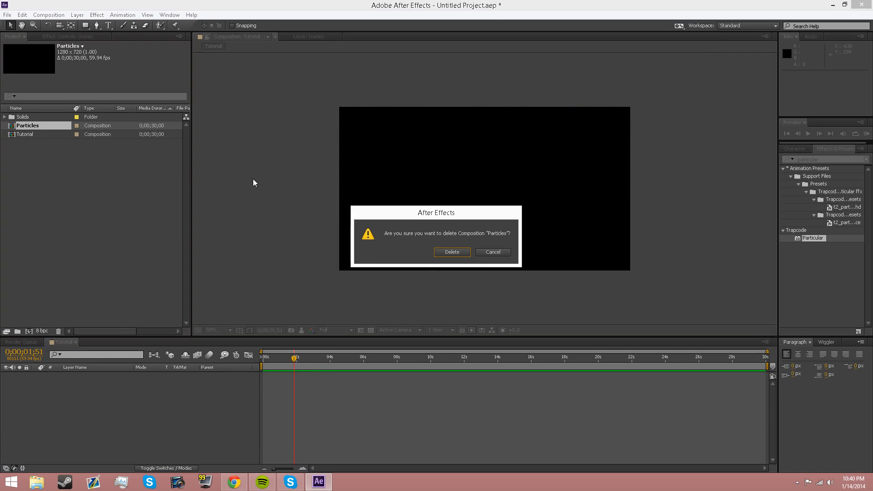
{"action": "left_click", "coordinate": [452, 252]}
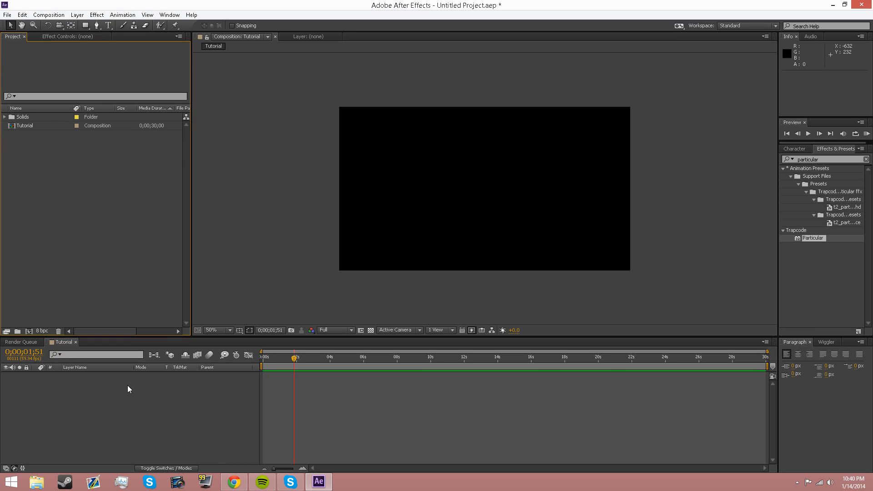
{"action": "mouse_move", "coordinate": [89, 393]}
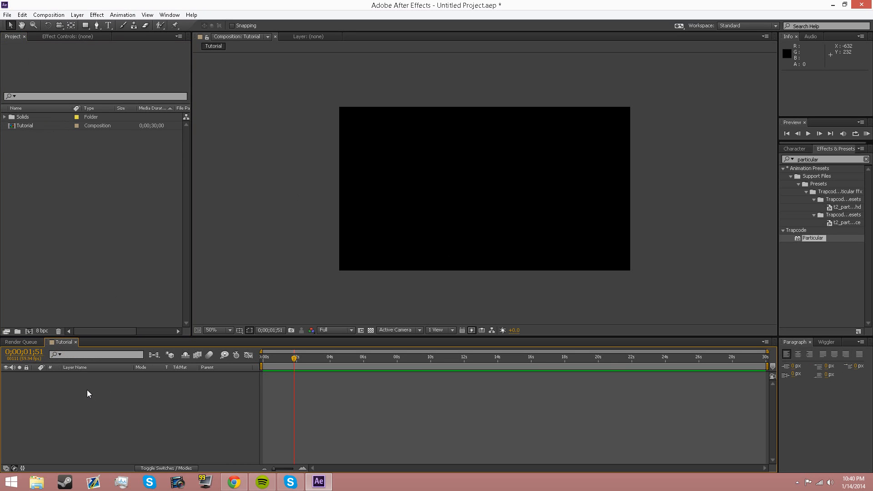
Create a black 1280×720 solid layer named BG in the Tutorial composition.
{"action": "right_click", "coordinate": [88, 394]}
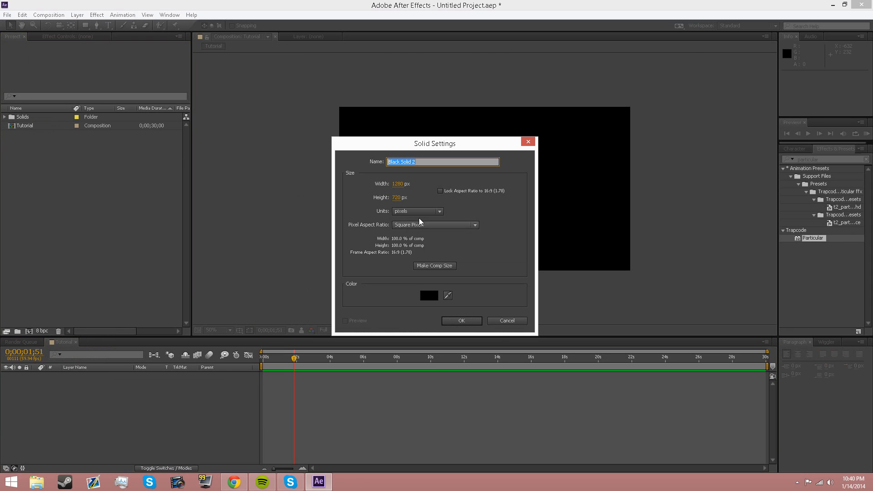
{"action": "left_click", "coordinate": [462, 321]}
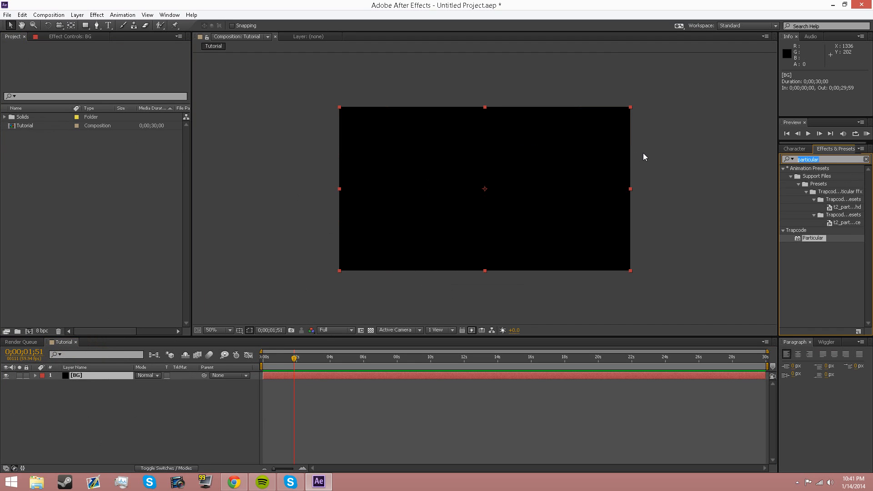
Apply Gradient Ramp to BG, make it radial and swap its start and end colours.
{"action": "type", "text": "ramp"}
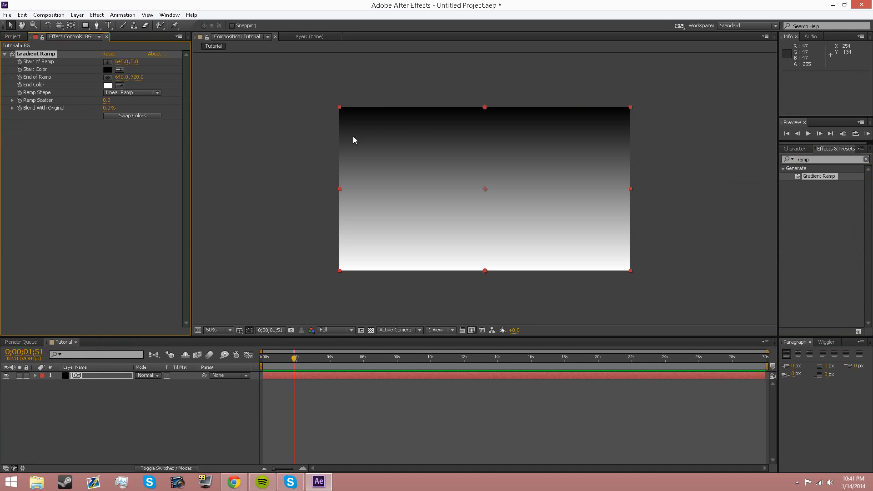
{"action": "mouse_move", "coordinate": [466, 120]}
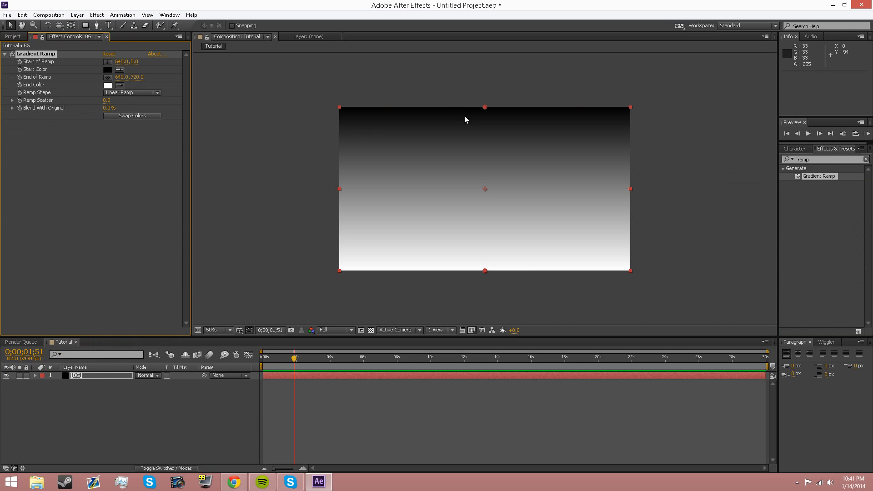
{"action": "left_click", "coordinate": [132, 93]}
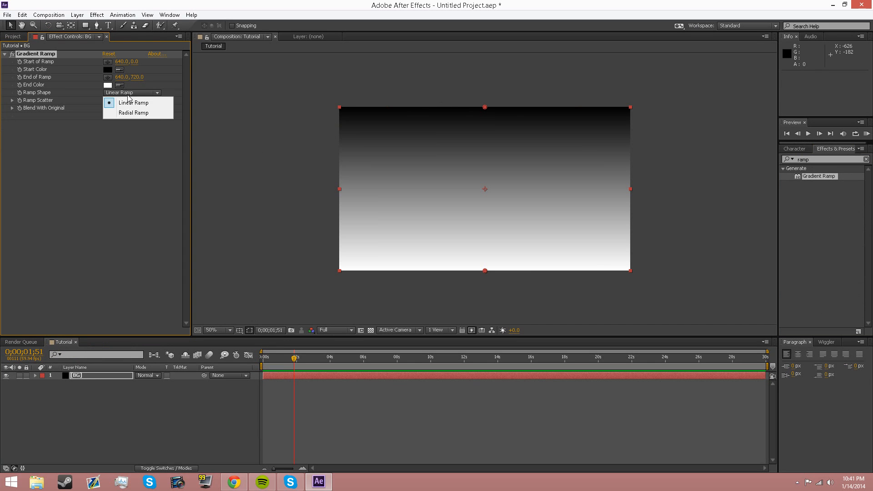
{"action": "left_click", "coordinate": [133, 112]}
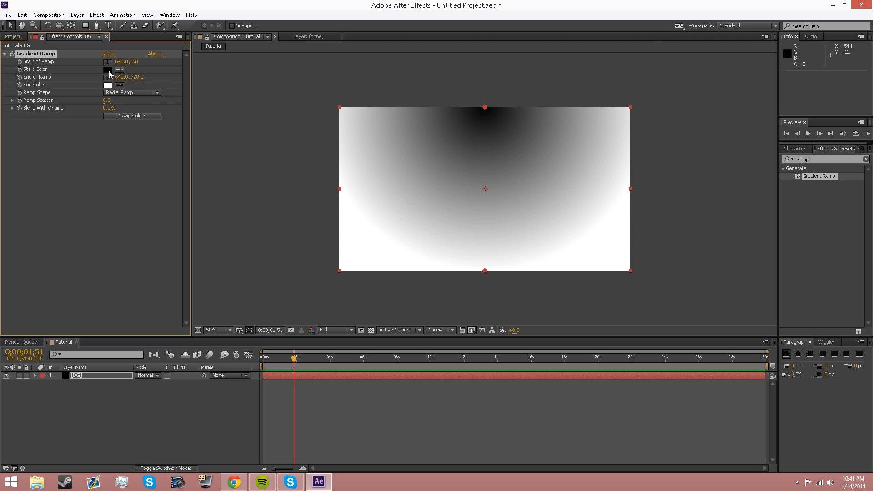
{"action": "left_click", "coordinate": [132, 116]}
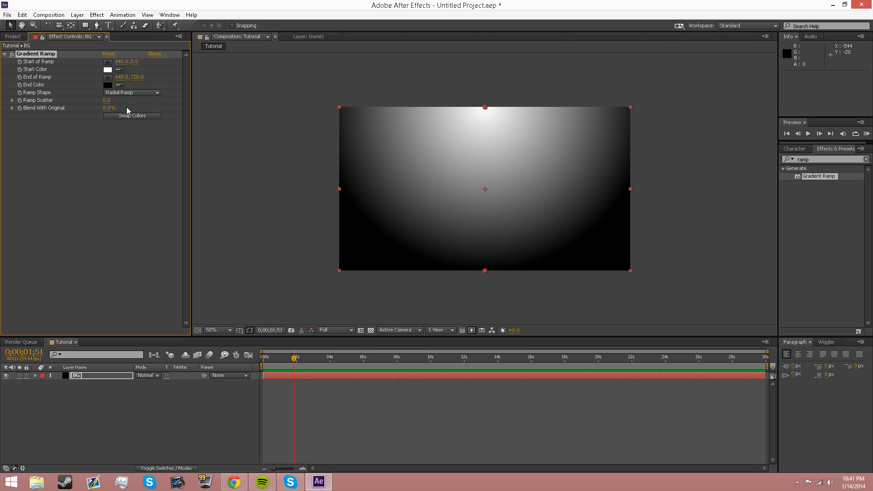
Set the gradient's start colour to dark navy #1E222E.
{"action": "left_click", "coordinate": [107, 69]}
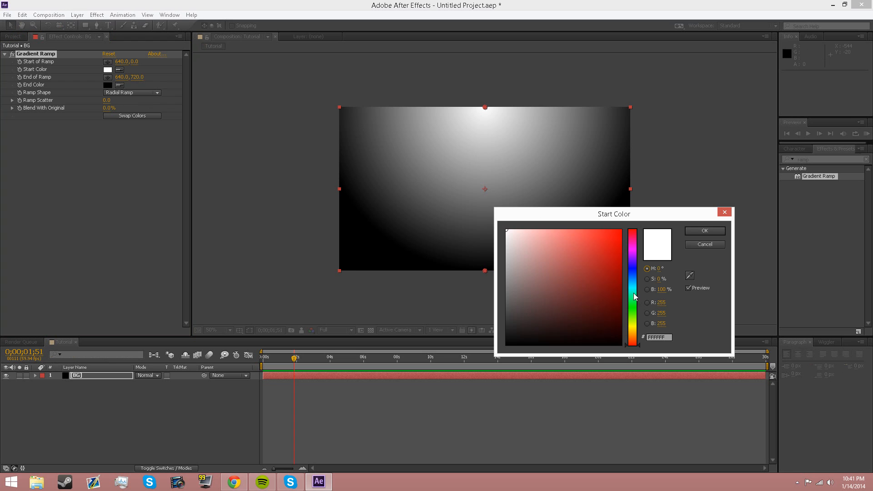
{"action": "left_click", "coordinate": [547, 324]}
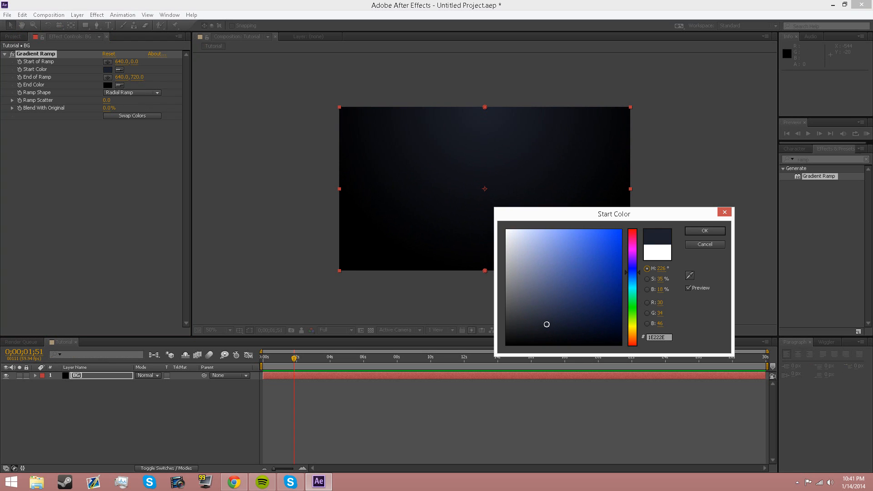
{"action": "left_click", "coordinate": [705, 231]}
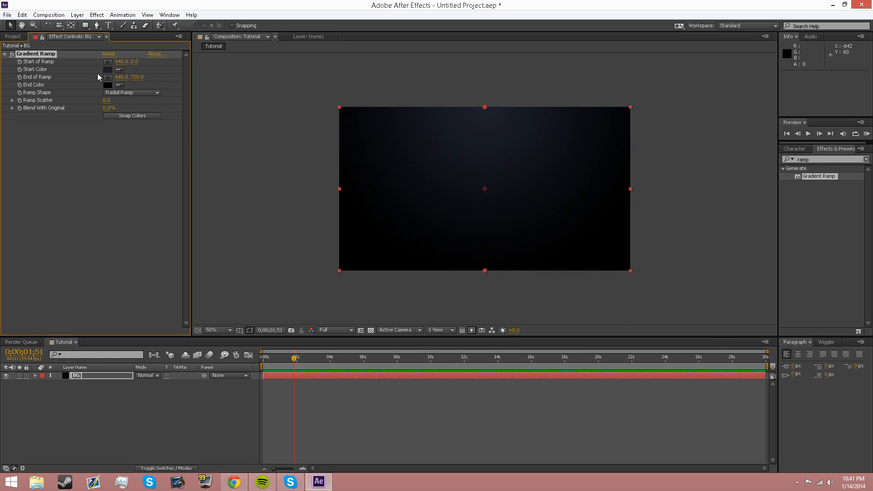
{"action": "mouse_move", "coordinate": [501, 182]}
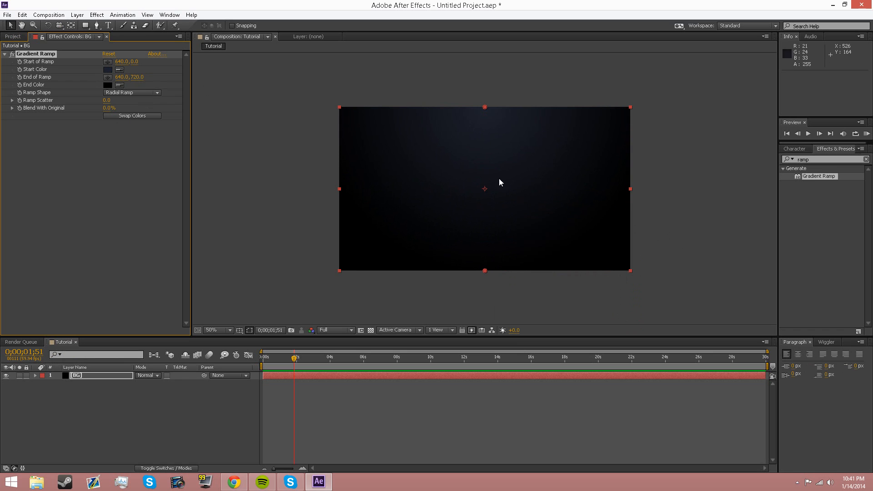
{"action": "mouse_move", "coordinate": [485, 143]}
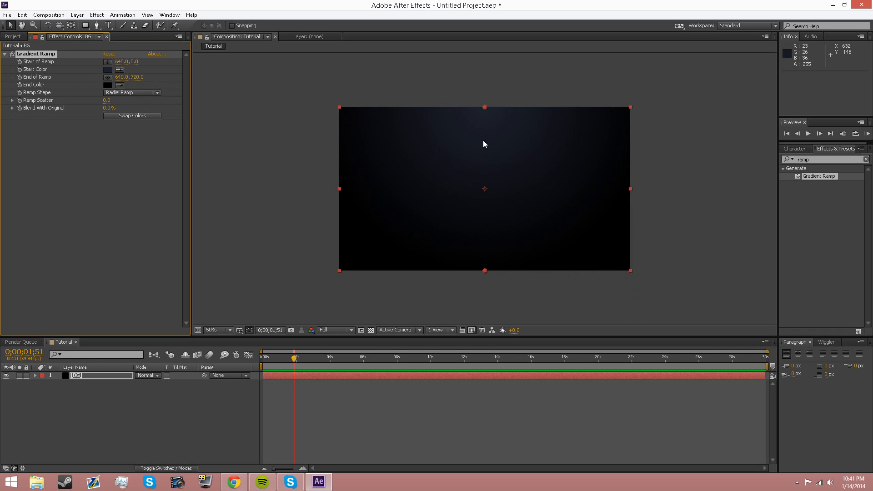
Create a black comp-sized solid named Particular above the BG layer.
{"action": "right_click", "coordinate": [82, 385]}
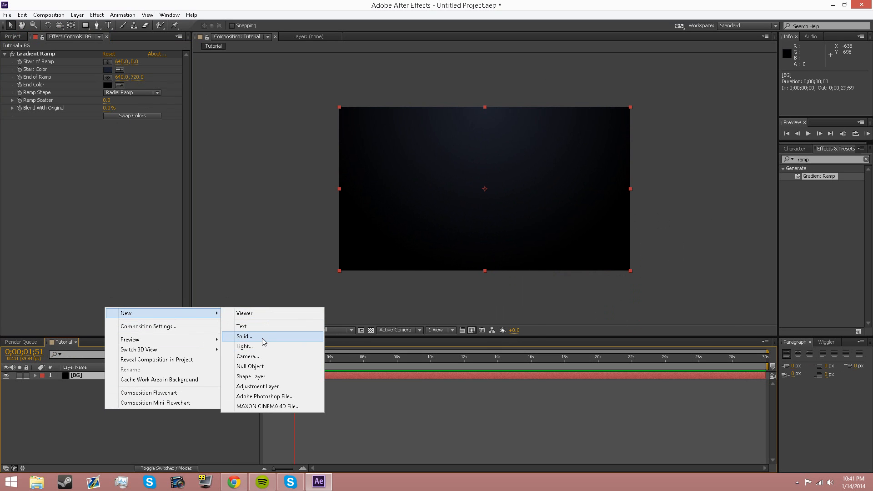
{"action": "left_click", "coordinate": [245, 336]}
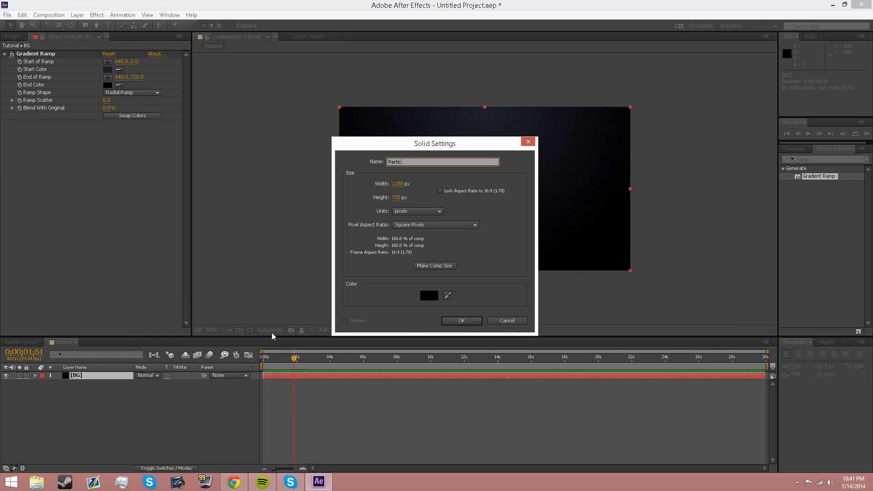
{"action": "left_click", "coordinate": [461, 321]}
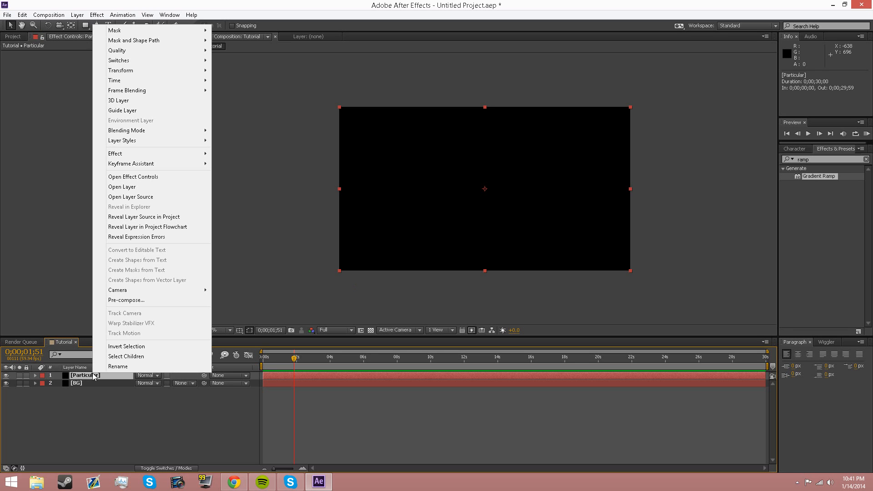
Pre-compose the Particular solid into a new Particles composition and open it.
{"action": "left_click", "coordinate": [126, 300]}
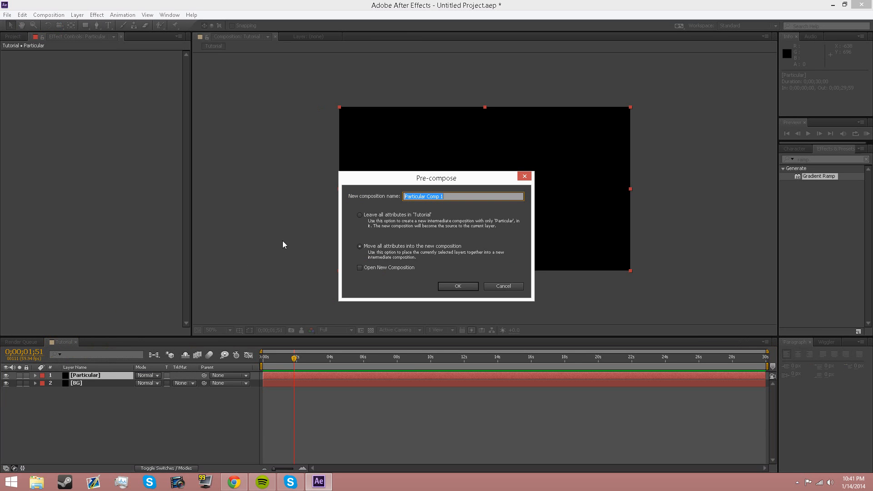
{"action": "type", "text": "Particles"}
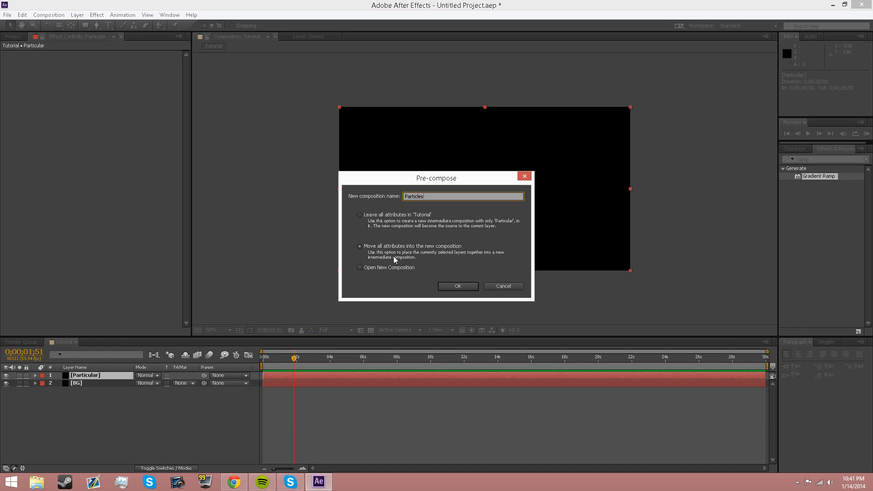
{"action": "left_click", "coordinate": [457, 286]}
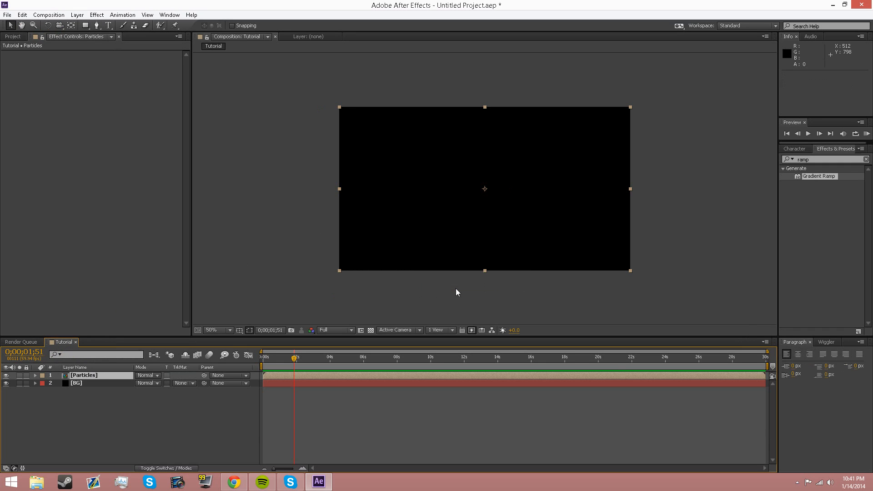
{"action": "left_click", "coordinate": [84, 375]}
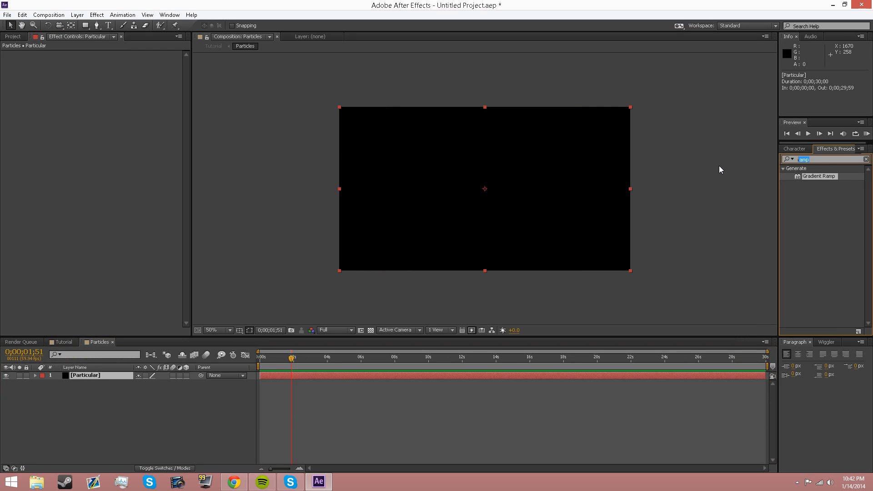
Apply Trapcode Particular to the Particular layer from Effects & Presets.
{"action": "type", "text": "particular"}
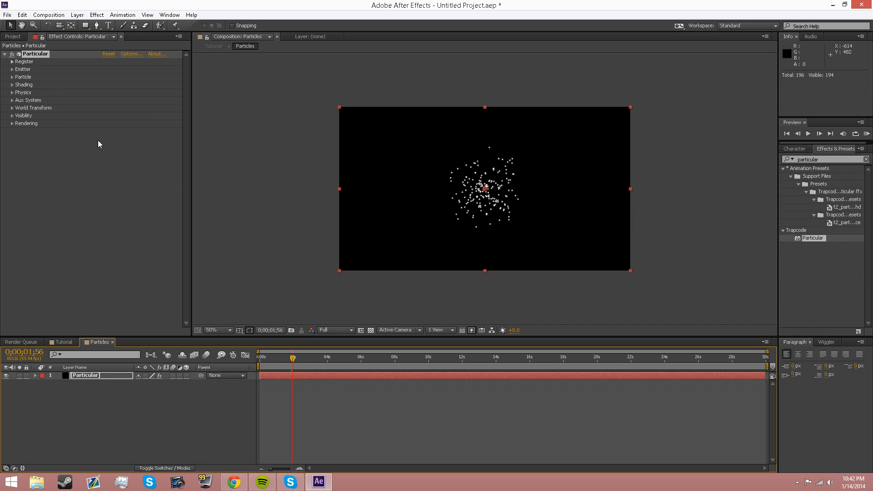
{"action": "mouse_move", "coordinate": [53, 115]}
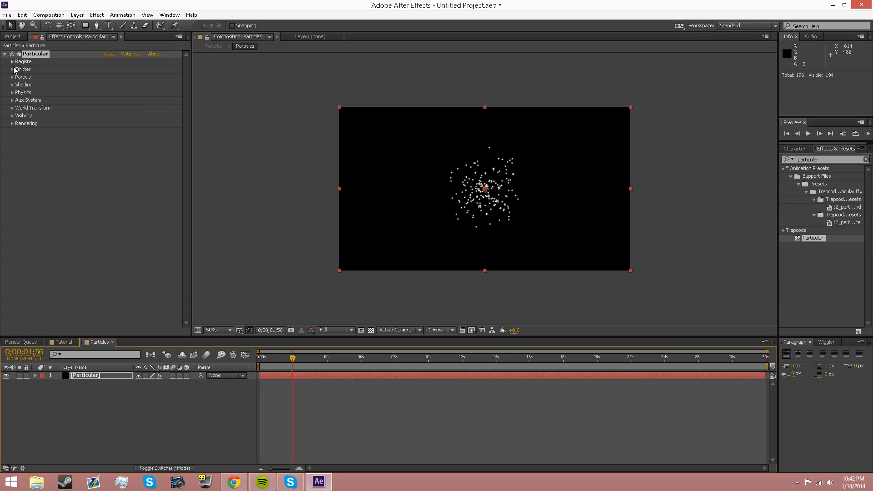
{"action": "mouse_move", "coordinate": [254, 268]}
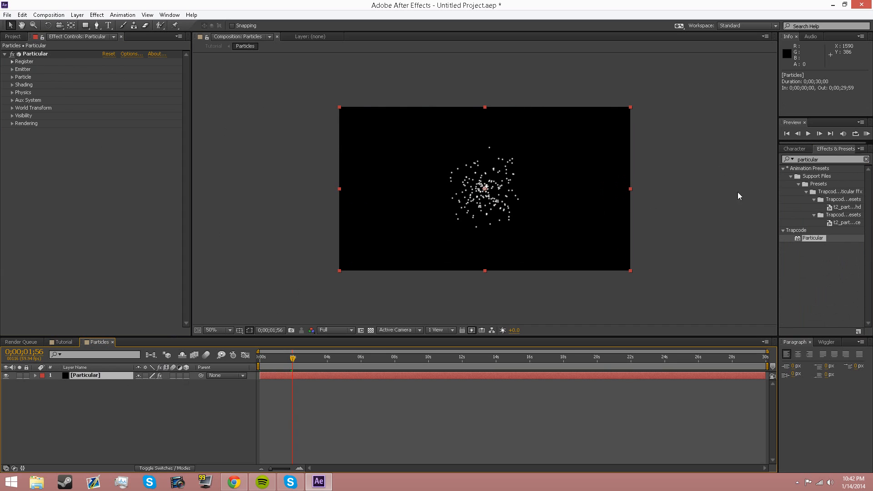
{"action": "mouse_move", "coordinate": [347, 129]}
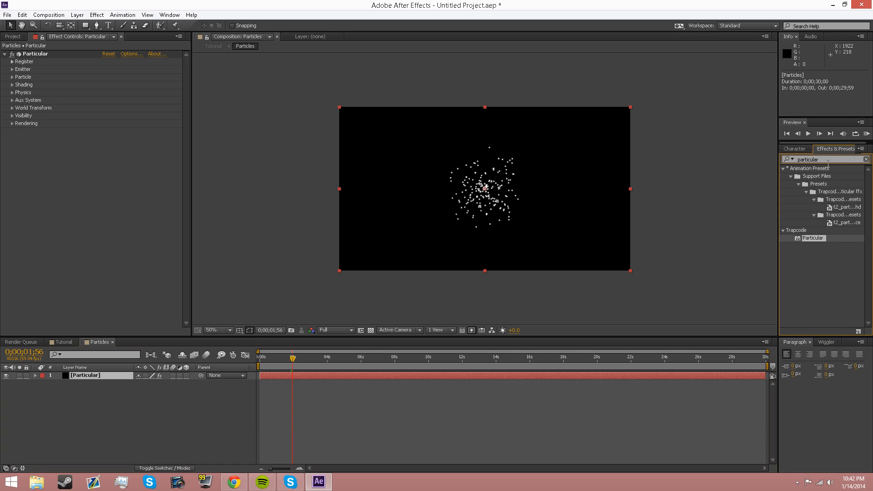
{"action": "mouse_move", "coordinate": [147, 197]}
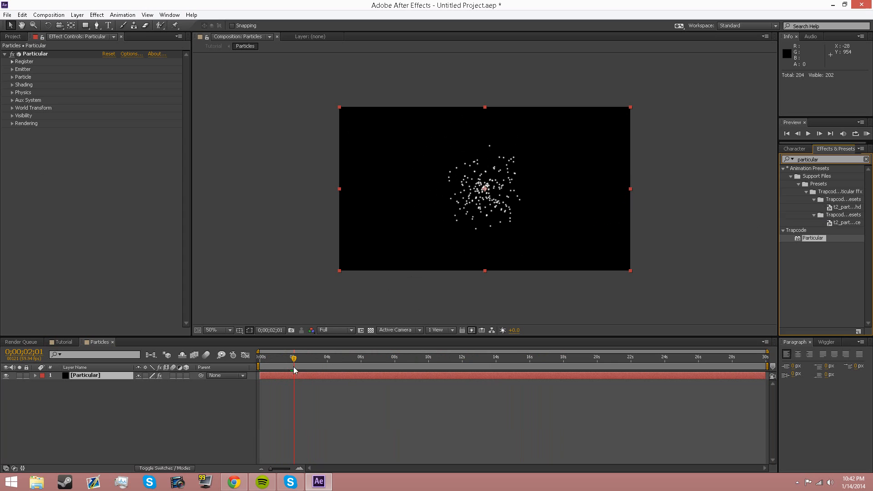
Set Particular's Emitter Particles/sec to 10000 and scrub to check the dense burst.
{"action": "left_click", "coordinate": [11, 70]}
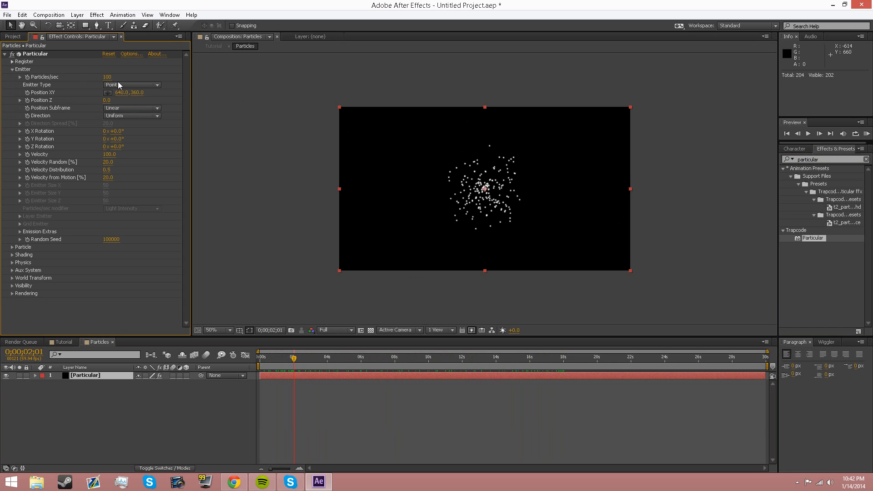
{"action": "left_click", "coordinate": [107, 76]}
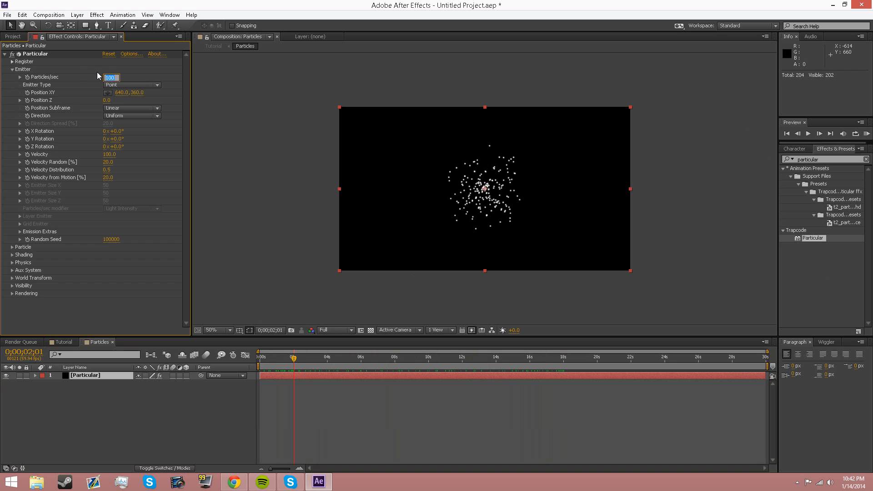
{"action": "type", "text": "10"}
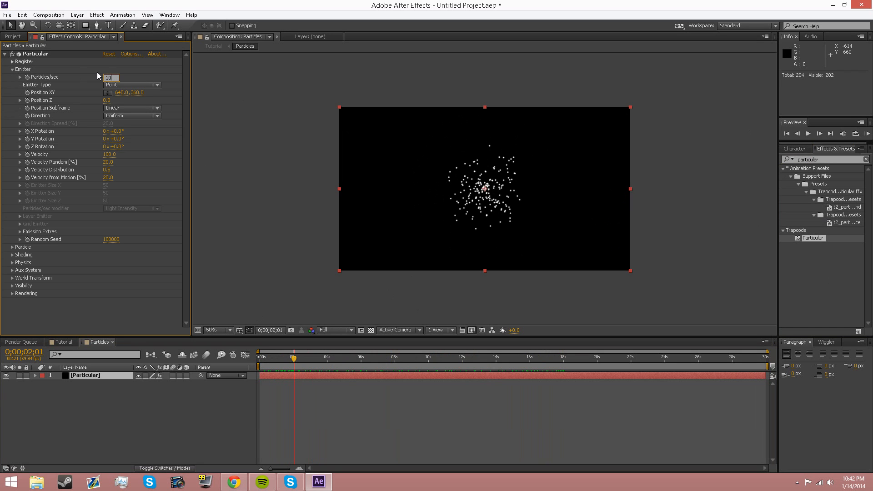
{"action": "type", "text": "10000"}
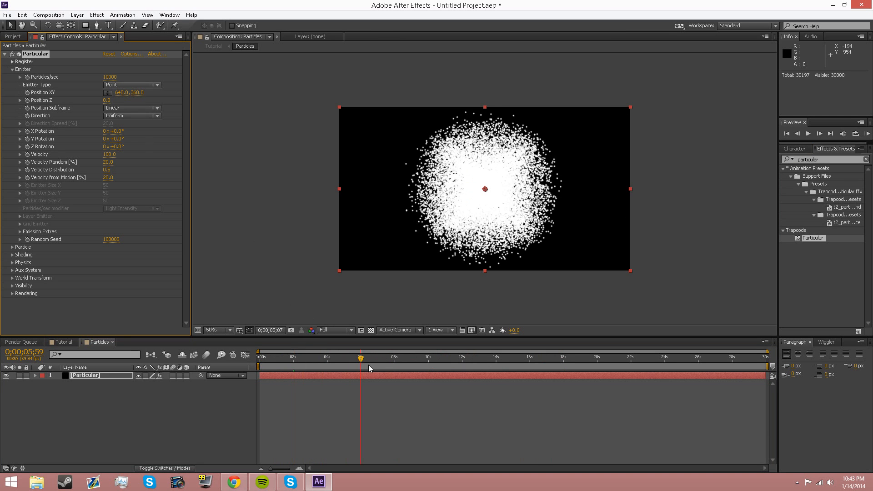
{"action": "left_click", "coordinate": [407, 367]}
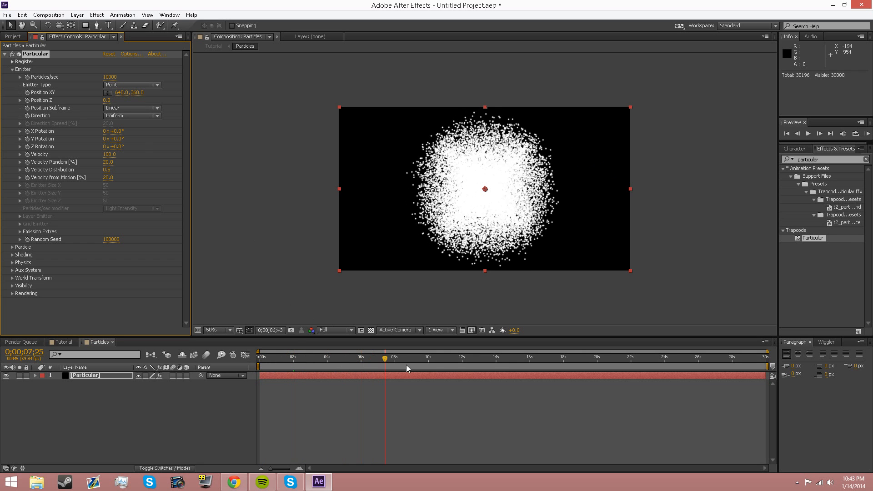
{"action": "left_click", "coordinate": [299, 357]}
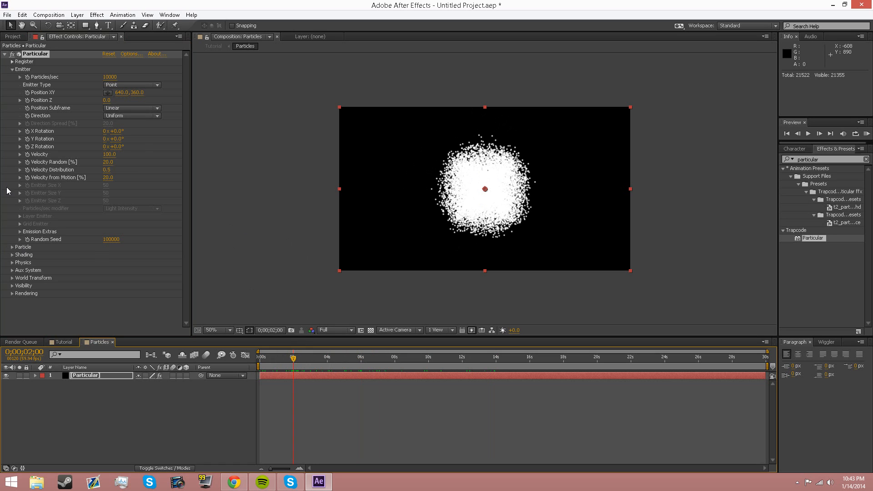
{"action": "mouse_move", "coordinate": [10, 252]}
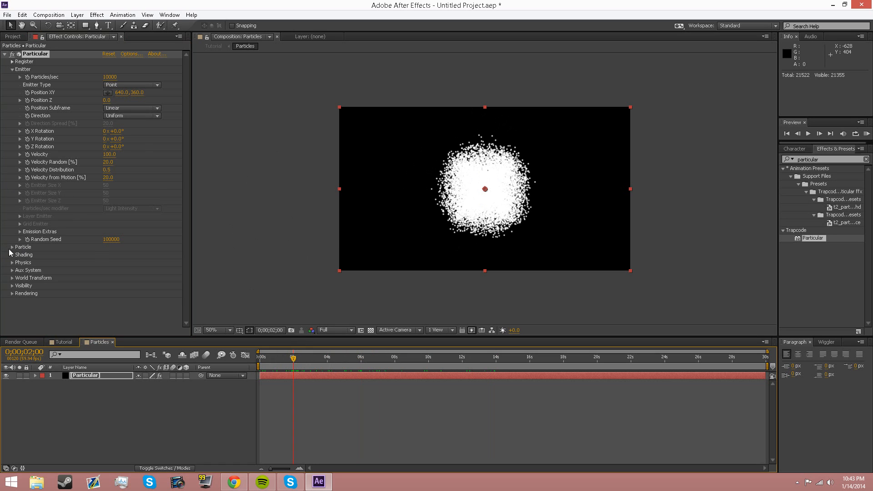
{"action": "mouse_move", "coordinate": [103, 147]}
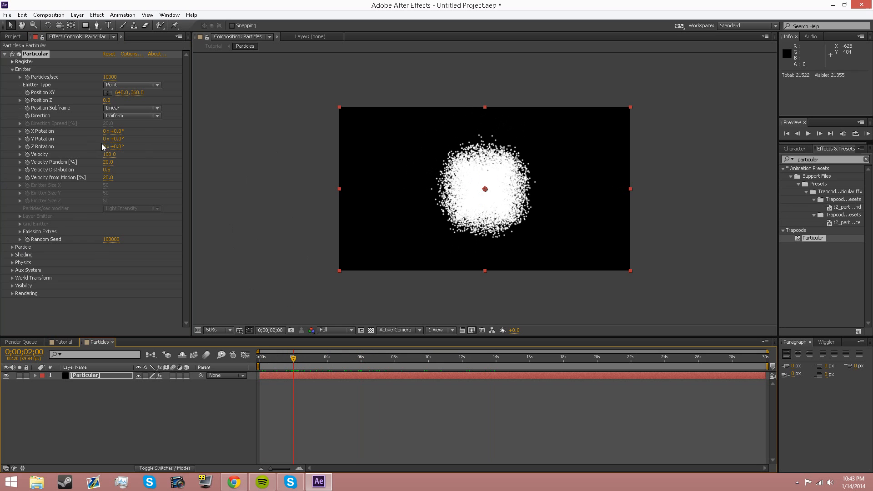
Make the emitter a Box with velocity 800 and zero velocity randomness.
{"action": "left_click", "coordinate": [131, 85]}
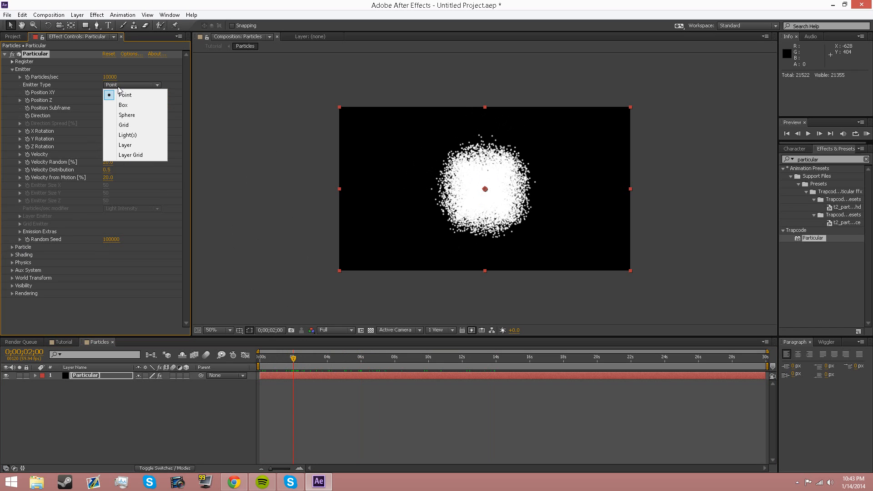
{"action": "left_click", "coordinate": [123, 105]}
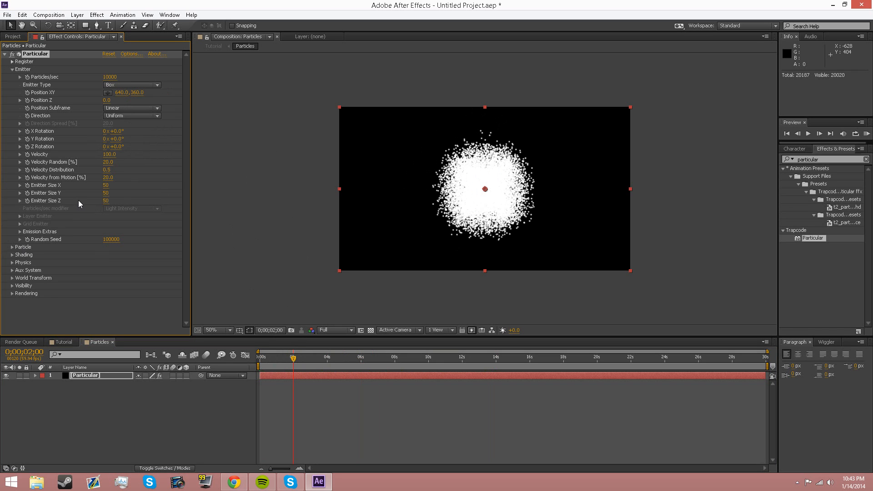
{"action": "mouse_move", "coordinate": [31, 196]}
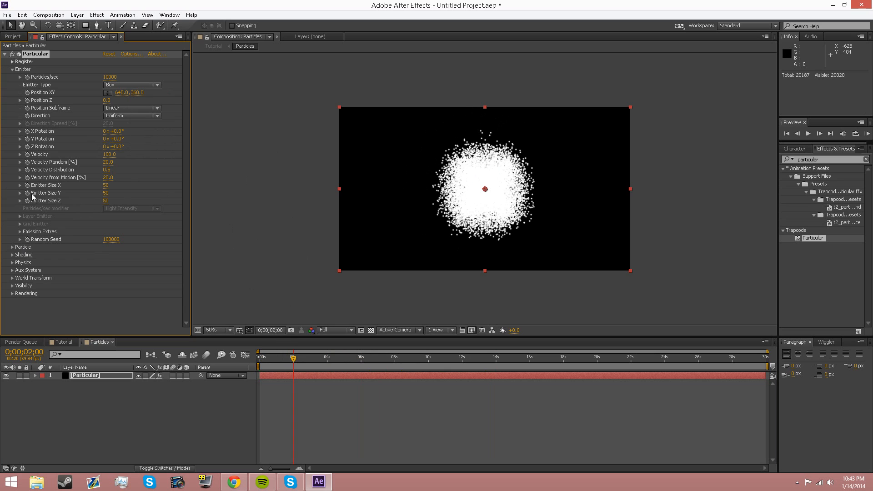
{"action": "mouse_move", "coordinate": [53, 197]}
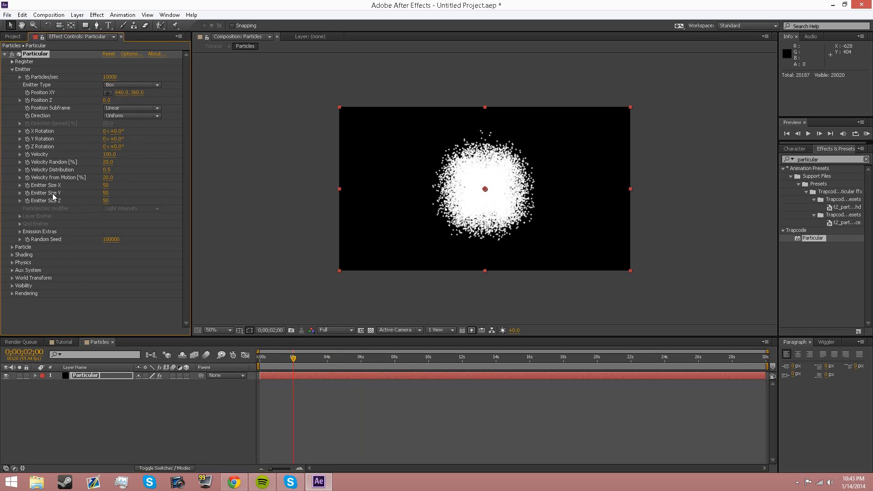
{"action": "mouse_move", "coordinate": [113, 207]}
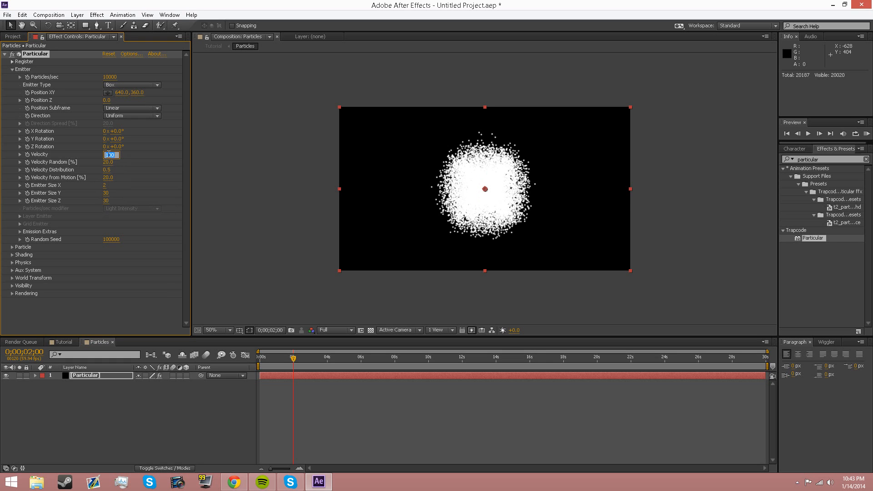
{"action": "type", "text": "800.0"}
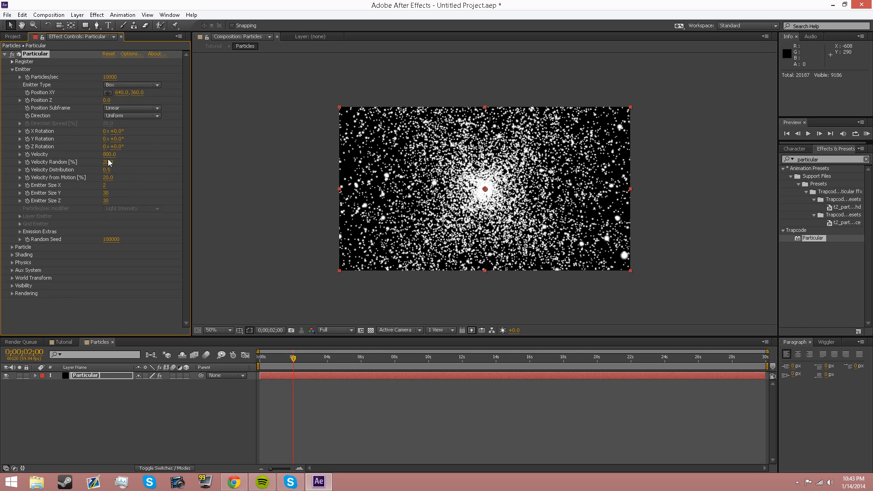
{"action": "double_click", "coordinate": [106, 161]}
{"action": "type", "text": "0"}
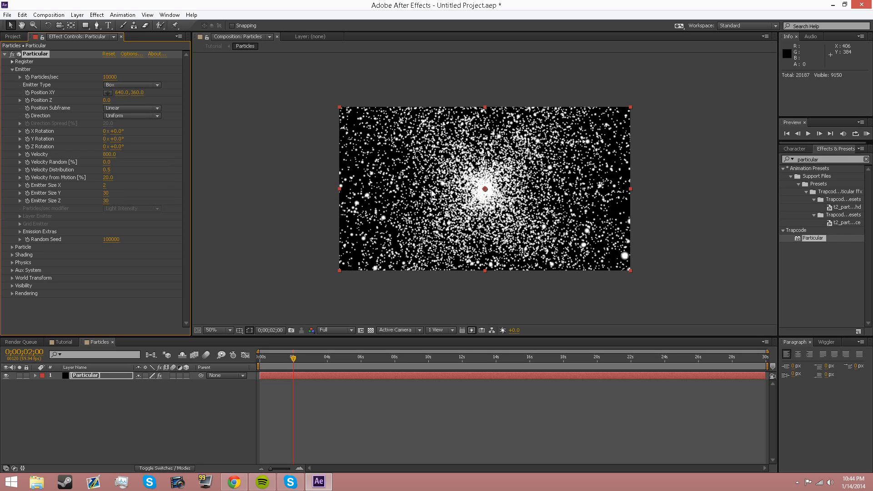
{"action": "mouse_move", "coordinate": [404, 216]}
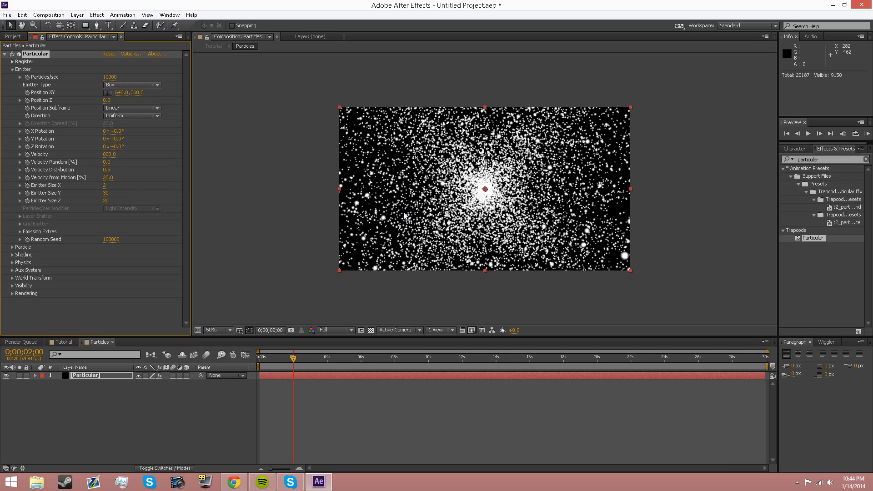
{"action": "mouse_move", "coordinate": [30, 254]}
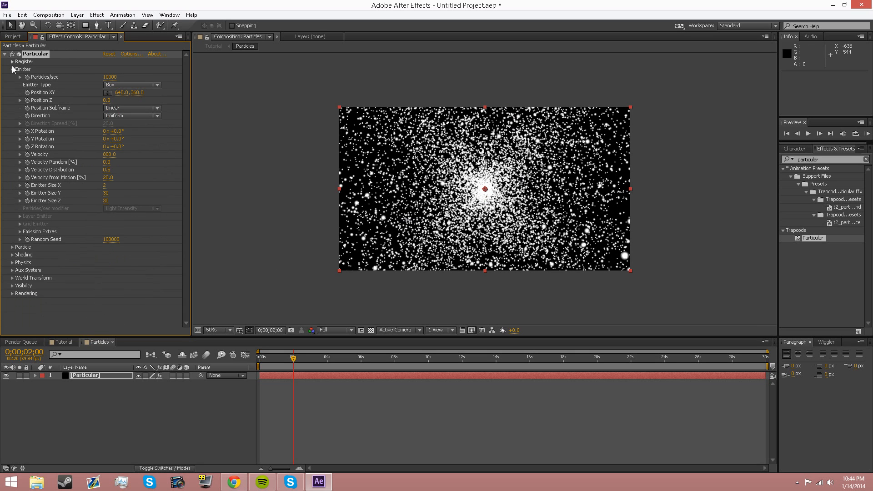
Set particle Life to 1.0 s with 34% randomness, sphere feather 80 and size 3.
{"action": "scroll", "scroll_direction": "down", "scroll_amount": 3}
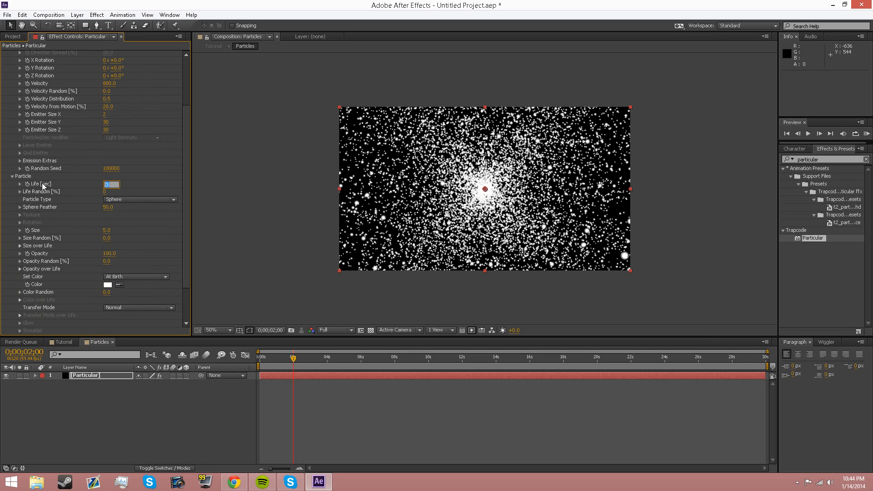
{"action": "type", "text": "1.0"}
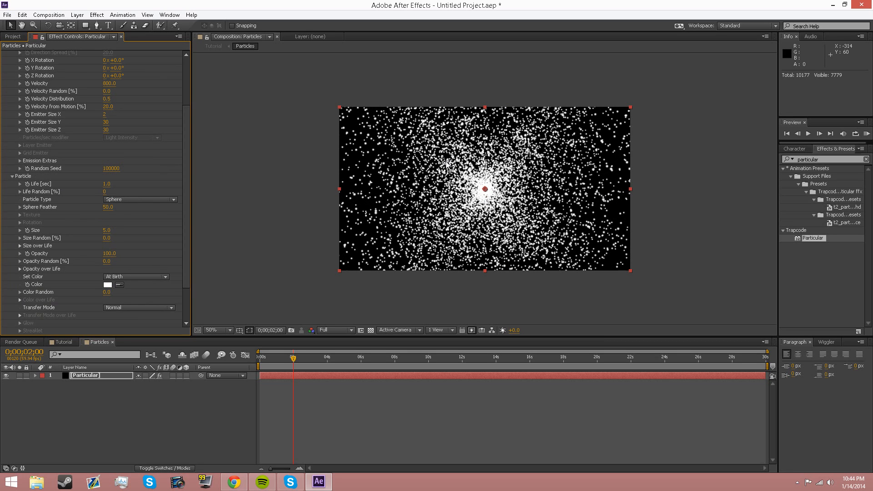
{"action": "mouse_move", "coordinate": [291, 358]}
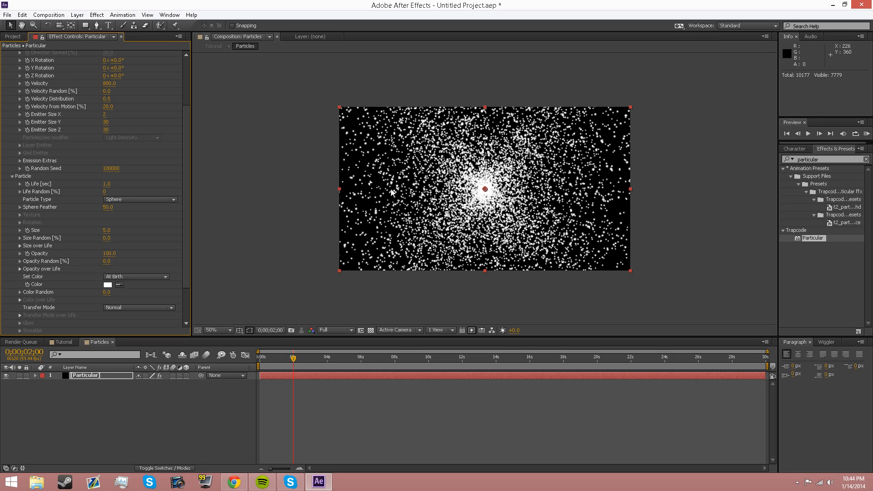
{"action": "mouse_move", "coordinate": [201, 209]}
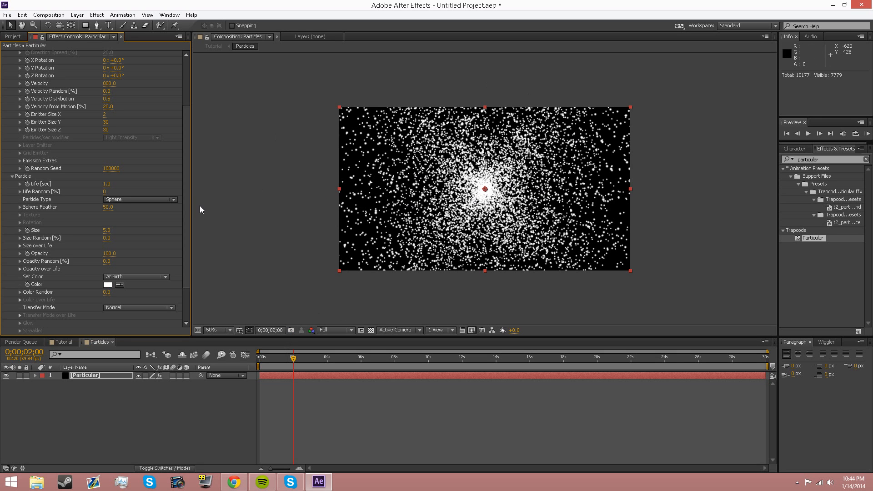
{"action": "mouse_move", "coordinate": [105, 192]}
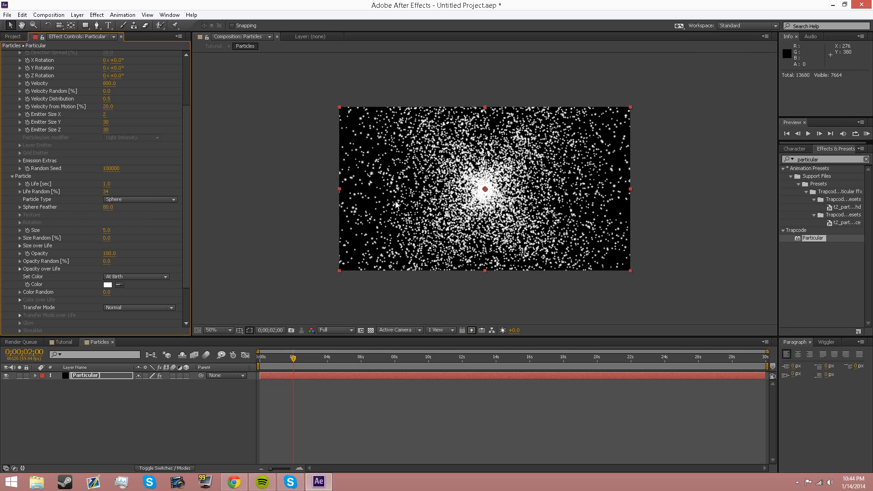
{"action": "mouse_move", "coordinate": [432, 198]}
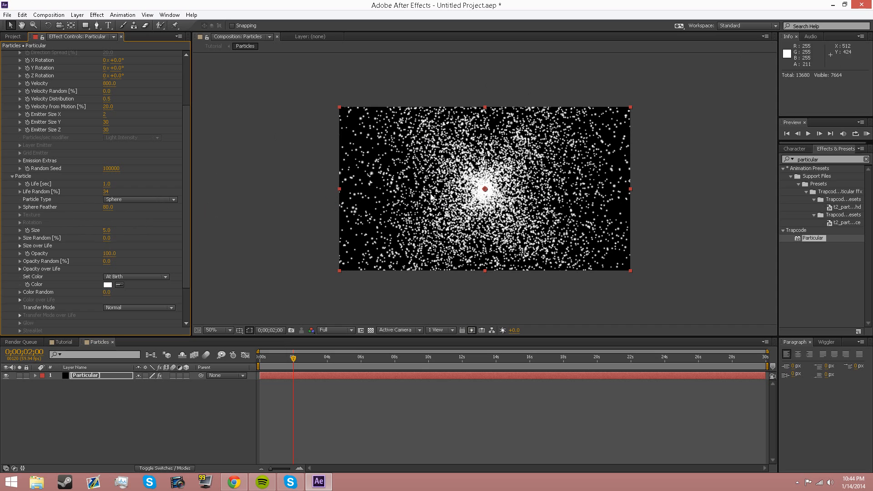
{"action": "mouse_move", "coordinate": [57, 247]}
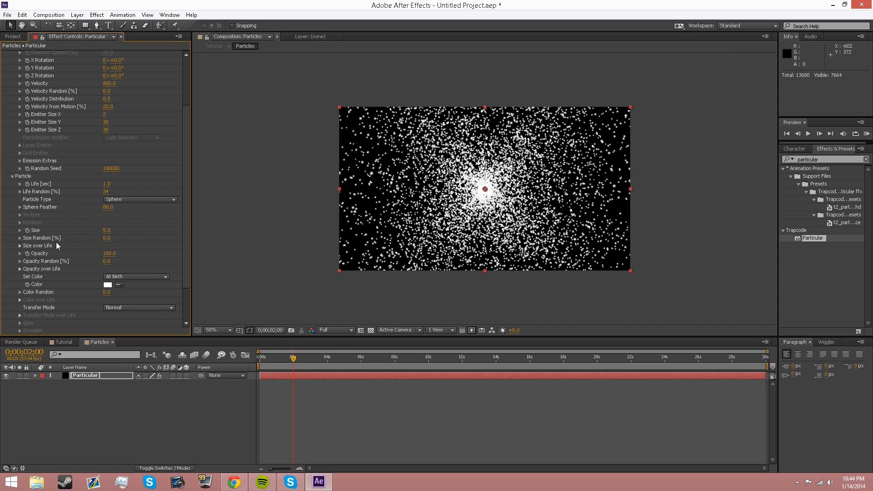
{"action": "mouse_move", "coordinate": [98, 250]}
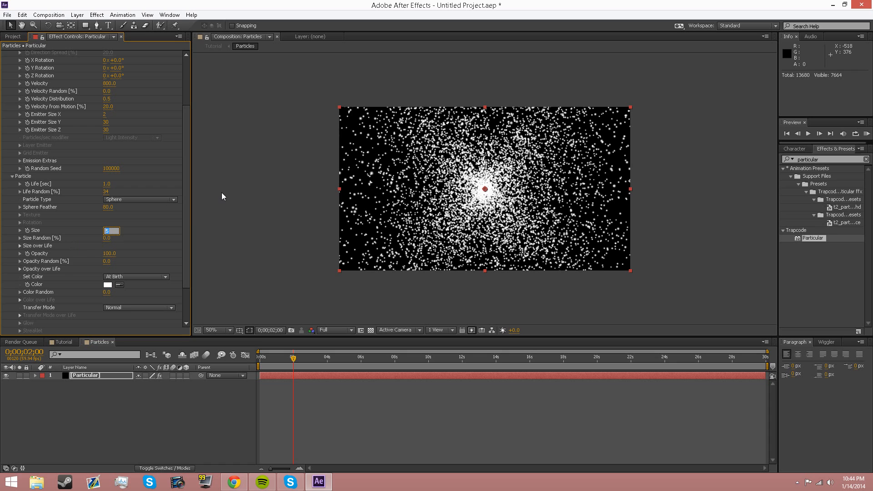
{"action": "type", "text": "3.0"}
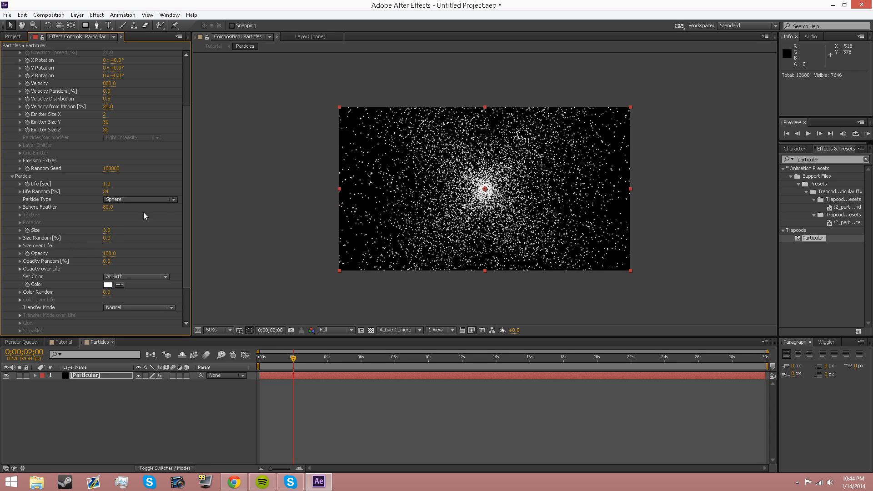
Draw a descending Size over Life ramp from full size at birth to zero at death.
{"action": "left_click", "coordinate": [19, 246]}
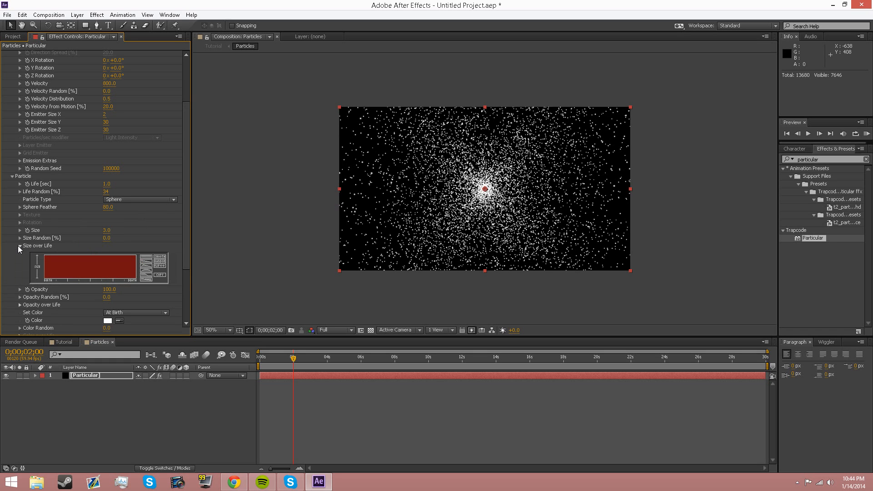
{"action": "mouse_move", "coordinate": [158, 265]}
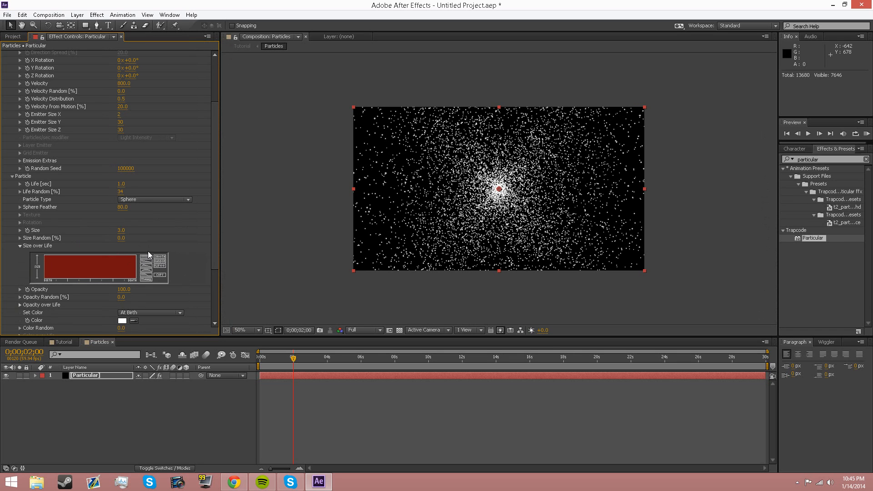
{"action": "mouse_move", "coordinate": [146, 264]}
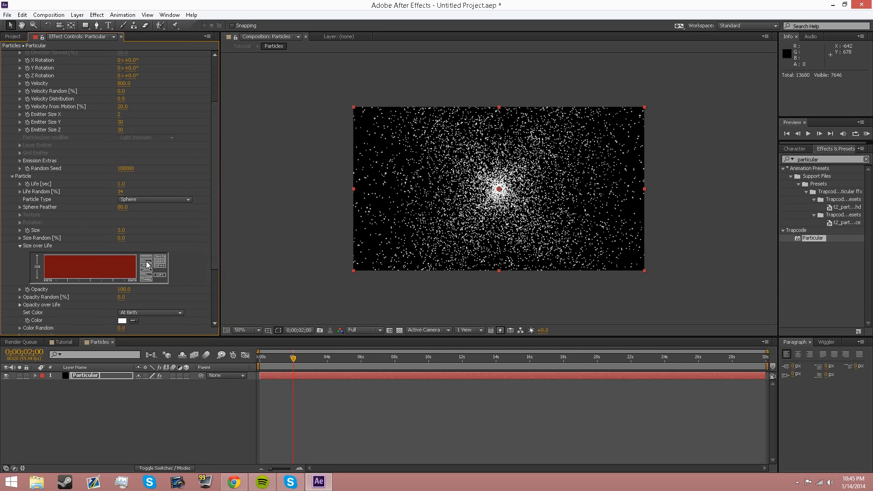
{"action": "left_click_drag", "start_coordinate": [139, 257], "coordinate": [103, 273]}
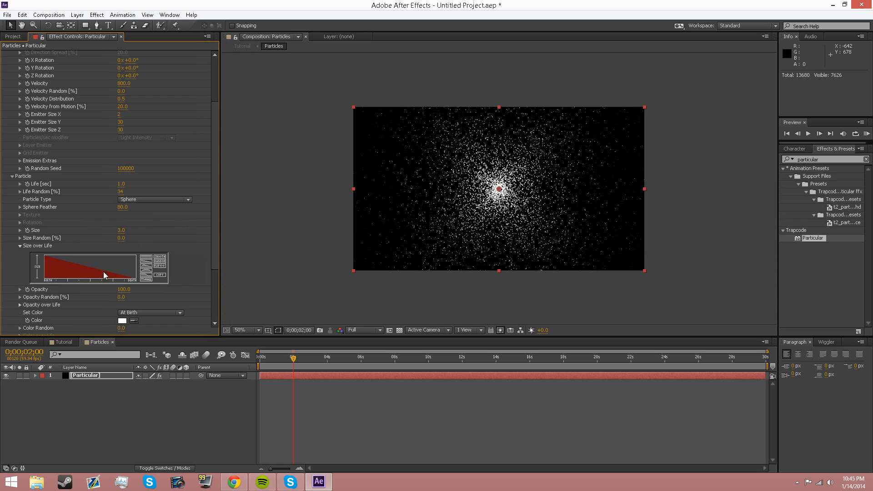
{"action": "mouse_move", "coordinate": [32, 260]}
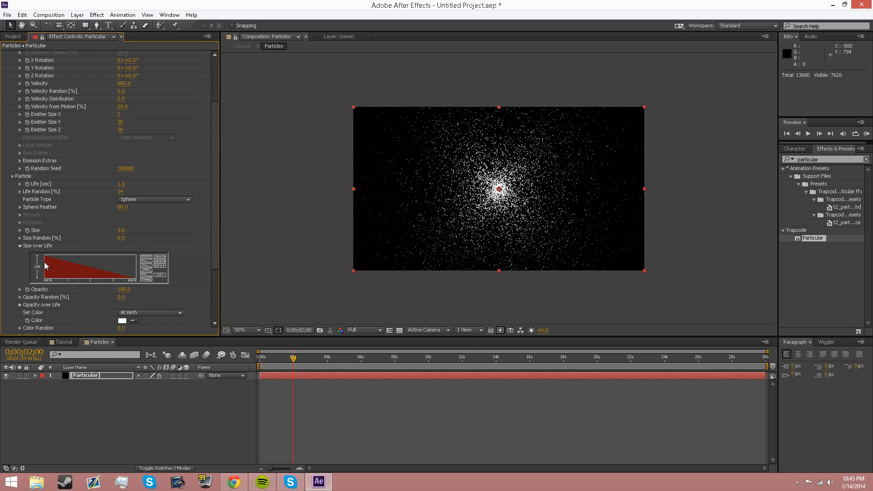
{"action": "mouse_move", "coordinate": [133, 286]}
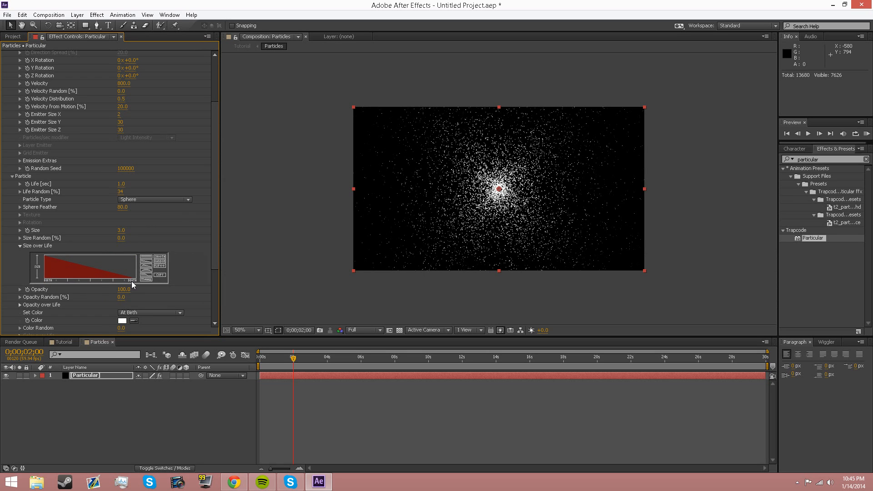
{"action": "mouse_move", "coordinate": [273, 360]}
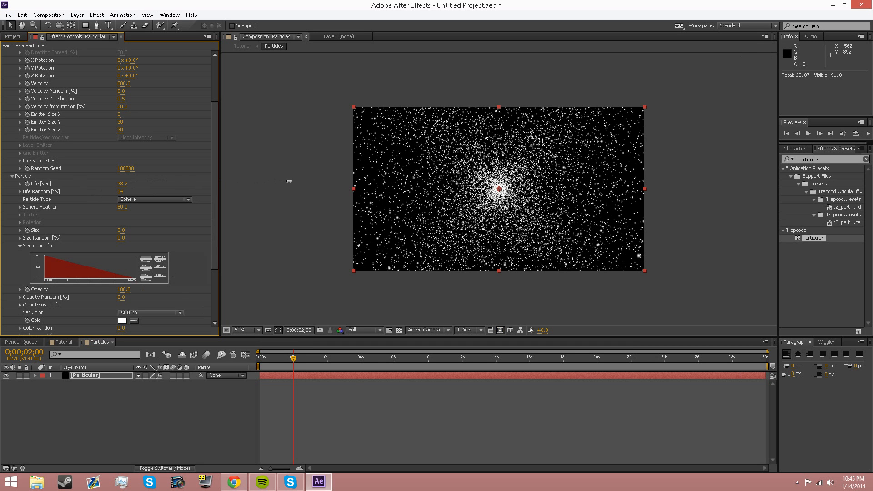
{"action": "mouse_move", "coordinate": [434, 142]}
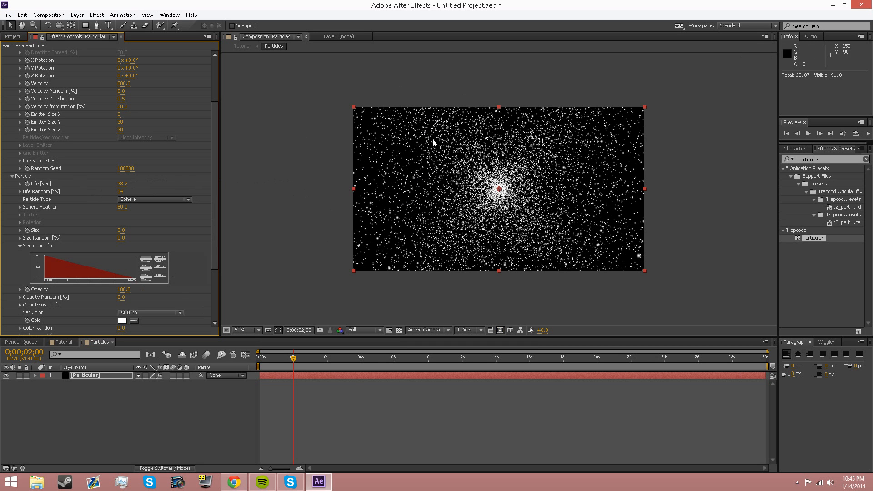
Restore Life to 1.0 s and ramp Opacity over Life down to zero.
{"action": "left_click", "coordinate": [123, 183]}
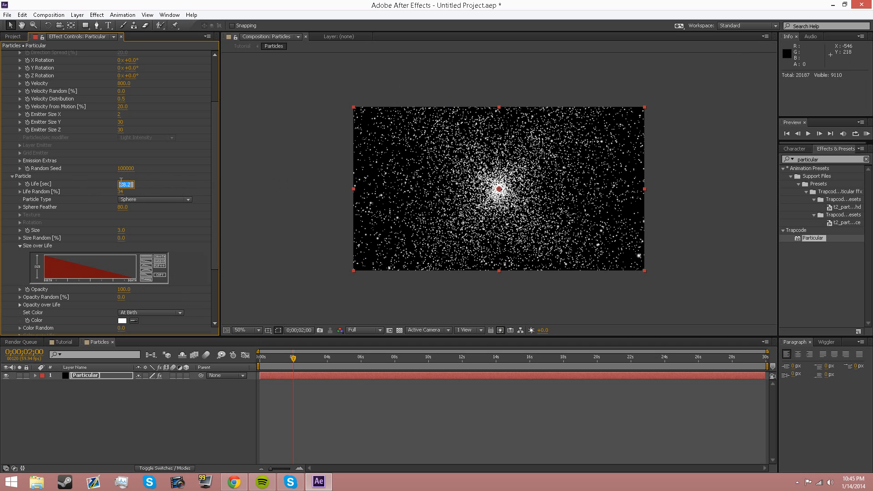
{"action": "type", "text": "1.0"}
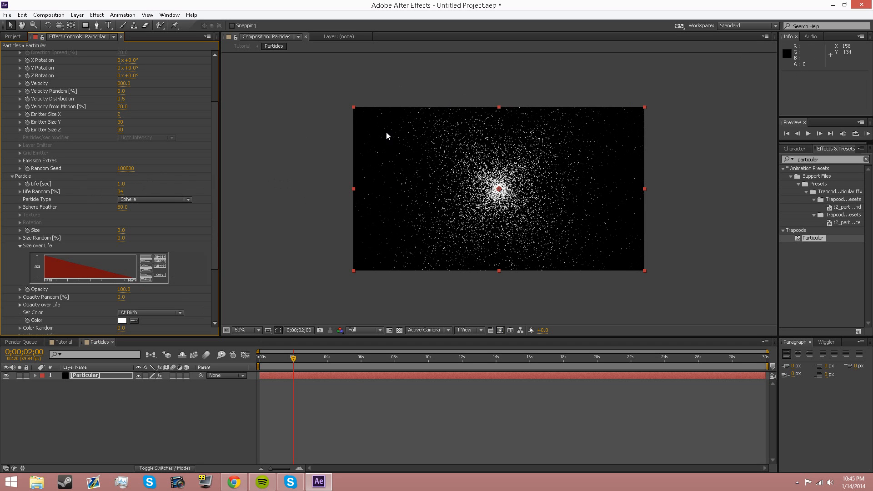
{"action": "left_click", "coordinate": [243, 330]}
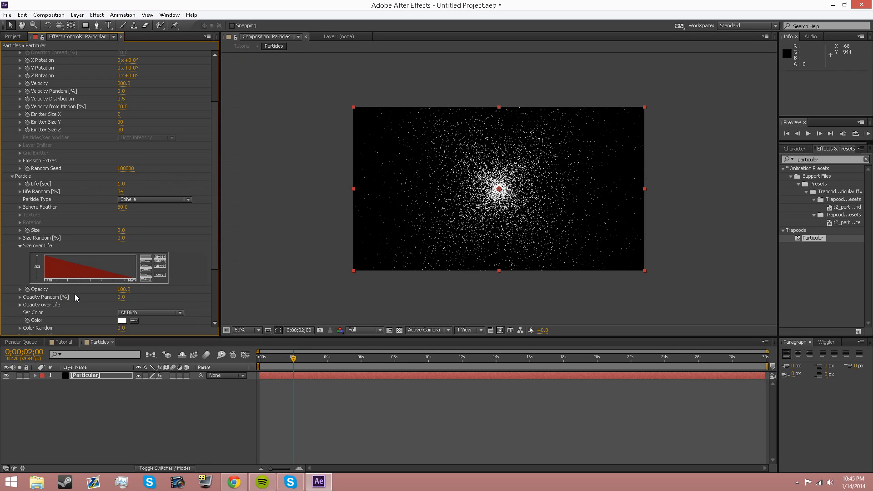
{"action": "mouse_move", "coordinate": [90, 310]}
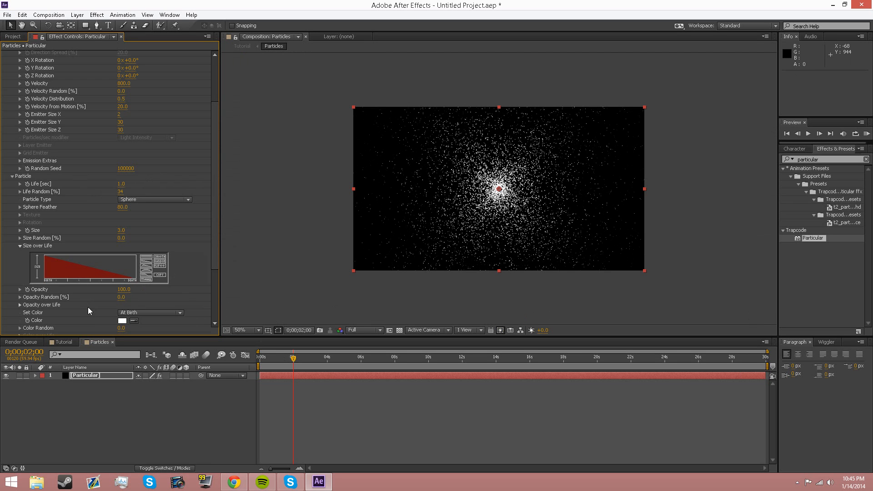
{"action": "left_click", "coordinate": [17, 304]}
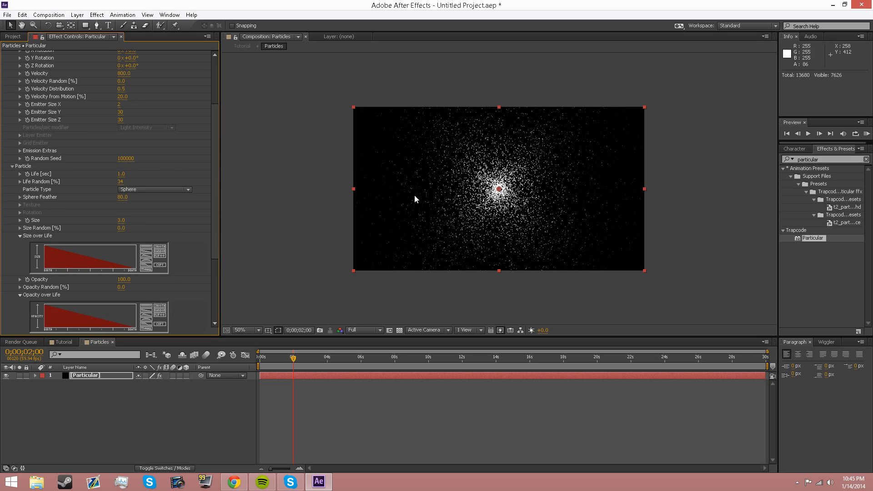
{"action": "mouse_move", "coordinate": [372, 140]}
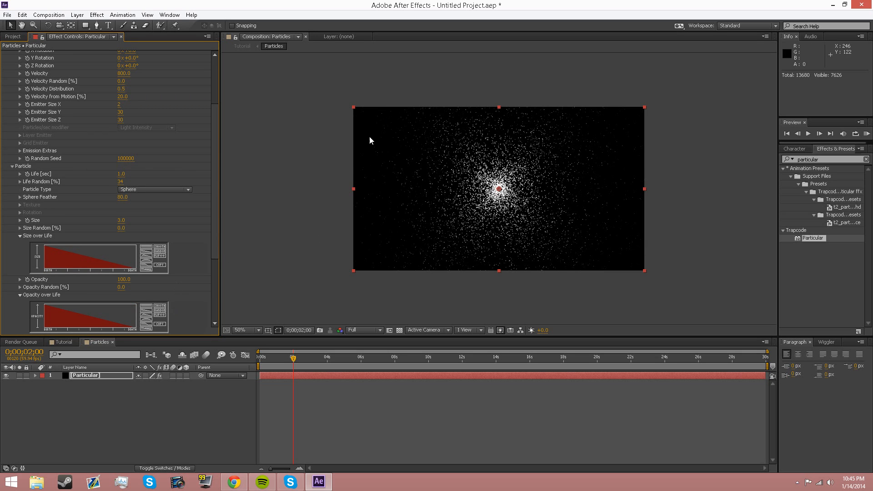
{"action": "mouse_move", "coordinate": [79, 216]}
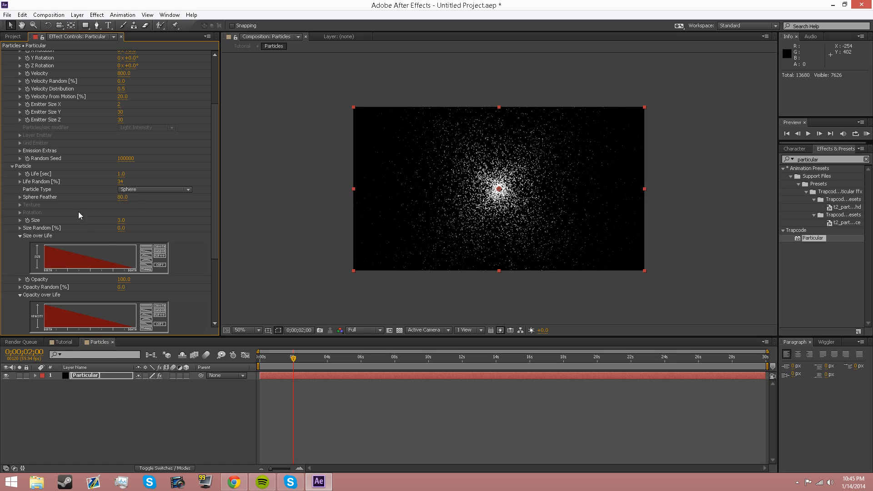
Set the particle colour mode to change over life.
{"action": "scroll", "scroll_direction": "down", "scroll_amount": 3}
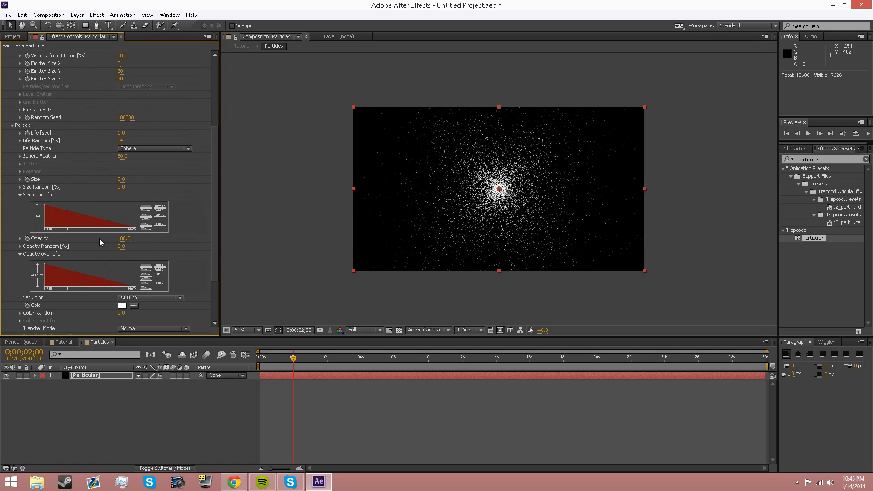
{"action": "scroll", "scroll_direction": "down", "scroll_amount": 3}
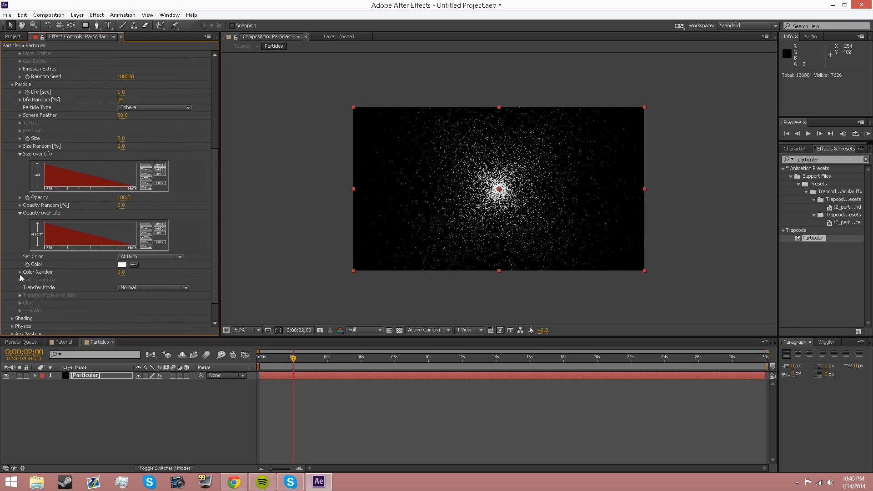
{"action": "mouse_move", "coordinate": [278, 233]}
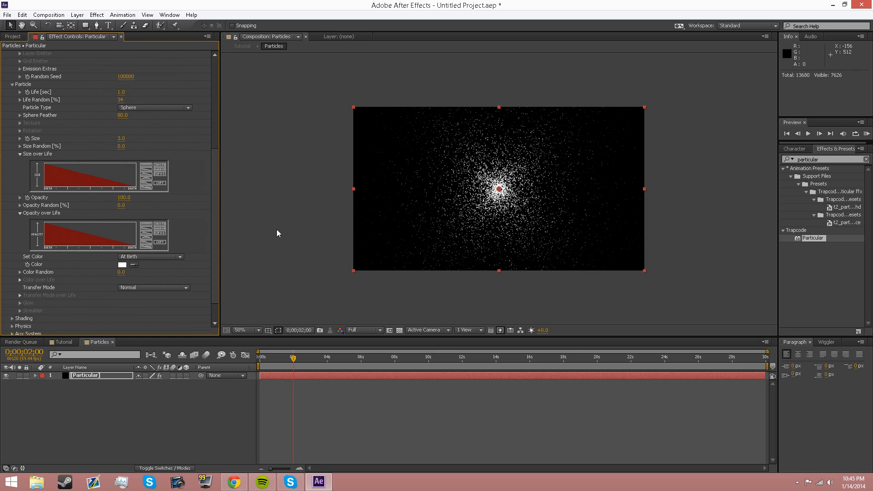
{"action": "left_click", "coordinate": [150, 257]}
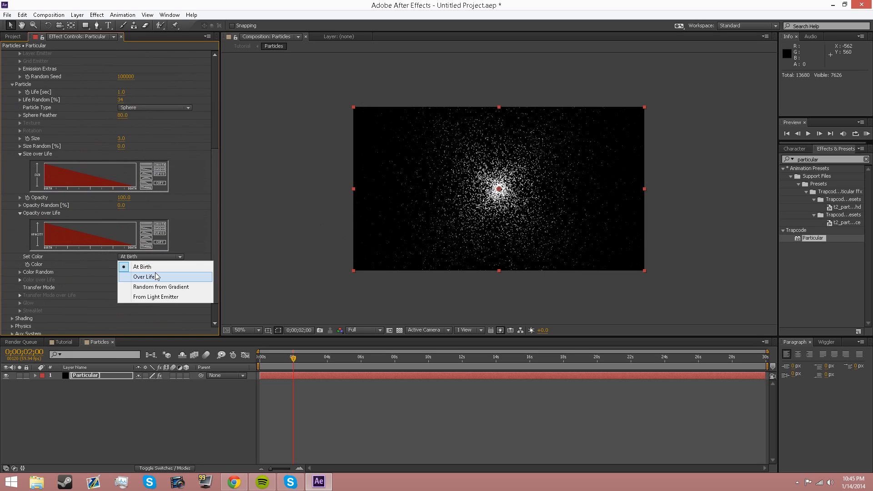
{"action": "left_click", "coordinate": [143, 276]}
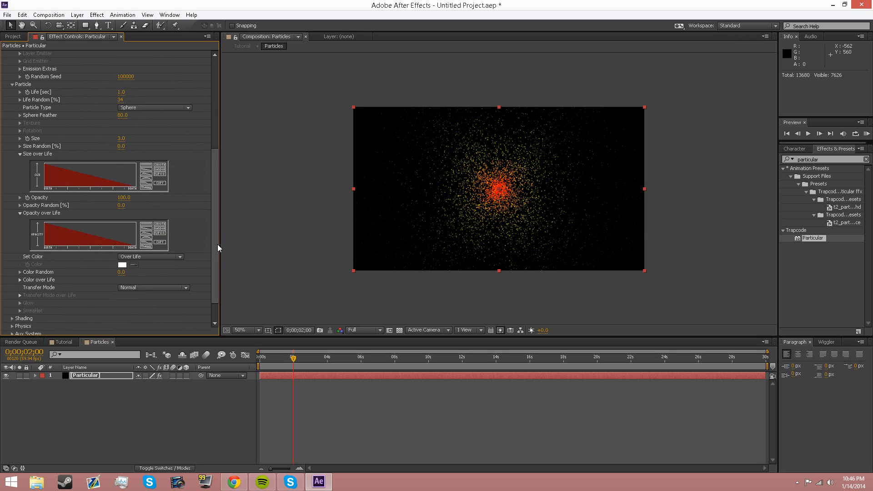
{"action": "mouse_move", "coordinate": [216, 247]}
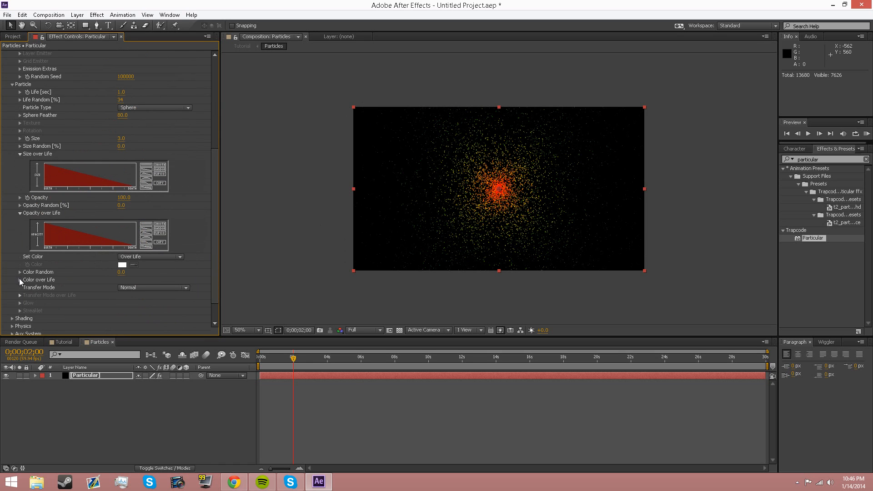
Replace the rainbow with a yellow-red-pink Color over Life gradient preset.
{"action": "left_click", "coordinate": [17, 280]}
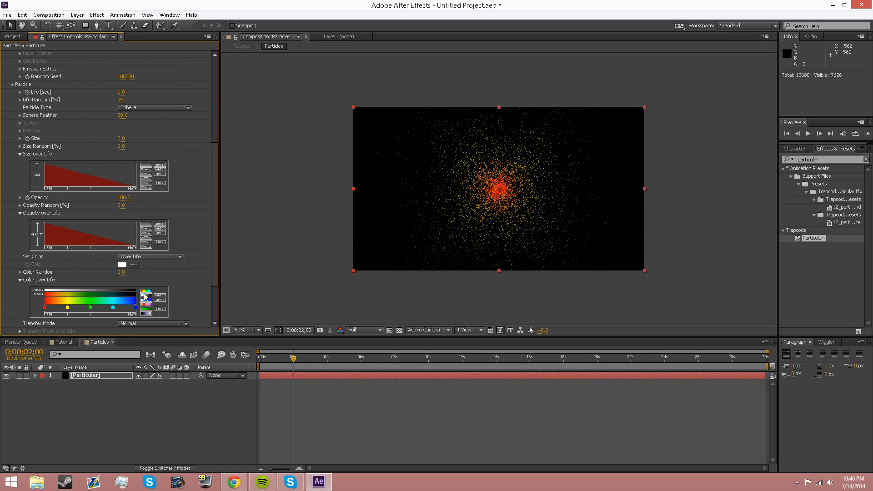
{"action": "left_click", "coordinate": [233, 481]}
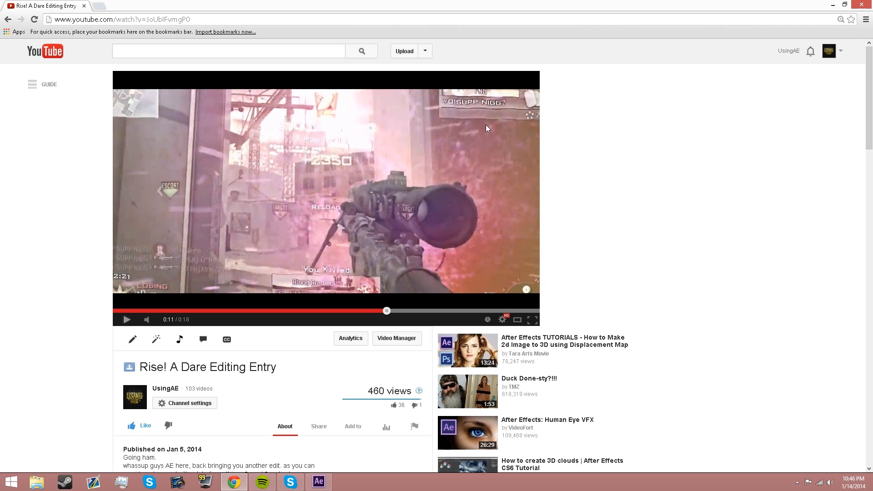
{"action": "mouse_move", "coordinate": [379, 213]}
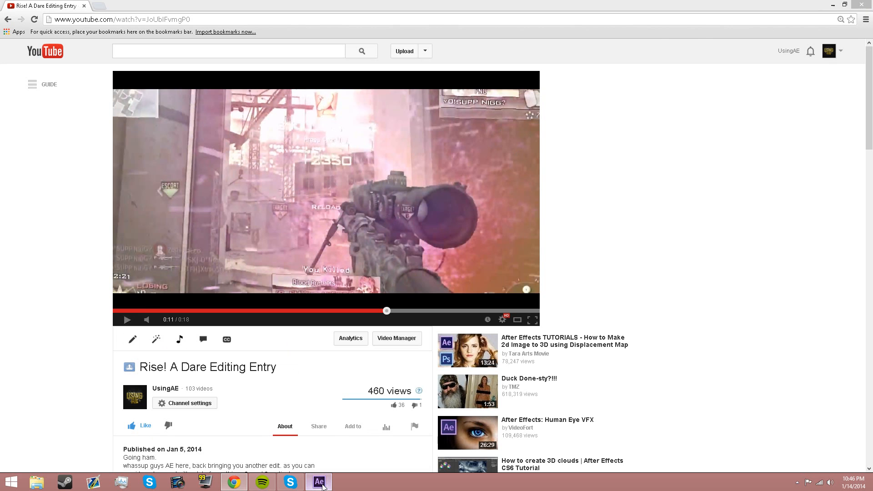
{"action": "left_click", "coordinate": [317, 482]}
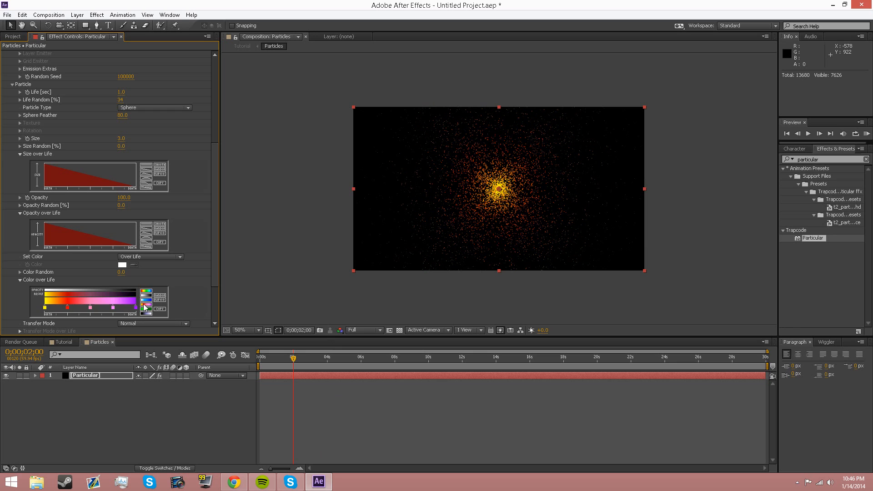
{"action": "mouse_move", "coordinate": [123, 290]}
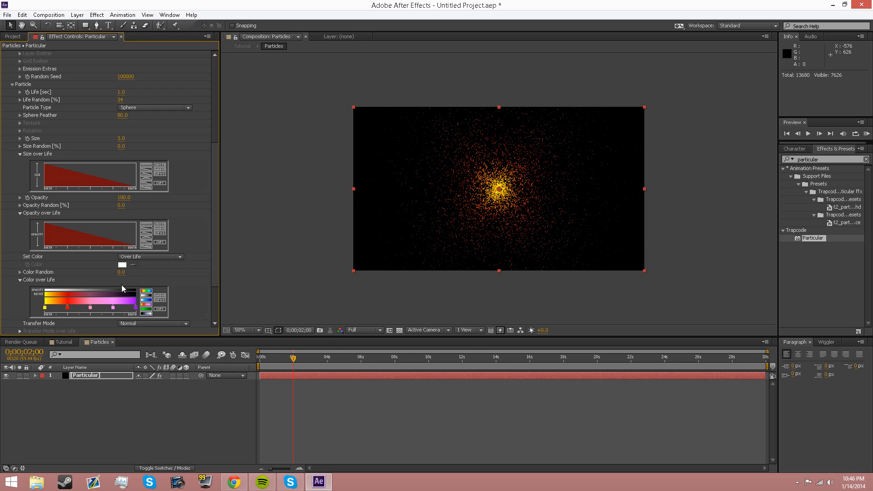
{"action": "mouse_move", "coordinate": [457, 207]}
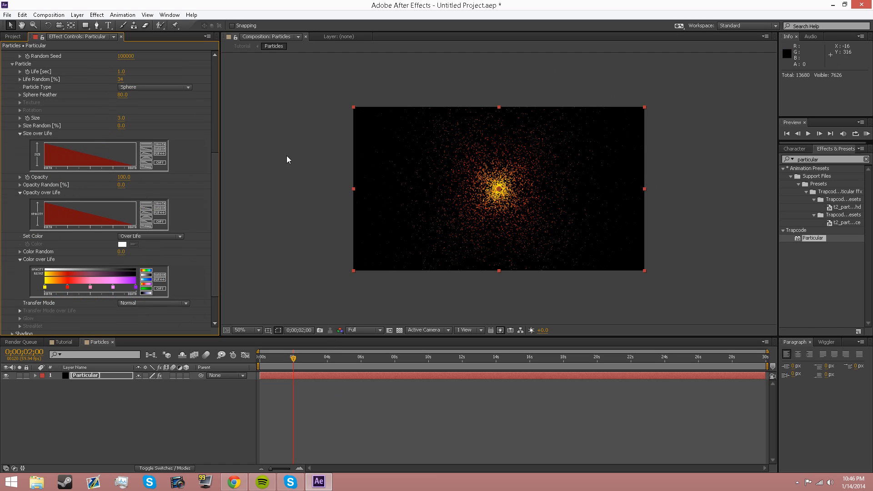
{"action": "mouse_move", "coordinate": [128, 127]}
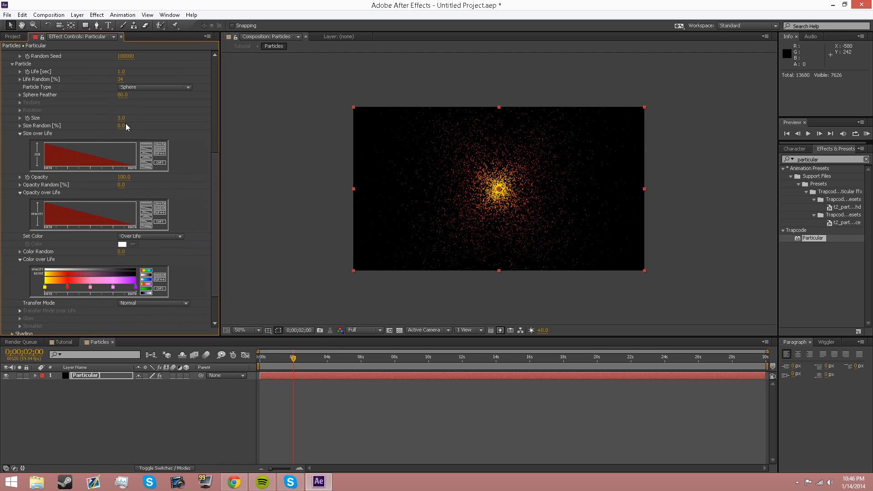
Fold the Particle and Emitter groups back to Particular's top-level list.
{"action": "scroll", "scroll_direction": "down", "scroll_amount": 3}
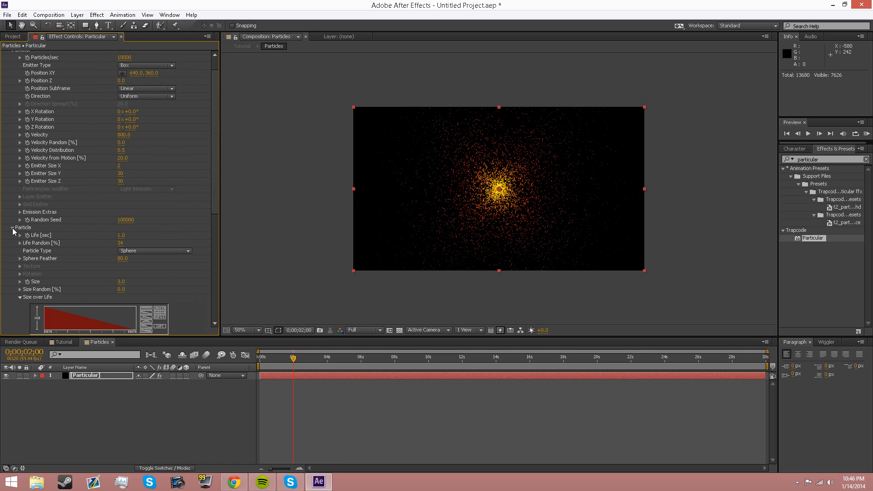
{"action": "left_click", "coordinate": [9, 54]}
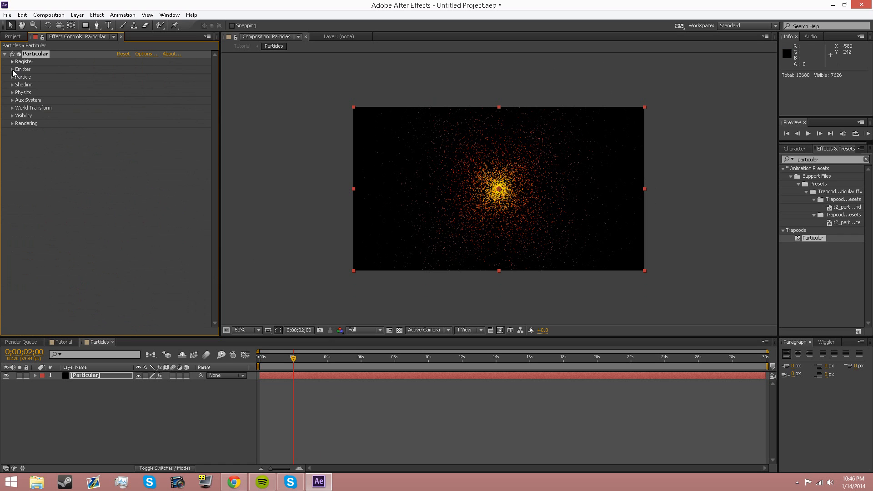
In Physics, scrub Gravity and settle it at -700 so particles drift upward.
{"action": "left_click", "coordinate": [12, 93]}
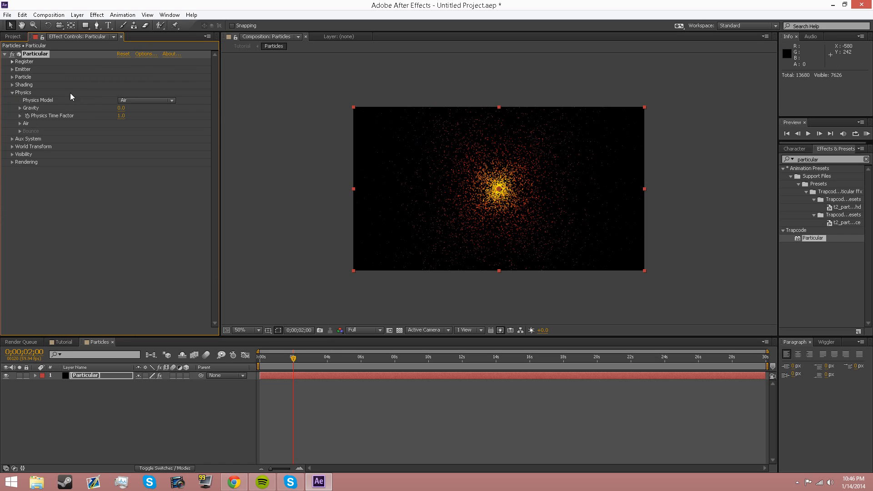
{"action": "mouse_move", "coordinate": [485, 224]}
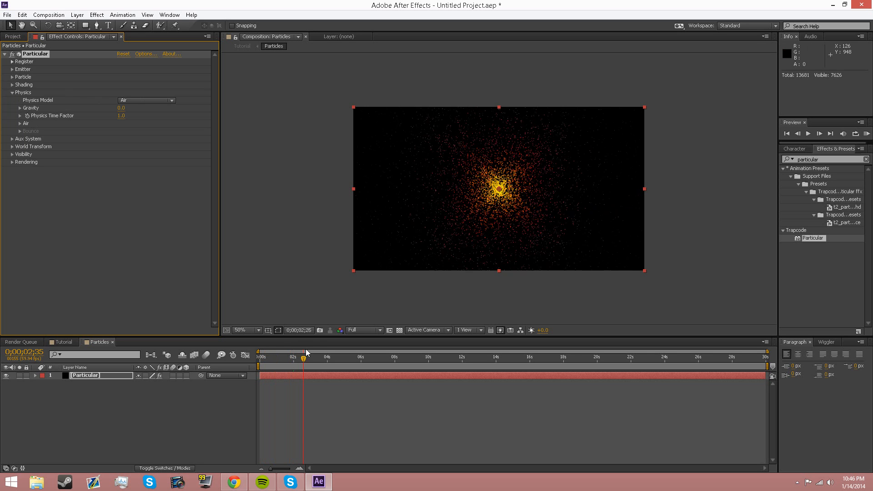
{"action": "left_click_drag", "start_coordinate": [305, 357], "coordinate": [293, 357]}
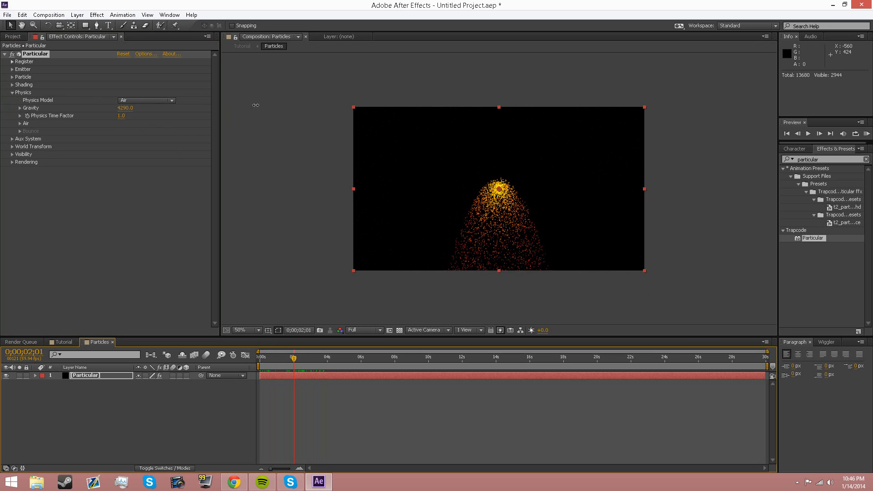
{"action": "left_click_drag", "start_coordinate": [124, 109], "coordinate": [124, 114]}
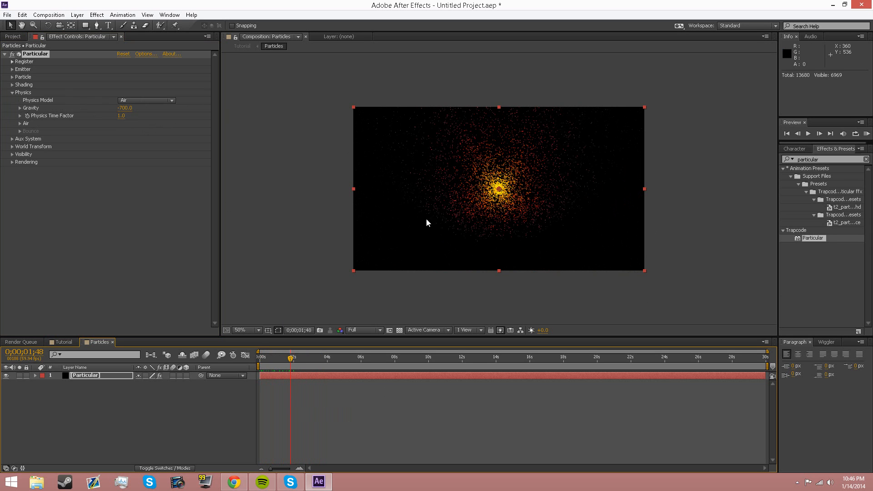
{"action": "mouse_move", "coordinate": [272, 359]}
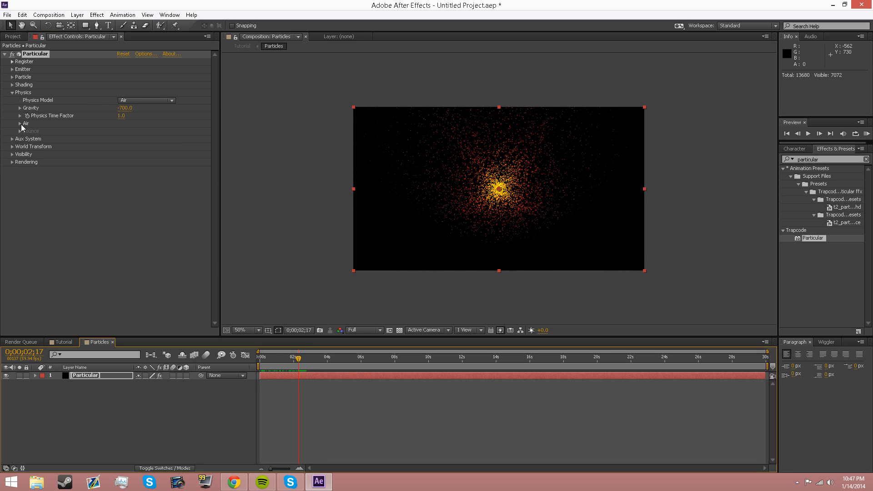
In Air's Turbulence Field, set Affect Size 30, Affect Position 250 and Complexity 5.
{"action": "left_click", "coordinate": [20, 123]}
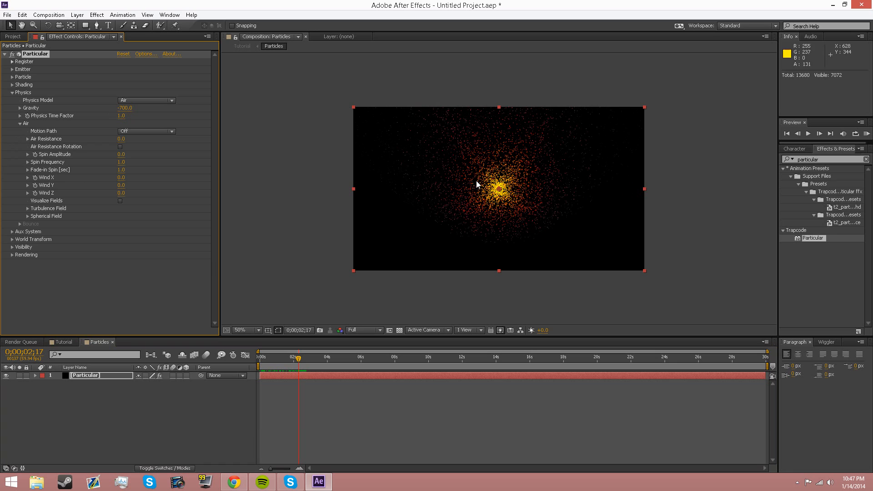
{"action": "mouse_move", "coordinate": [320, 211]}
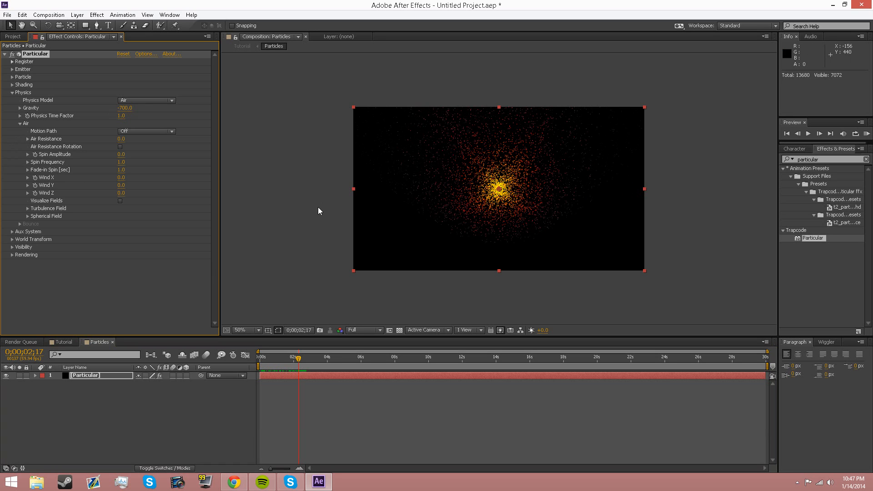
{"action": "mouse_move", "coordinate": [449, 135]}
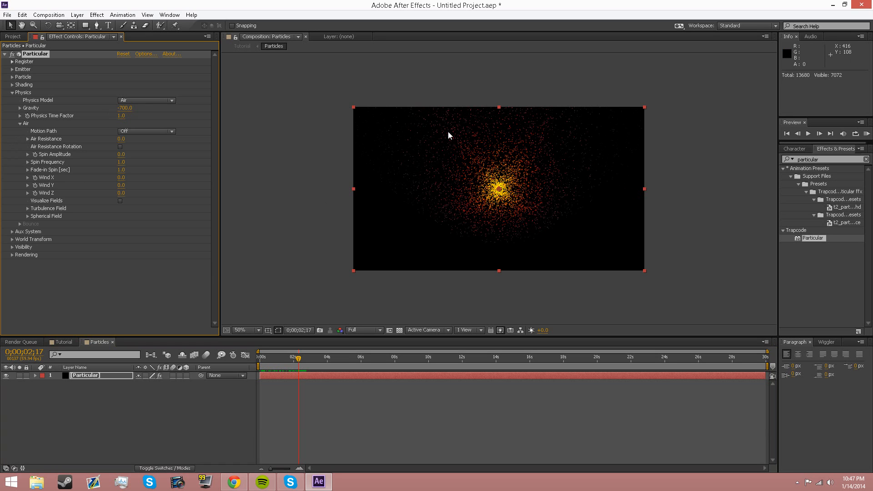
{"action": "mouse_move", "coordinate": [112, 148]}
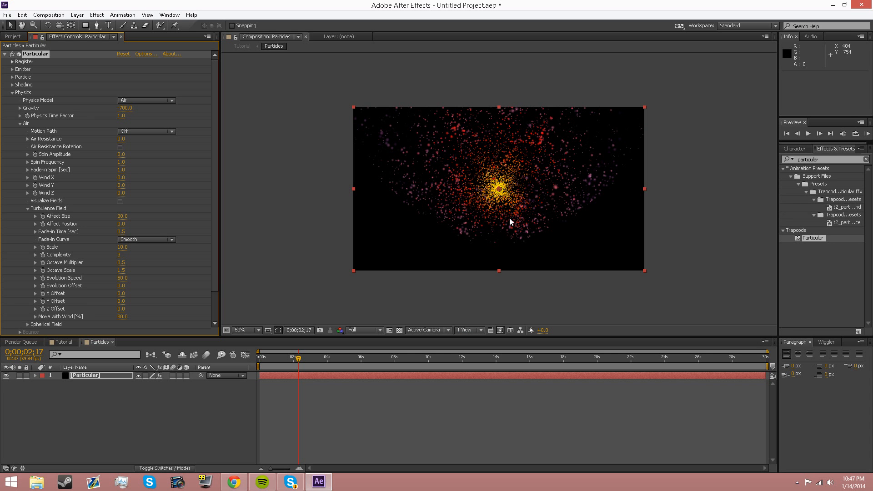
{"action": "mouse_move", "coordinate": [468, 165]}
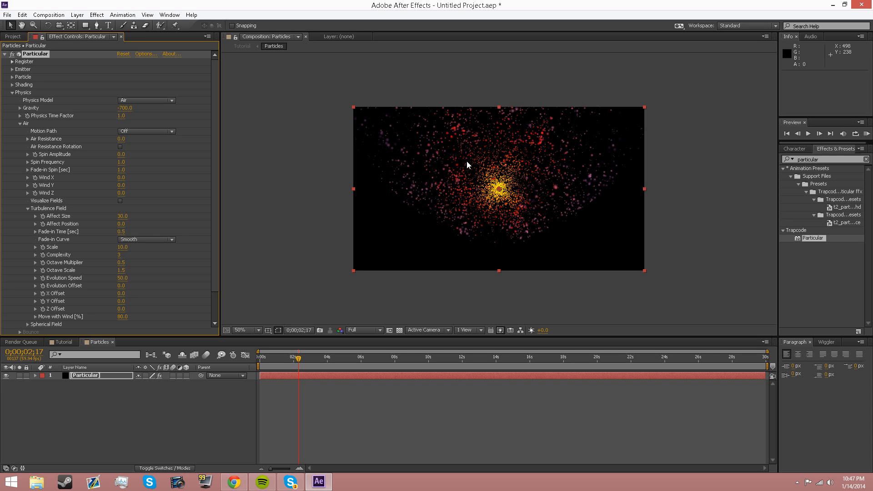
{"action": "mouse_move", "coordinate": [26, 203]}
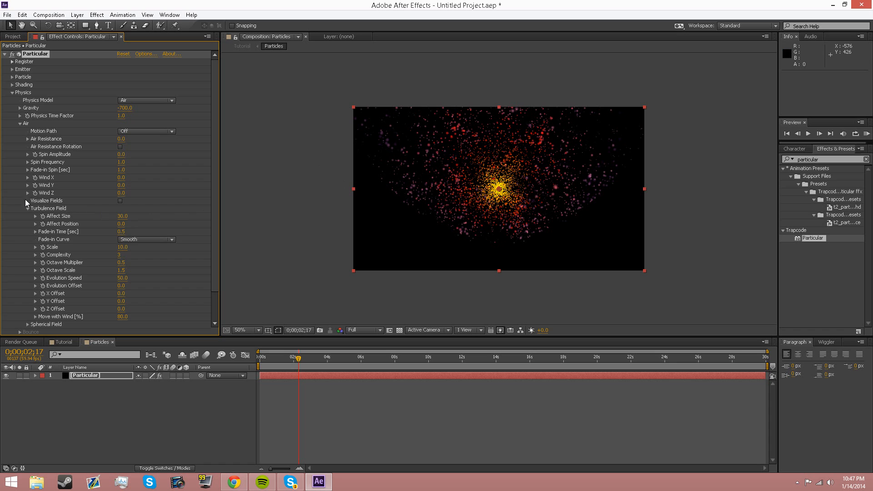
{"action": "left_click", "coordinate": [19, 124]}
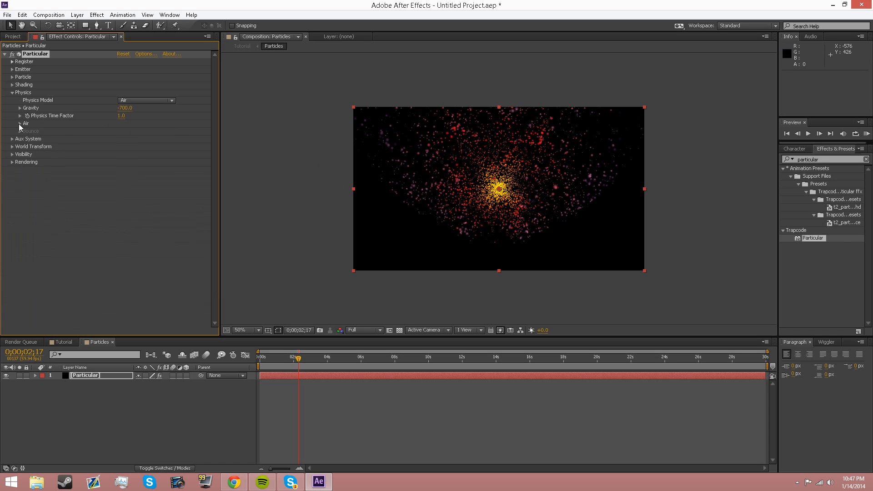
{"action": "left_click", "coordinate": [17, 123]}
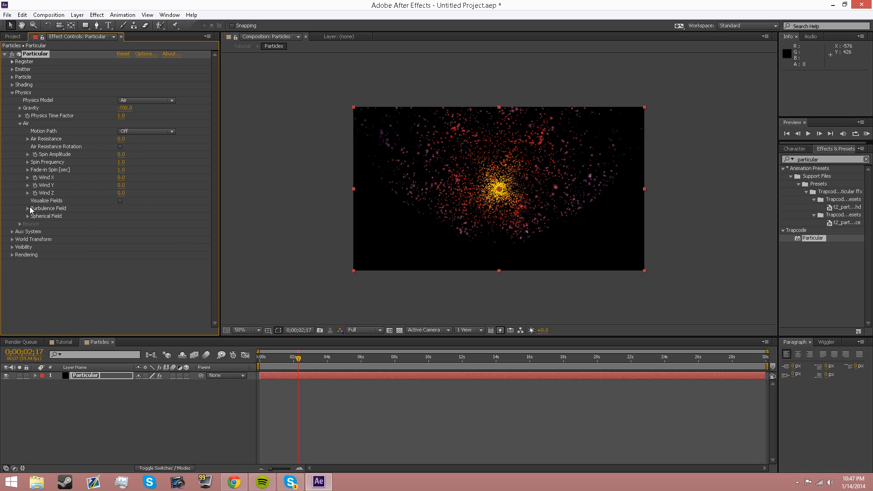
{"action": "left_click", "coordinate": [29, 208]}
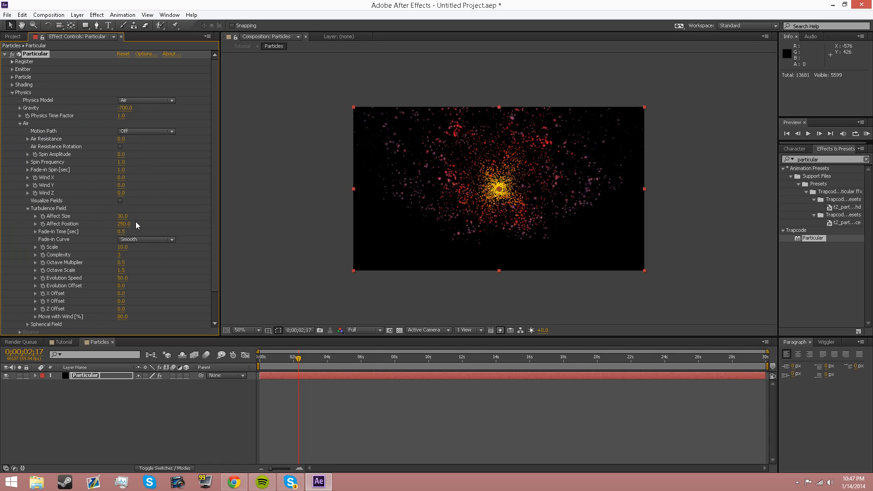
{"action": "mouse_move", "coordinate": [420, 158]}
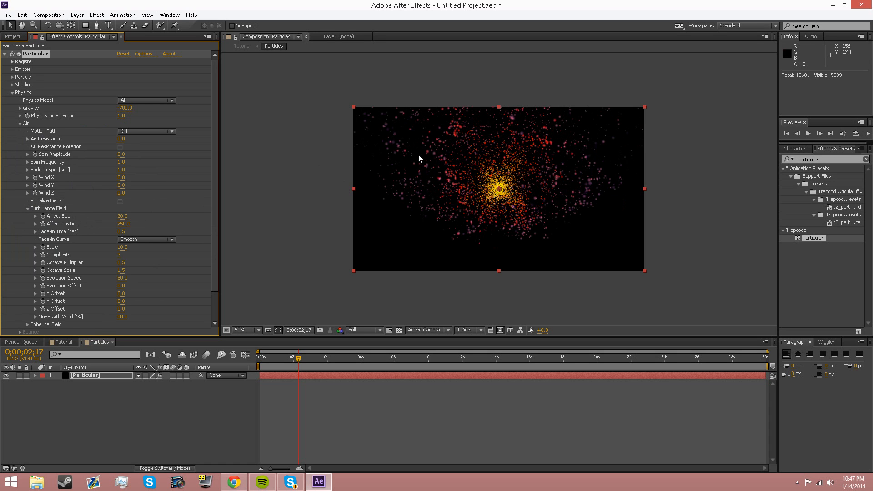
{"action": "mouse_move", "coordinate": [507, 122]}
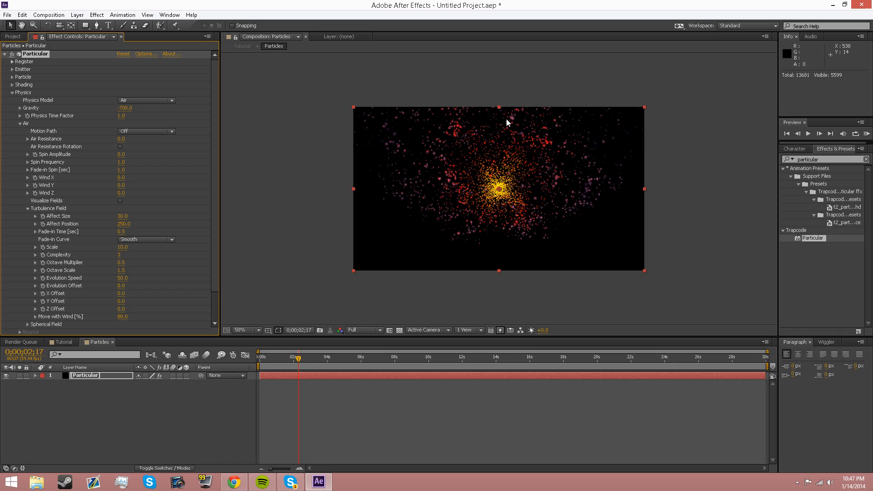
{"action": "mouse_move", "coordinate": [337, 222]}
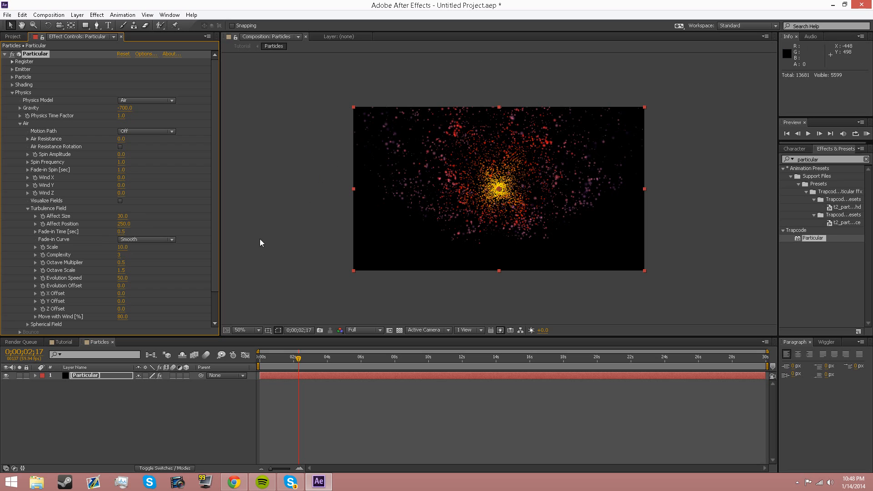
{"action": "mouse_move", "coordinate": [154, 250]}
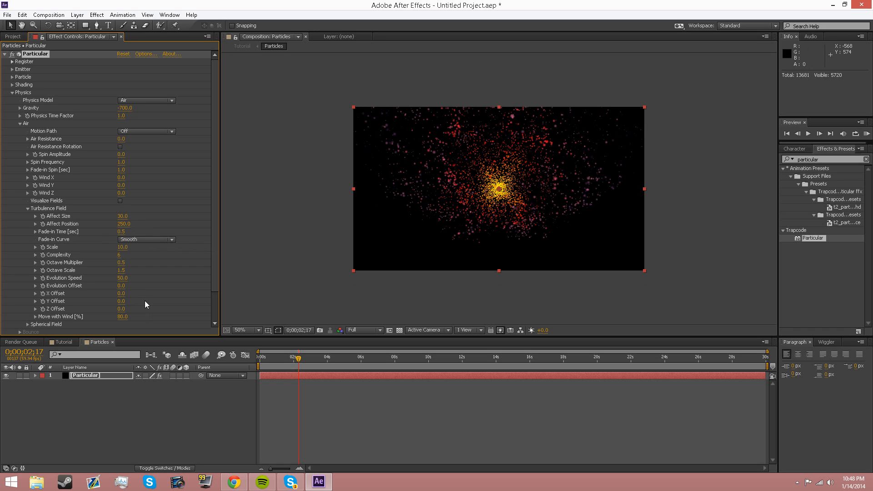
{"action": "mouse_move", "coordinate": [134, 290]}
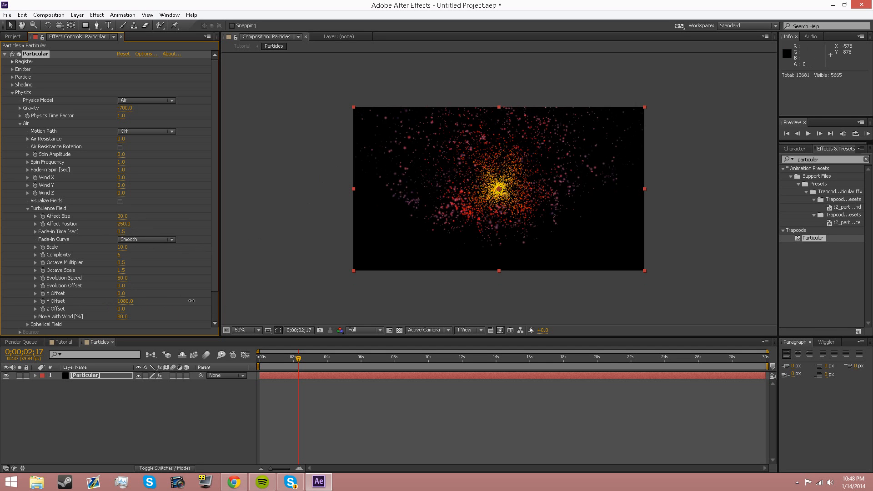
Drive the turbulence Y Offset with the expression time*-500.
{"action": "left_click_drag", "start_coordinate": [123, 301], "coordinate": [167, 301]}
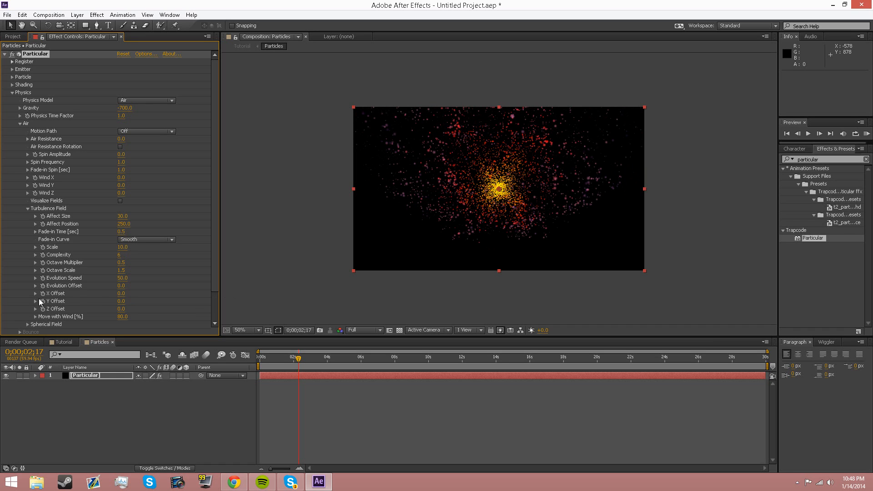
{"action": "mouse_move", "coordinate": [42, 304]}
{"action": "type", "text": "time*-500"}
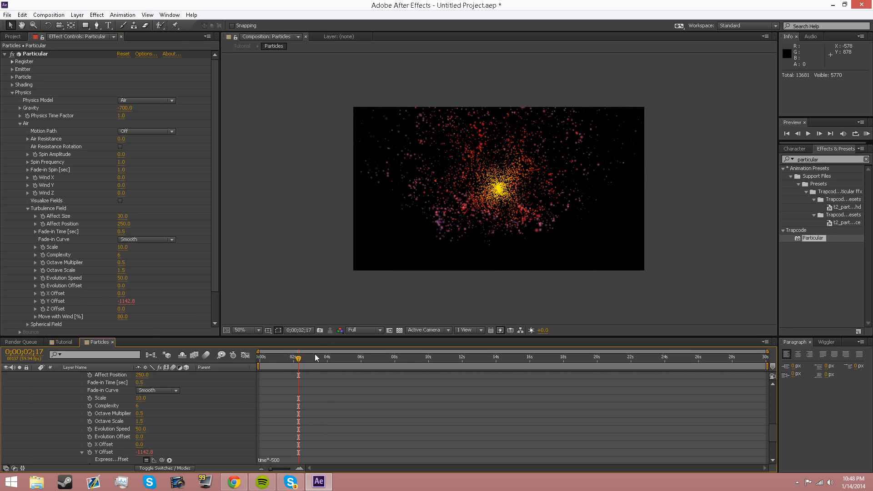
{"action": "left_click", "coordinate": [259, 357]}
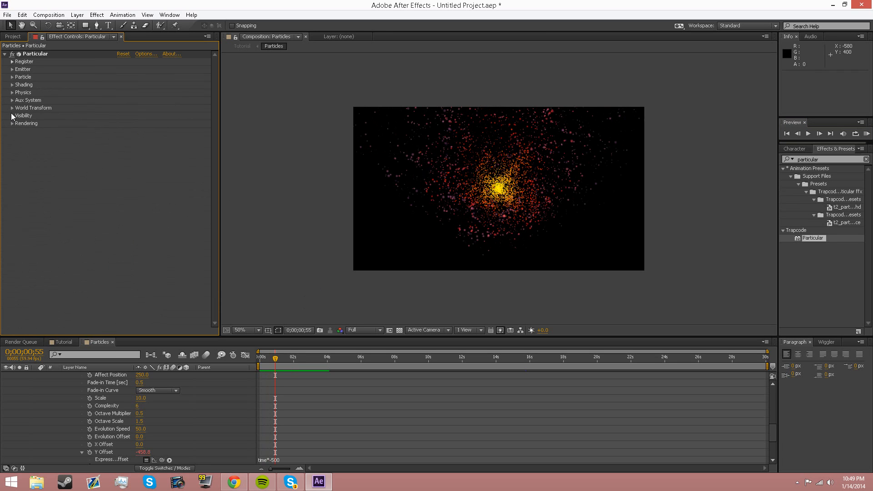
Under Rendering, switch Particular's Motion Blur from Comp Settings to On.
{"action": "left_click", "coordinate": [12, 115]}
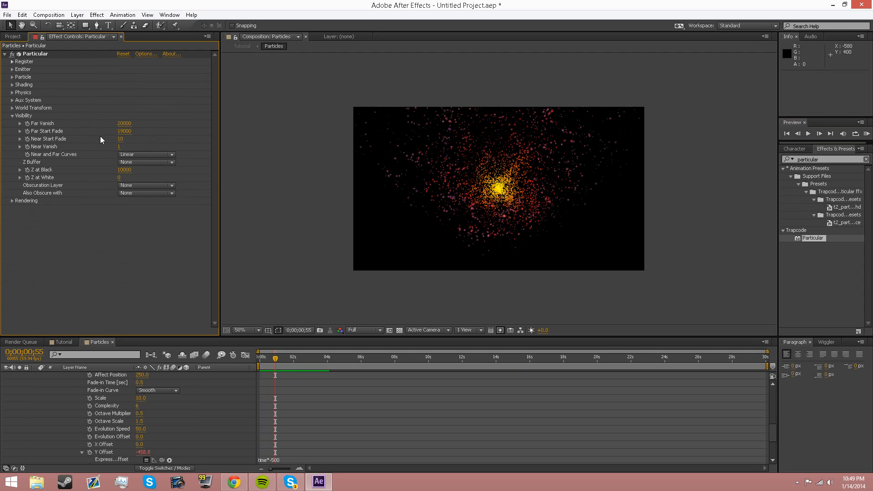
{"action": "mouse_move", "coordinate": [11, 115]}
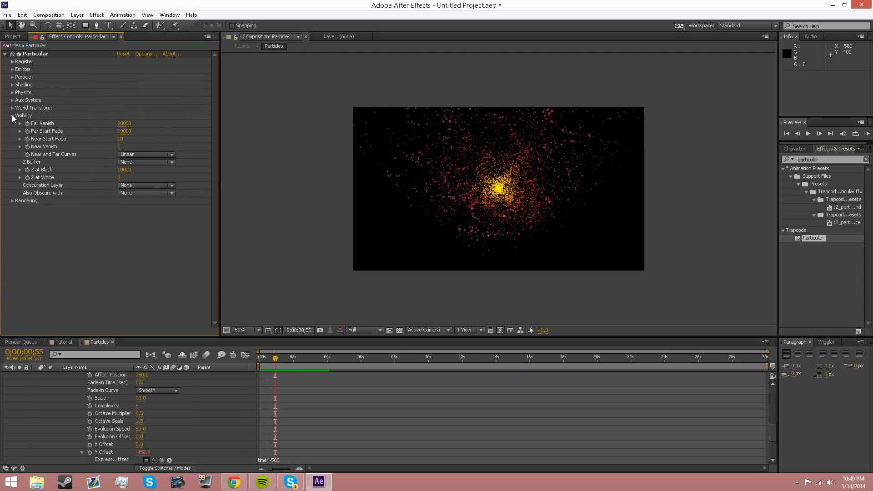
{"action": "left_click", "coordinate": [12, 115]}
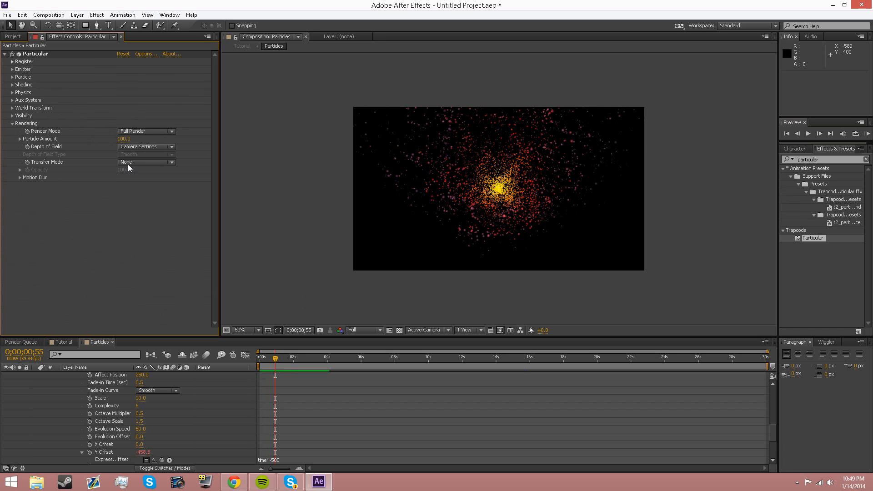
{"action": "left_click", "coordinate": [13, 178]}
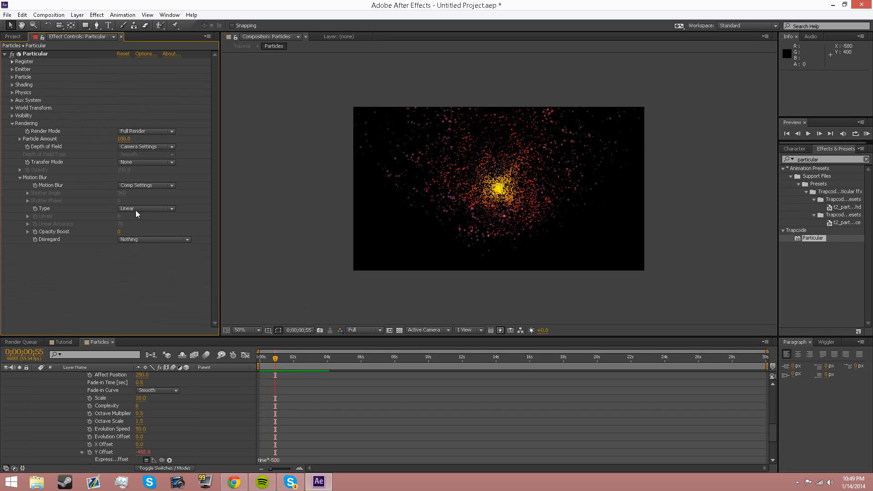
{"action": "left_click", "coordinate": [145, 185]}
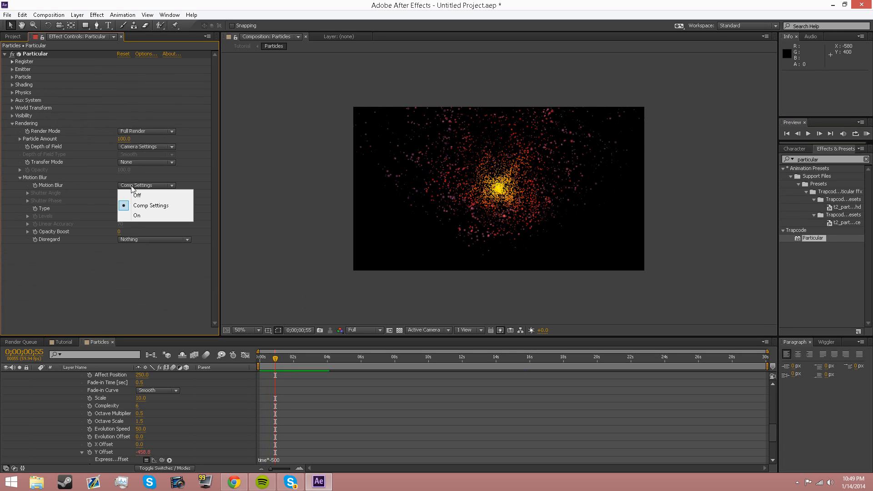
{"action": "mouse_move", "coordinate": [142, 216]}
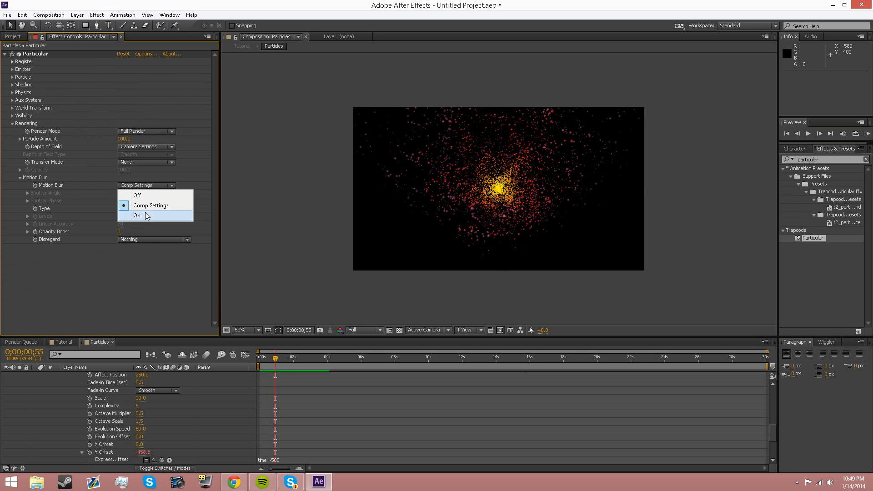
{"action": "left_click", "coordinate": [137, 215]}
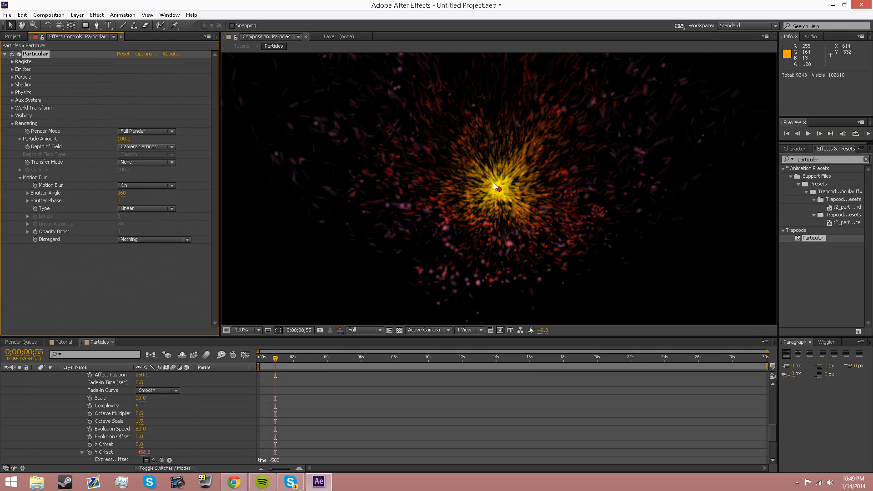
Zoom the composition view to inspect the particle streaks.
{"action": "left_click", "coordinate": [245, 330]}
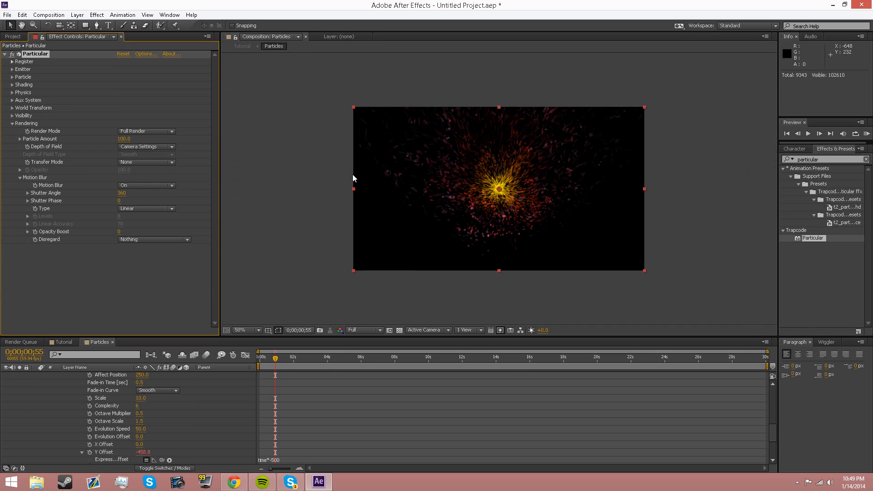
{"action": "left_click", "coordinate": [243, 330]}
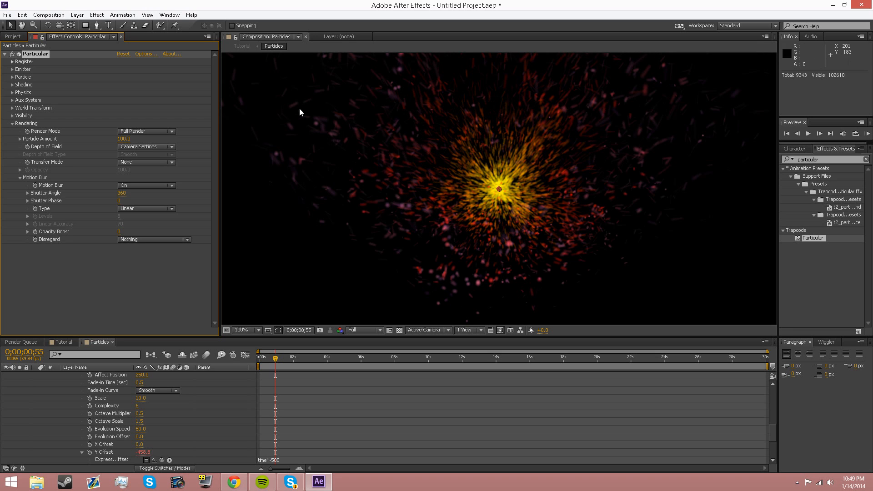
{"action": "mouse_move", "coordinate": [316, 101]}
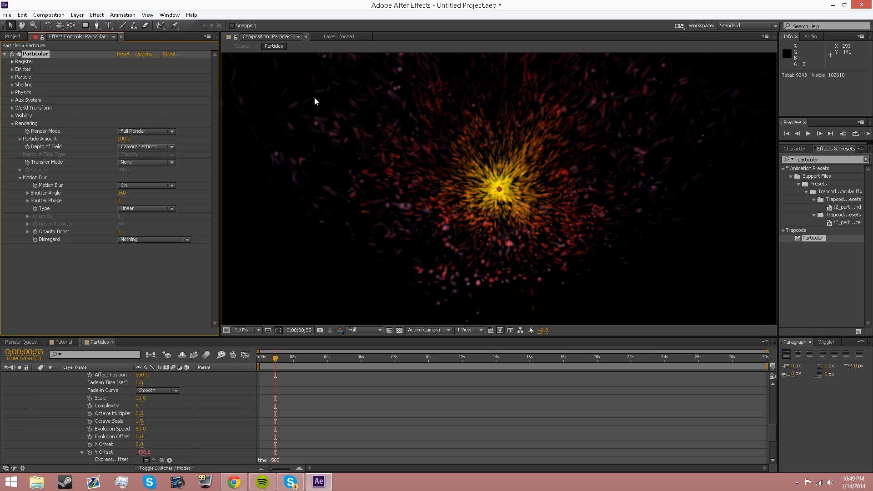
{"action": "mouse_move", "coordinate": [519, 174]}
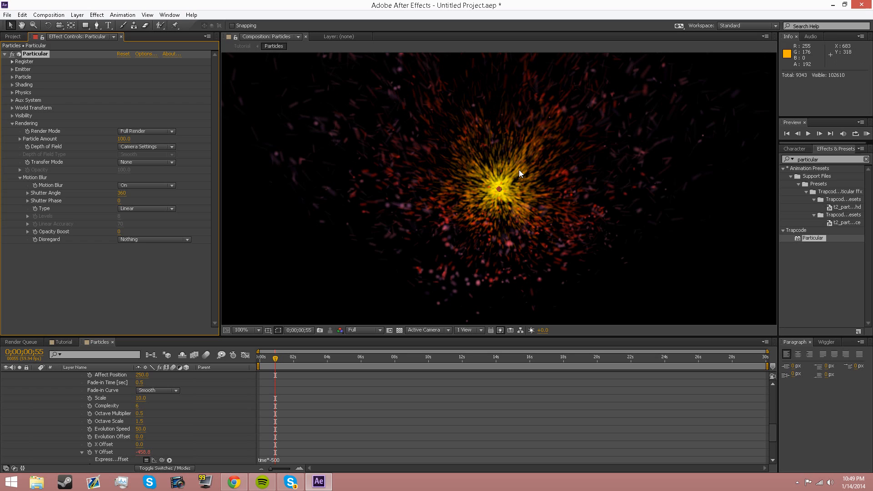
{"action": "mouse_move", "coordinate": [208, 319]}
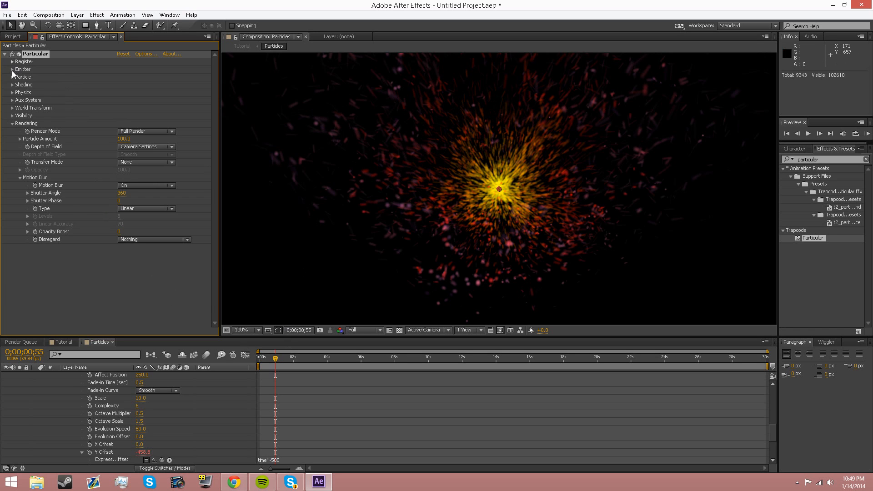
Test Emitter Velocity at 20, then collapse the Emitter group.
{"action": "left_click", "coordinate": [13, 69]}
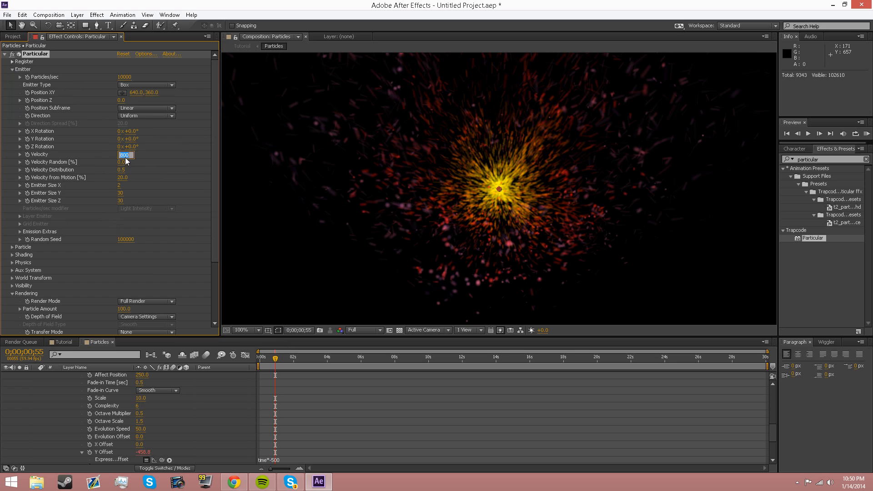
{"action": "type", "text": "20."}
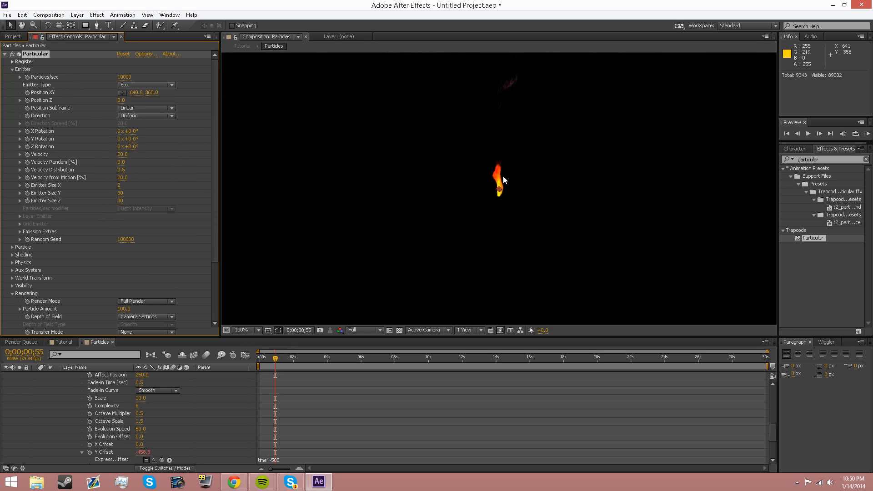
{"action": "left_click", "coordinate": [242, 330]}
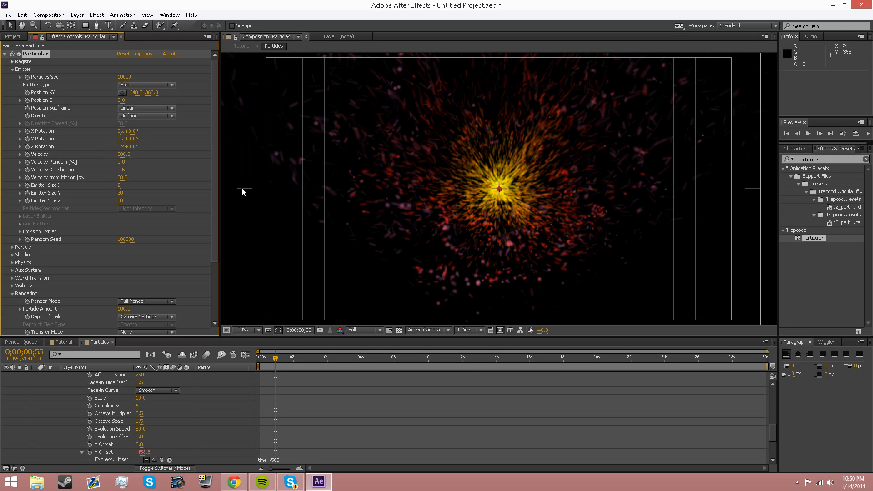
{"action": "left_click", "coordinate": [267, 330]}
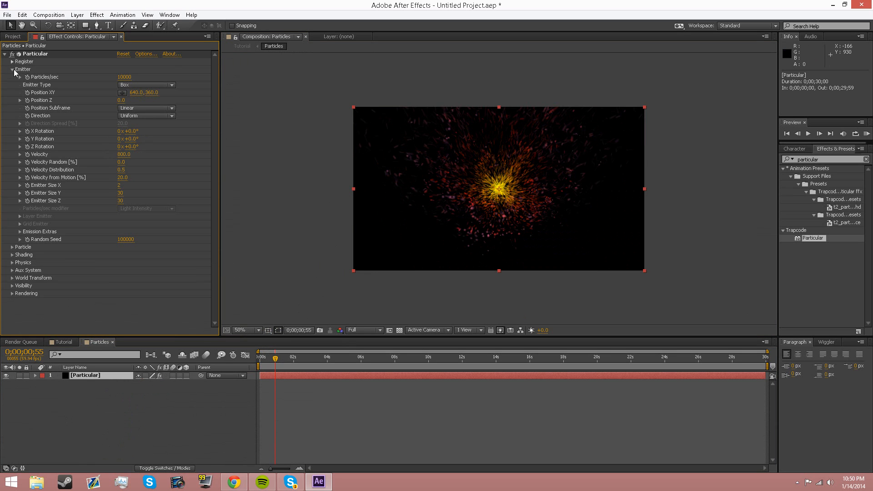
{"action": "left_click", "coordinate": [10, 69]}
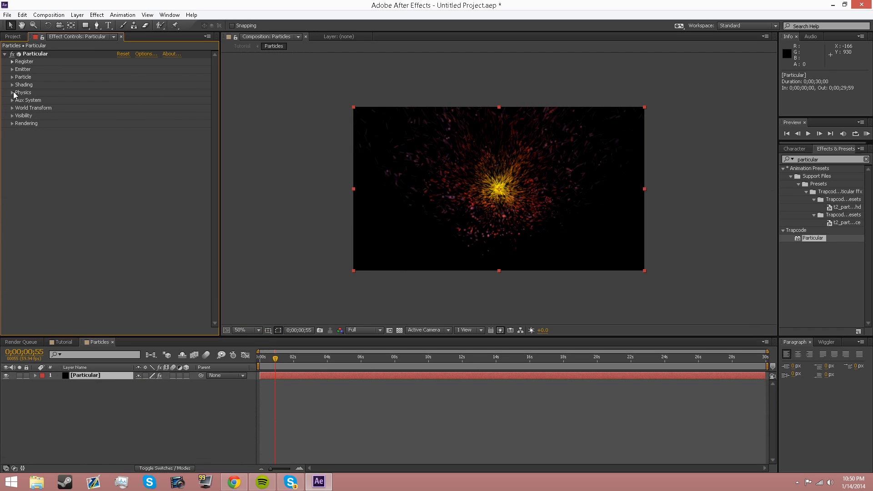
Switch to the Tutorial composition with Particles over BG, briefly checking Chrome.
{"action": "left_click", "coordinate": [11, 123]}
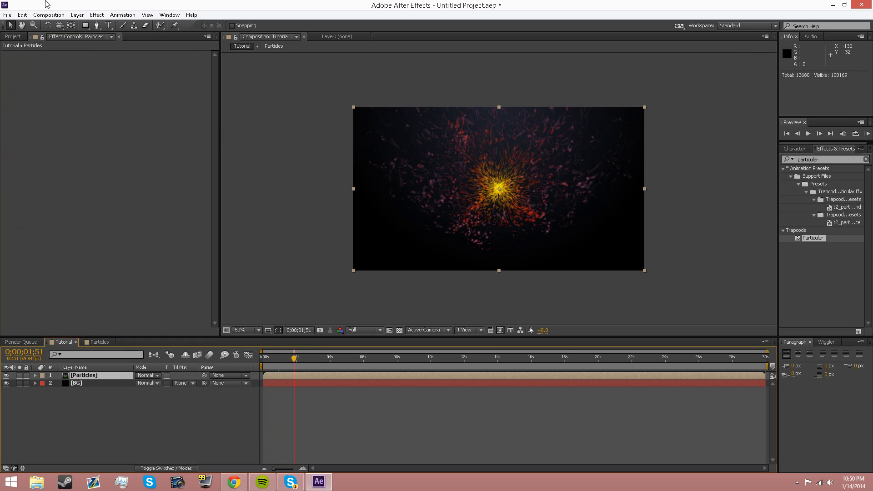
{"action": "left_click", "coordinate": [75, 15]}
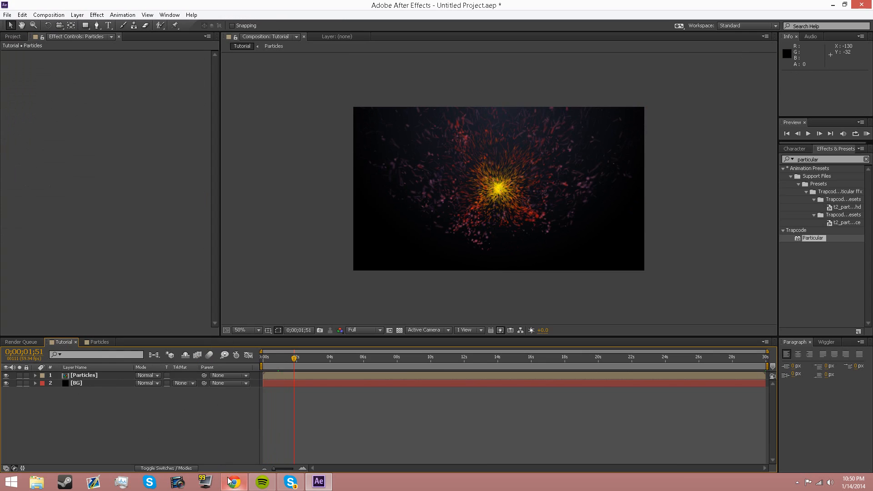
{"action": "left_click", "coordinate": [230, 482]}
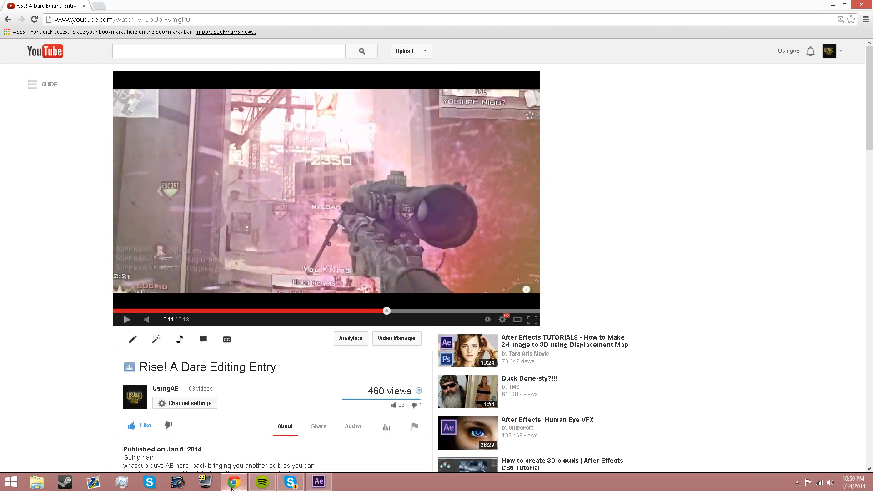
{"action": "left_click", "coordinate": [318, 481]}
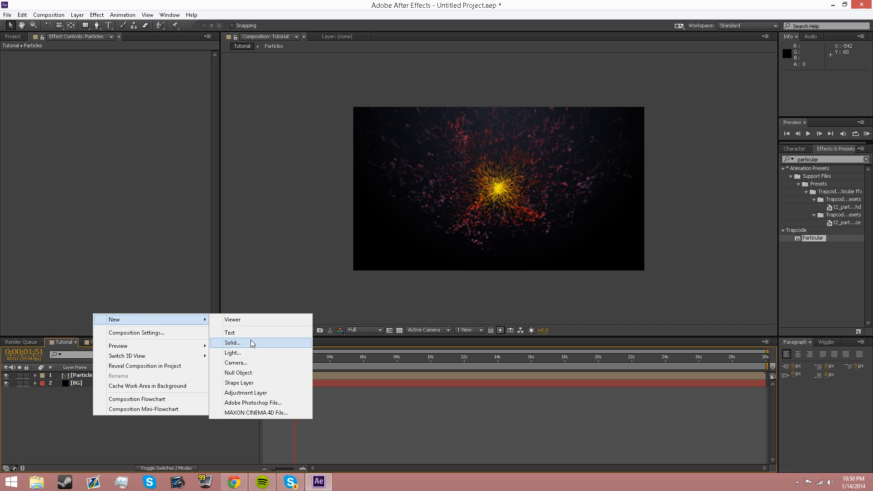
Add and remove a solid, scrub from about 1:51 to 3:58 to watch the burst spread, then switch to Chrome.
{"action": "left_click", "coordinate": [232, 343]}
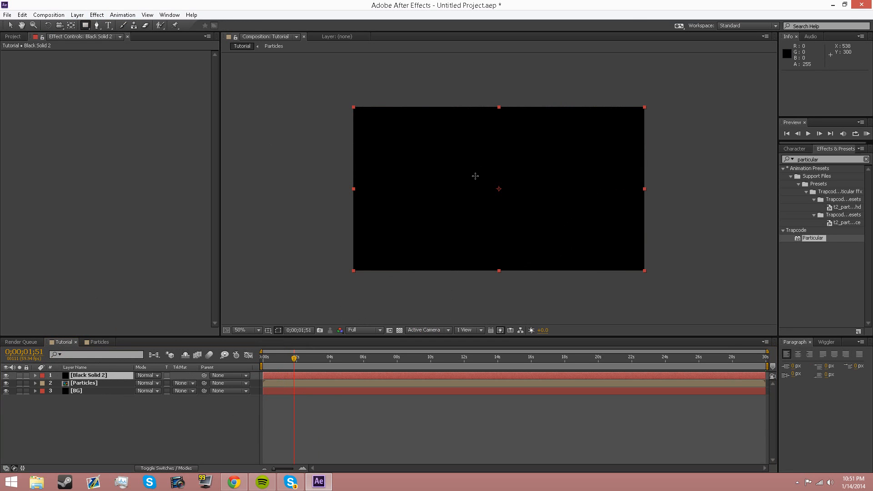
{"action": "left_click_drag", "start_coordinate": [473, 173], "coordinate": [540, 223]}
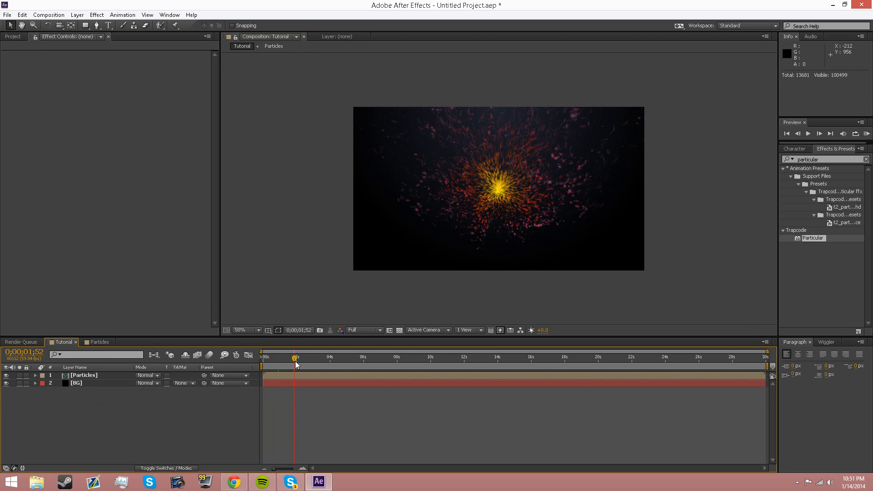
{"action": "left_click_drag", "start_coordinate": [296, 362], "coordinate": [303, 362]}
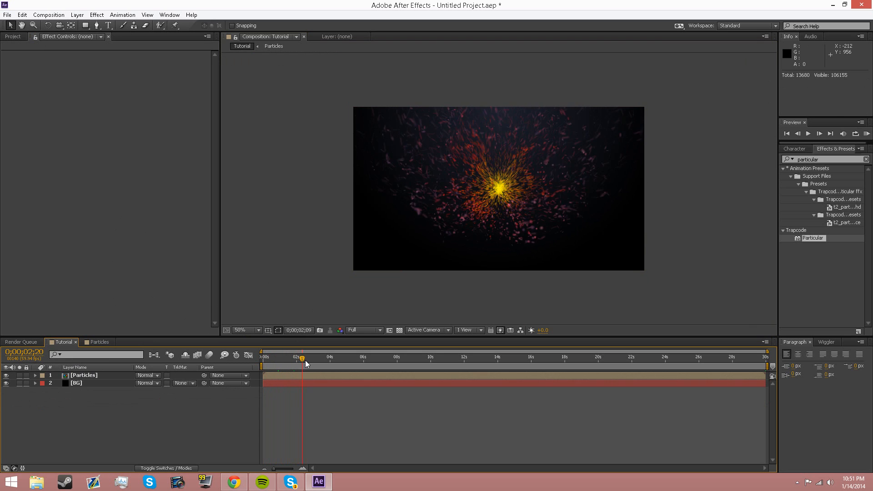
{"action": "left_click_drag", "start_coordinate": [303, 357], "coordinate": [329, 357]}
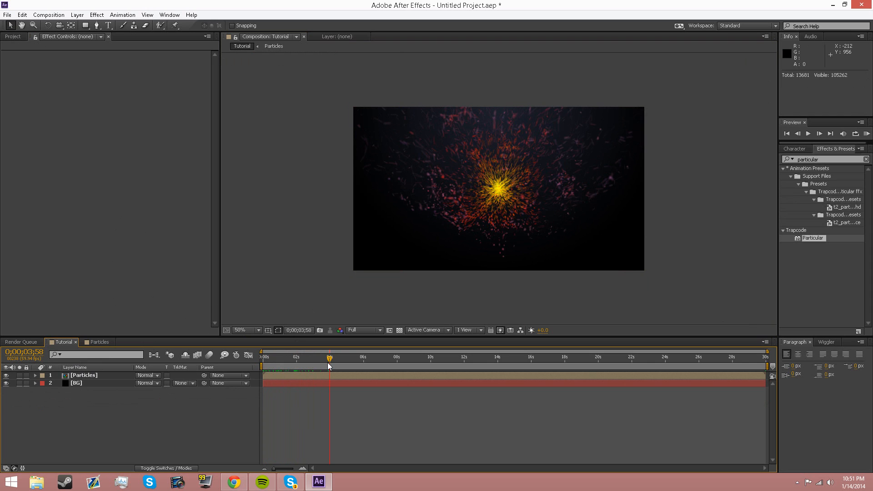
{"action": "left_click", "coordinate": [236, 481]}
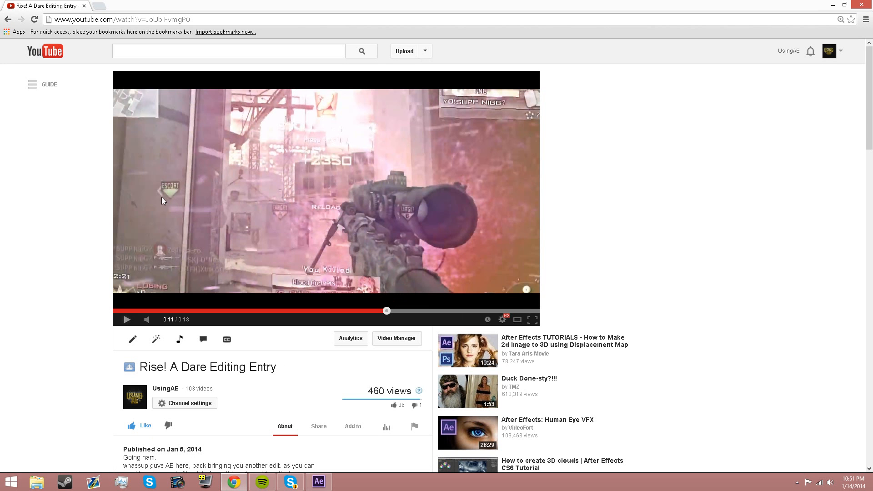
{"action": "mouse_move", "coordinate": [399, 289]}
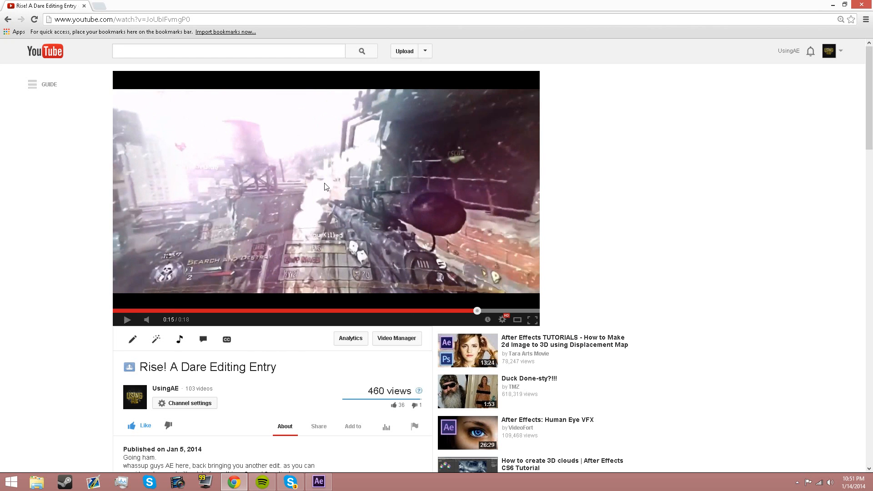
{"action": "mouse_move", "coordinate": [194, 326]}
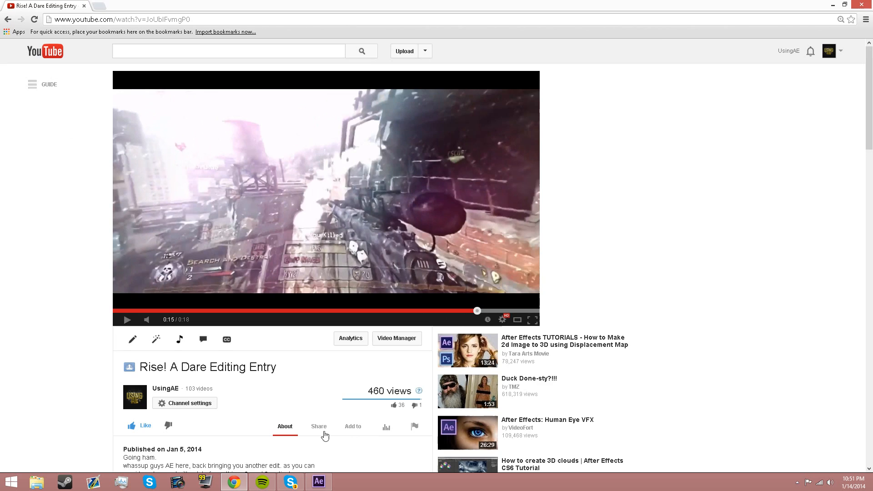
Return to the After Effects project from the taskbar after the video plays.
{"action": "left_click", "coordinate": [318, 482]}
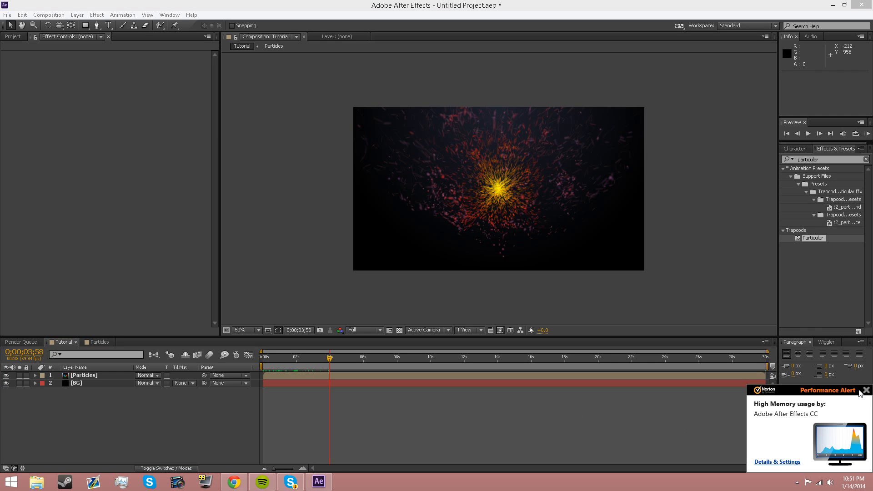
Close the Norton Performance Alert popup in the bottom-right corner.
{"action": "left_click", "coordinate": [866, 390]}
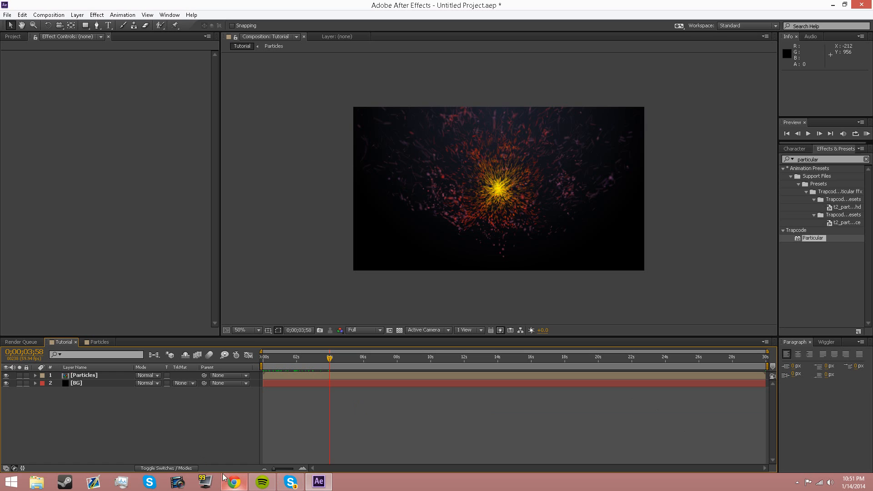
{"action": "mouse_move", "coordinate": [84, 486]}
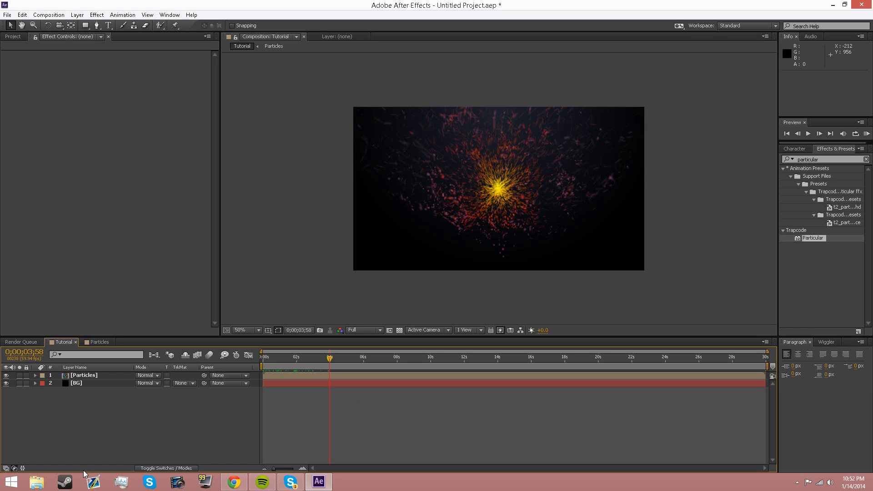